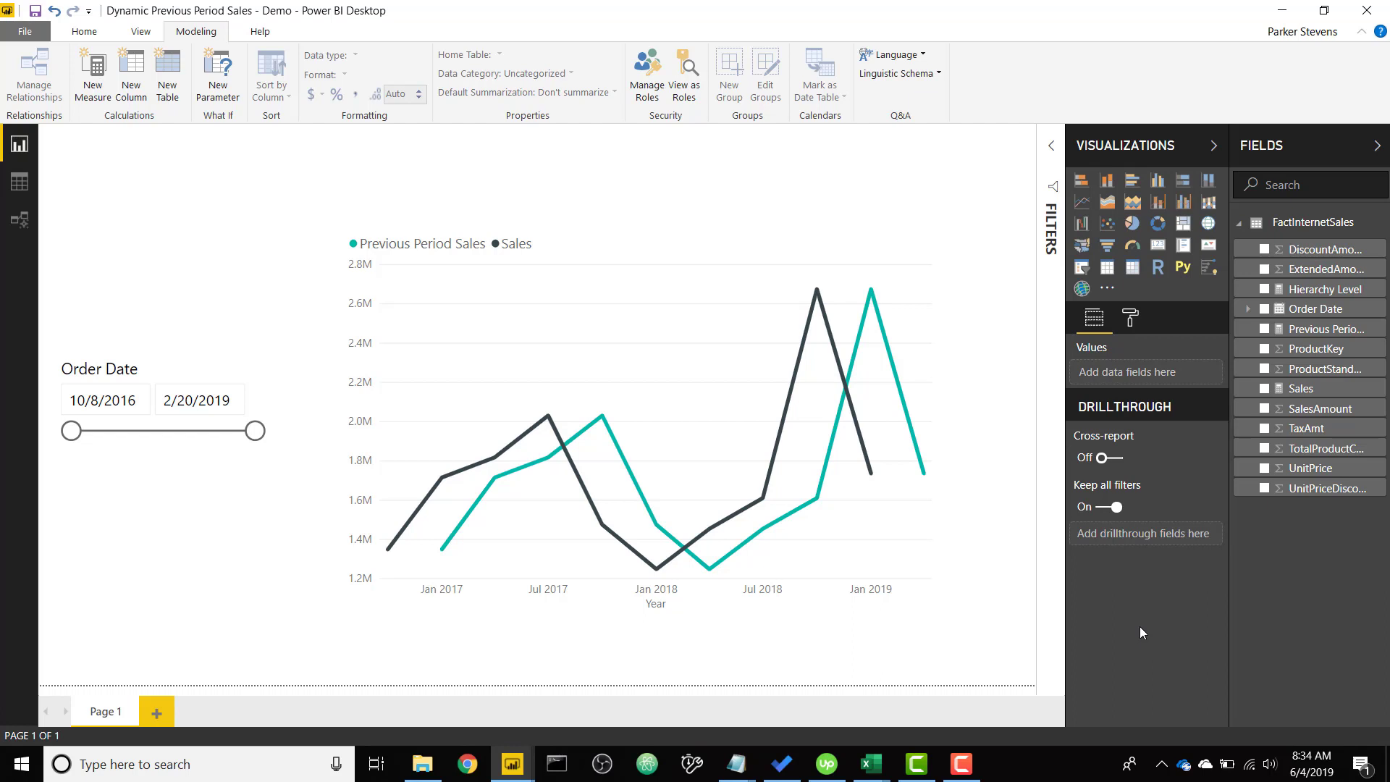
mouse_move(1012, 600)
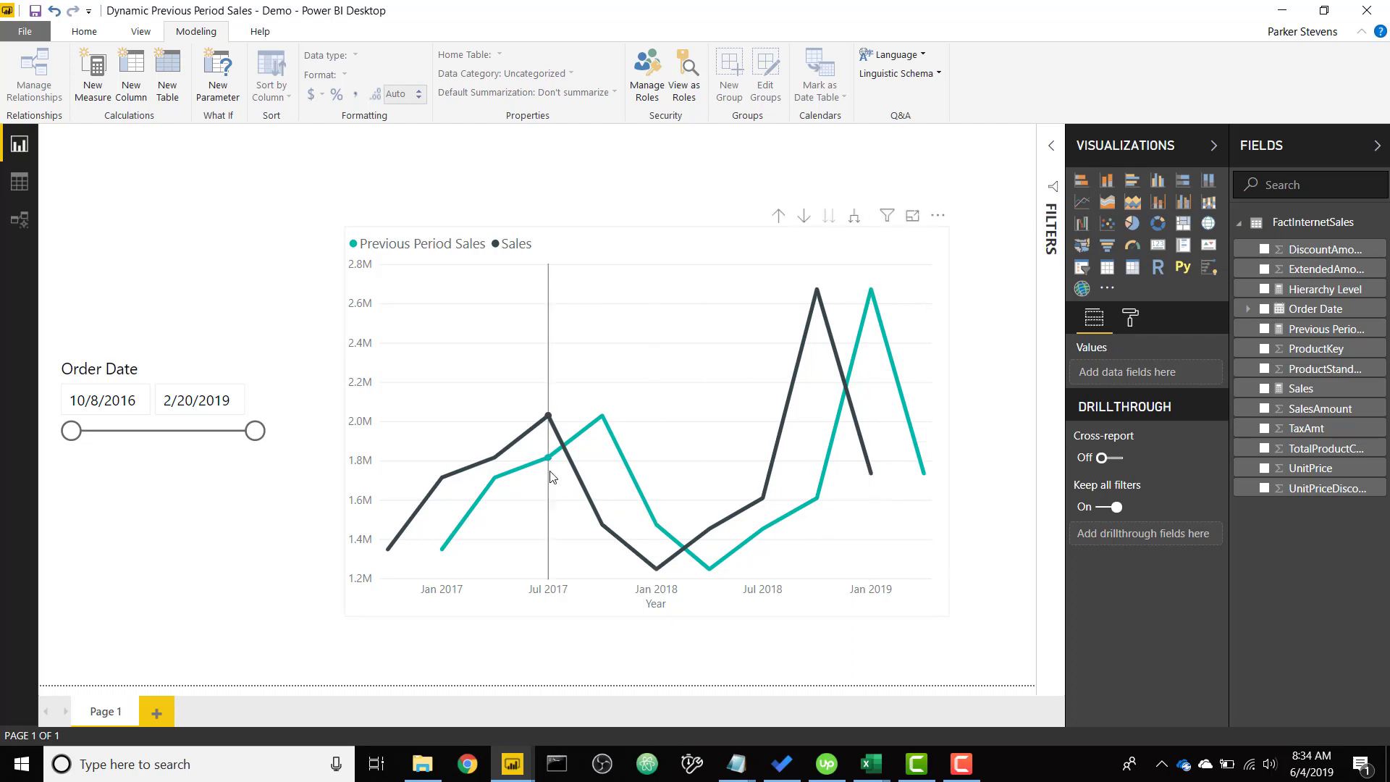
mouse_move(583, 486)
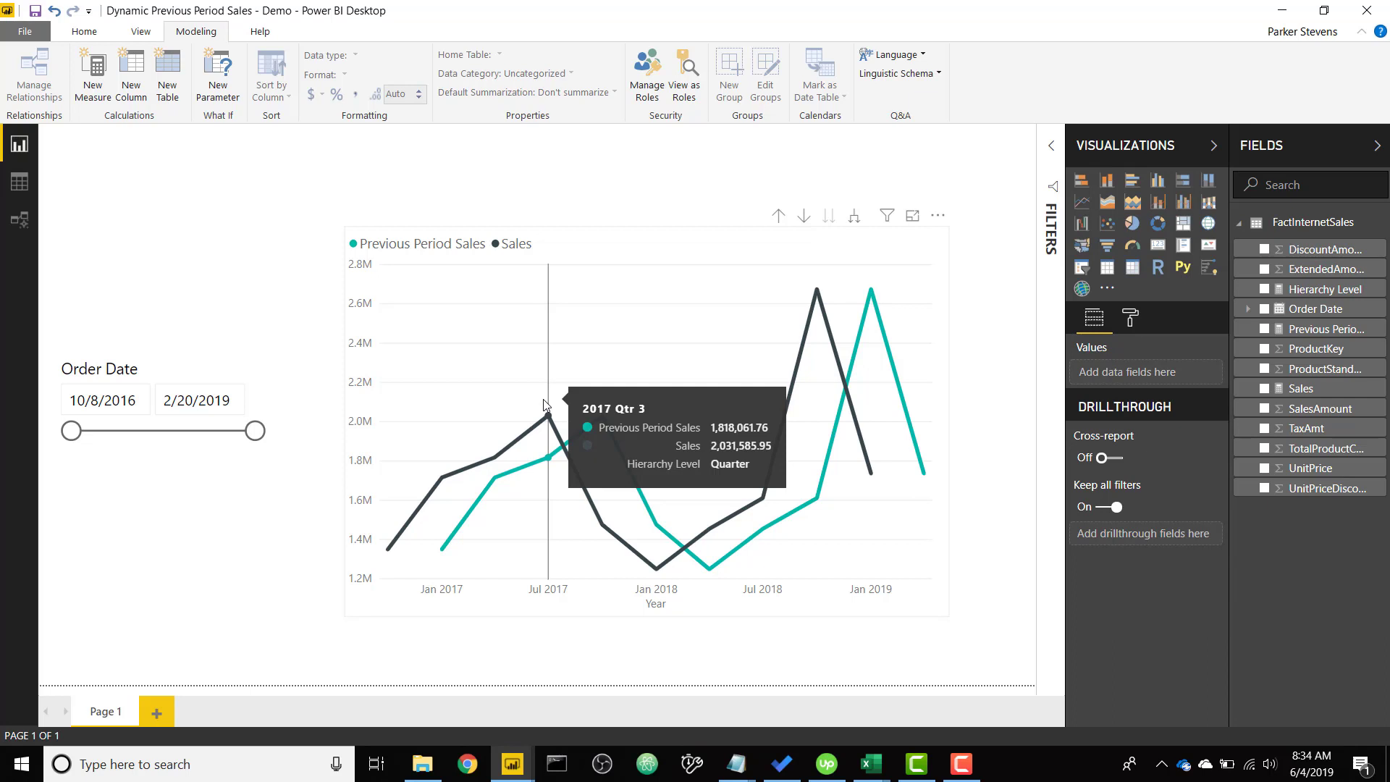
mouse_move(593, 410)
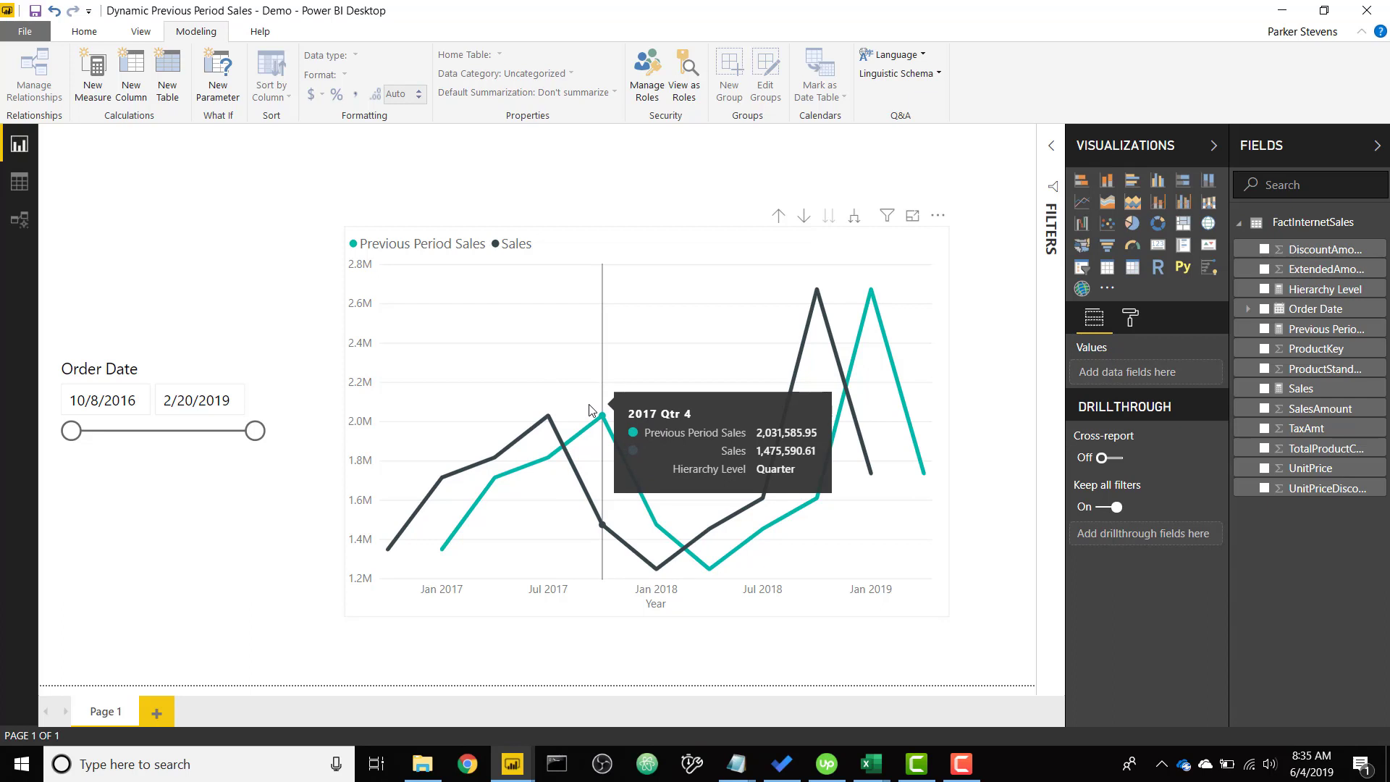
mouse_move(737, 241)
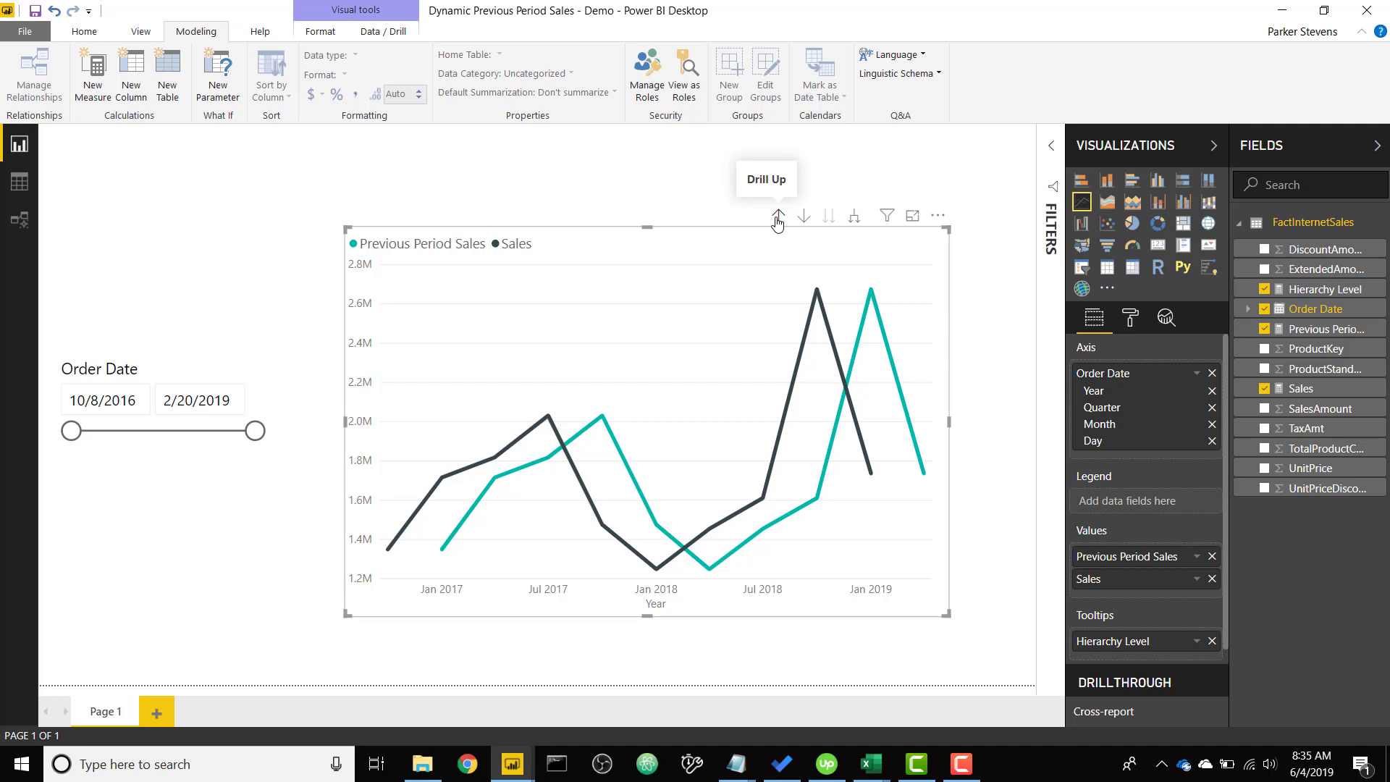
Step: Drill the chart up to years, expand down to days, and start Order Date at 11/4/2018
click(778, 216)
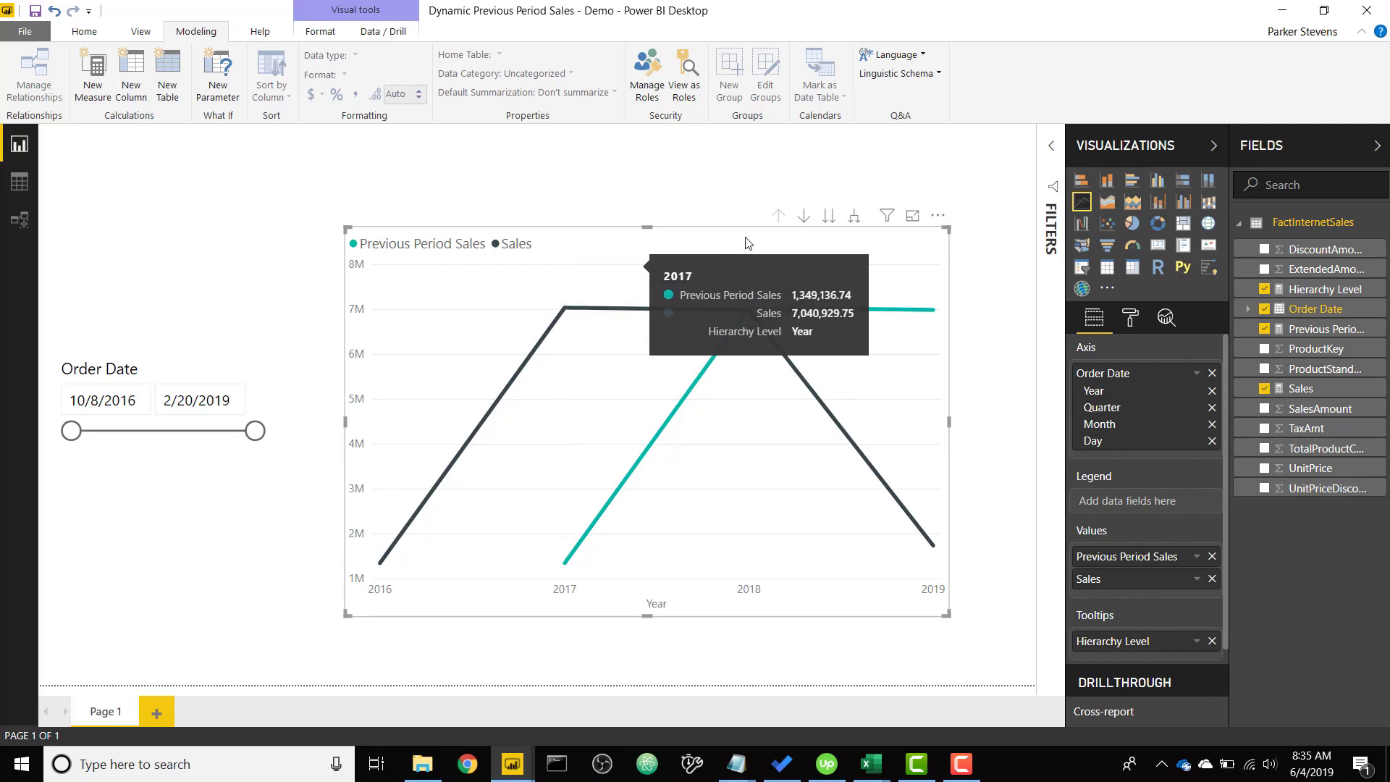
click(856, 217)
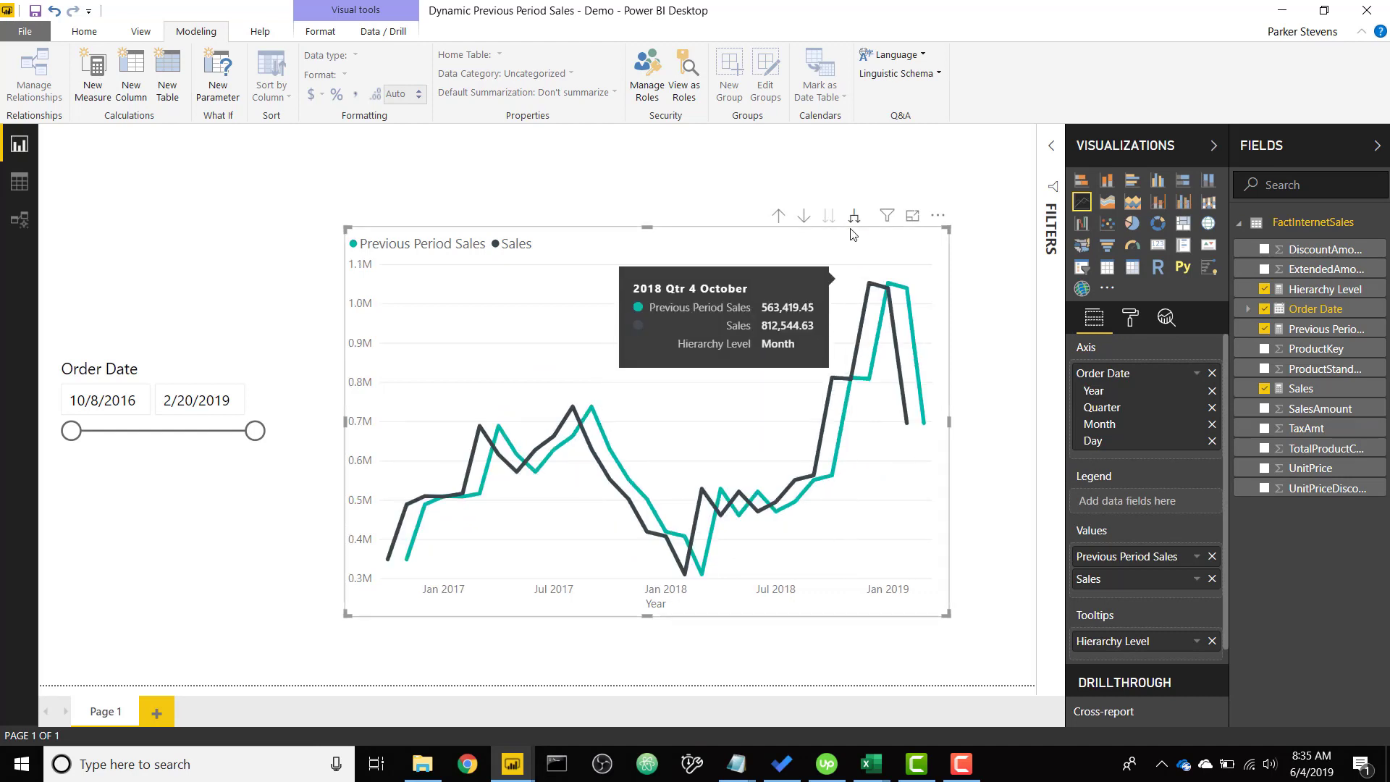
click(854, 216)
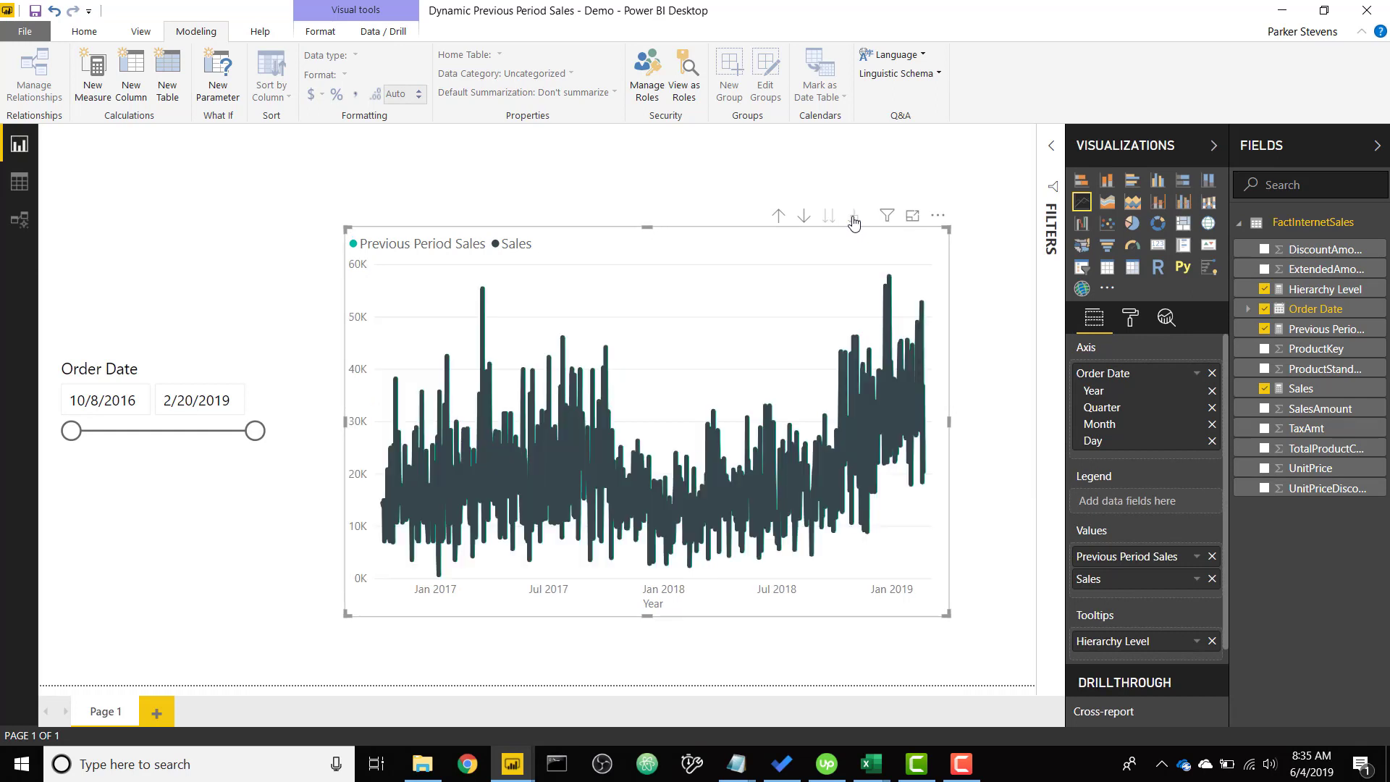
drag(71, 431, 185, 431)
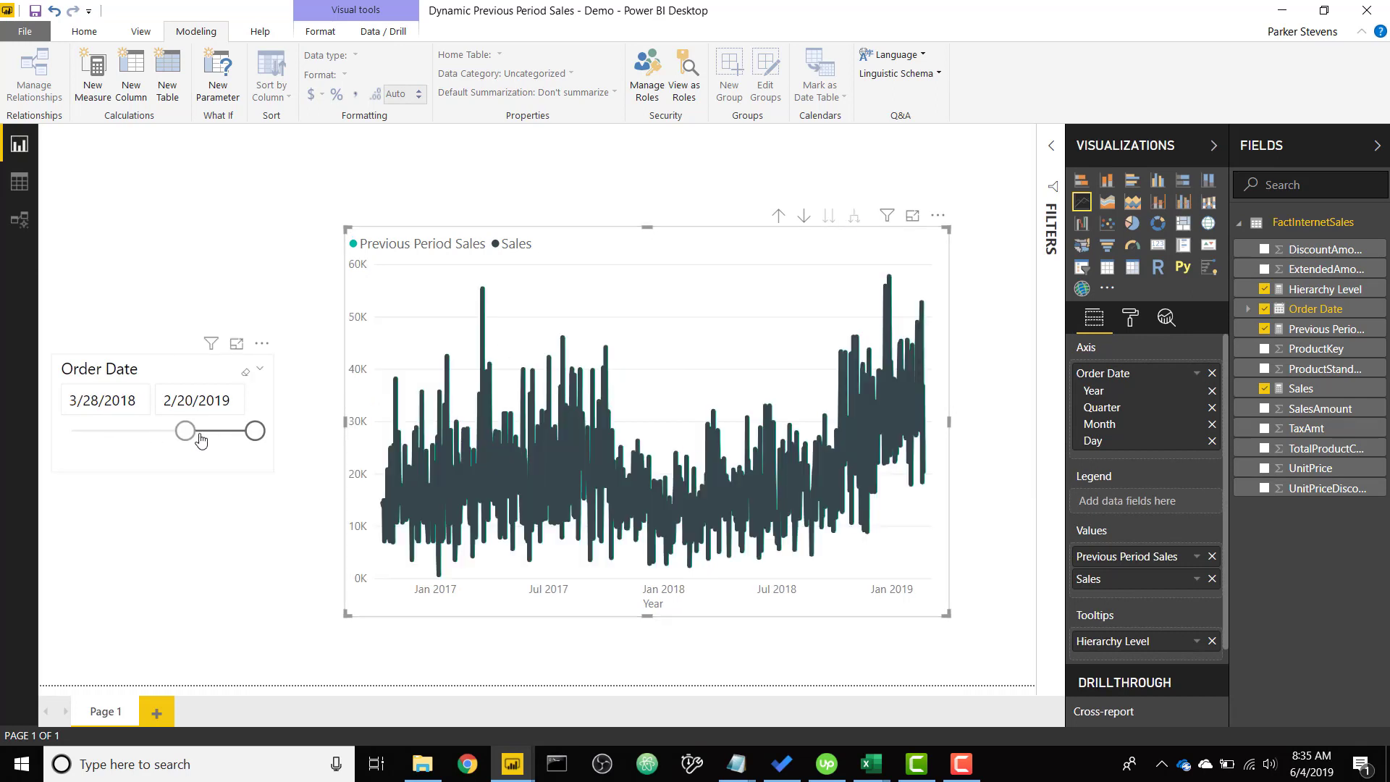
drag(185, 431, 237, 431)
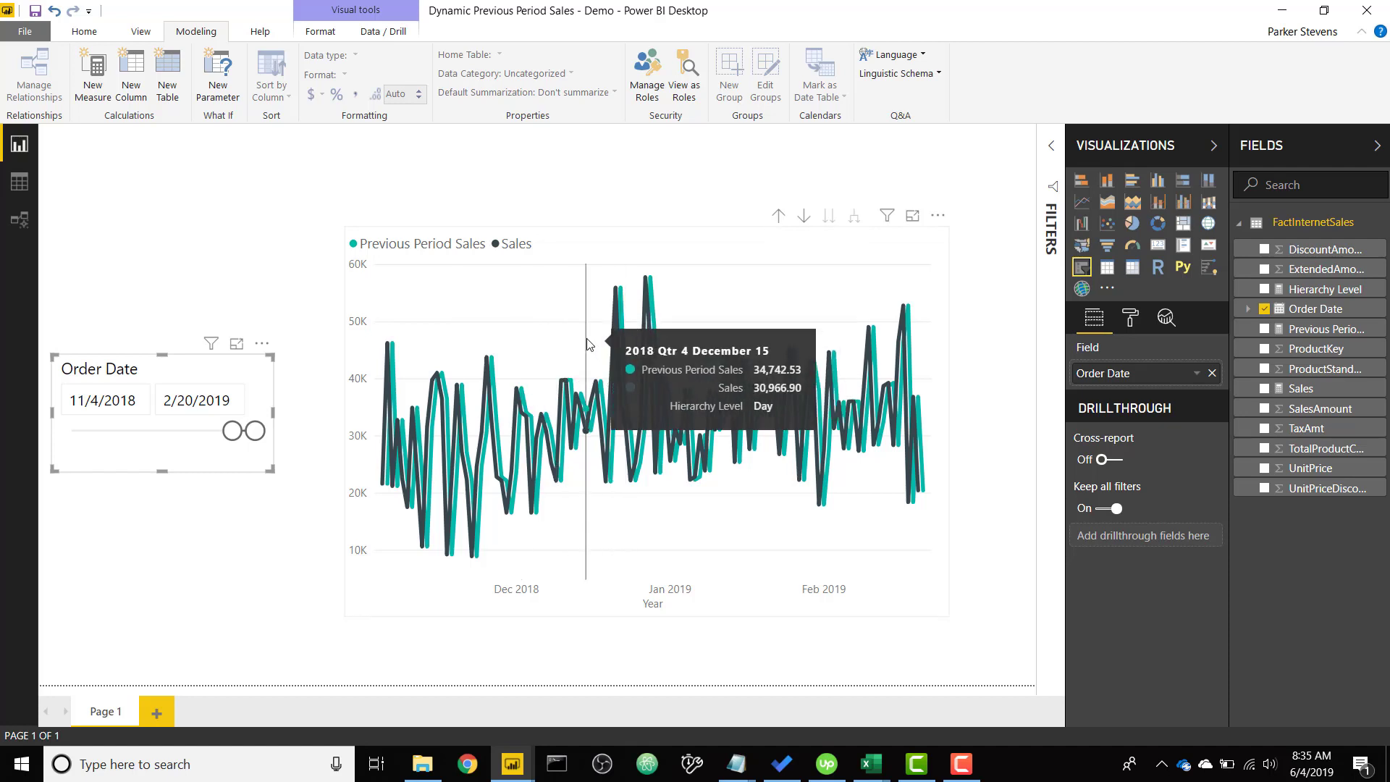
mouse_move(631, 332)
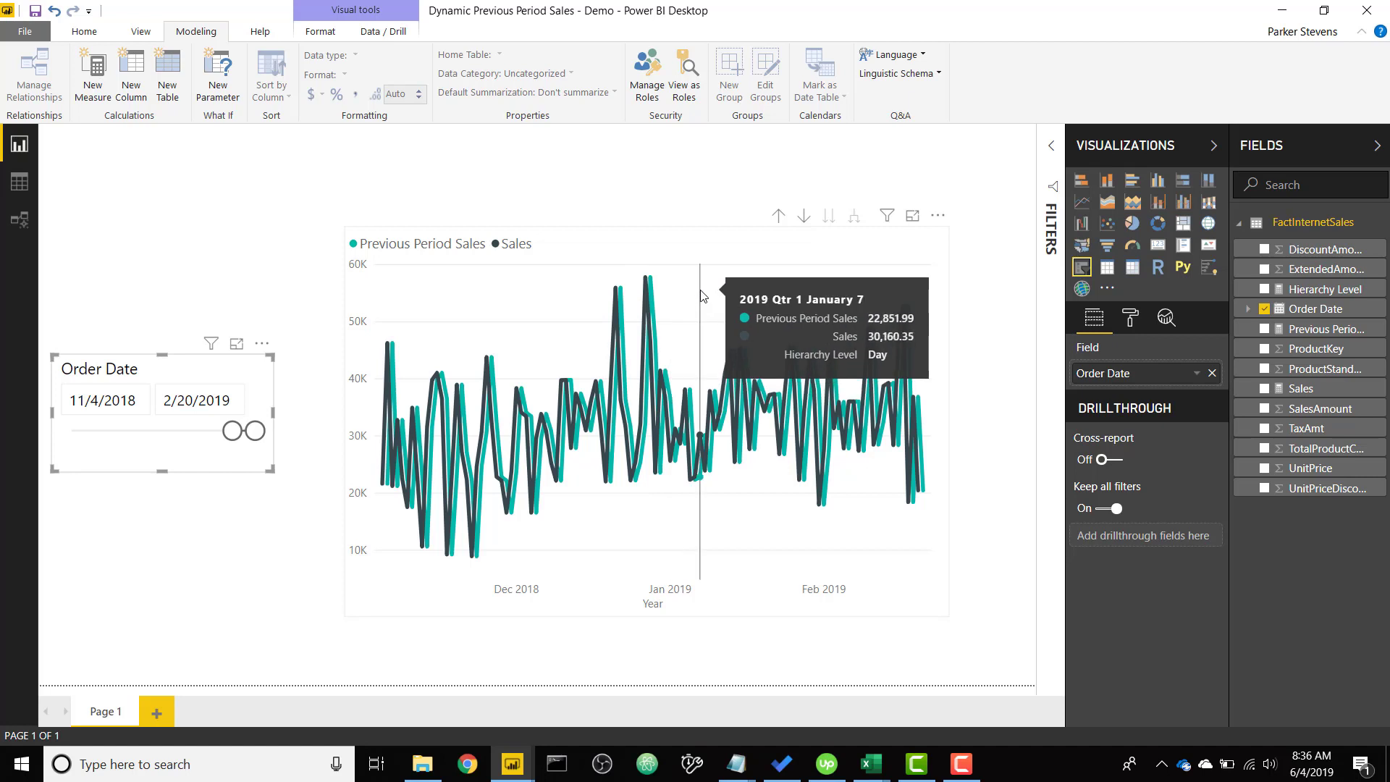
mouse_move(740, 273)
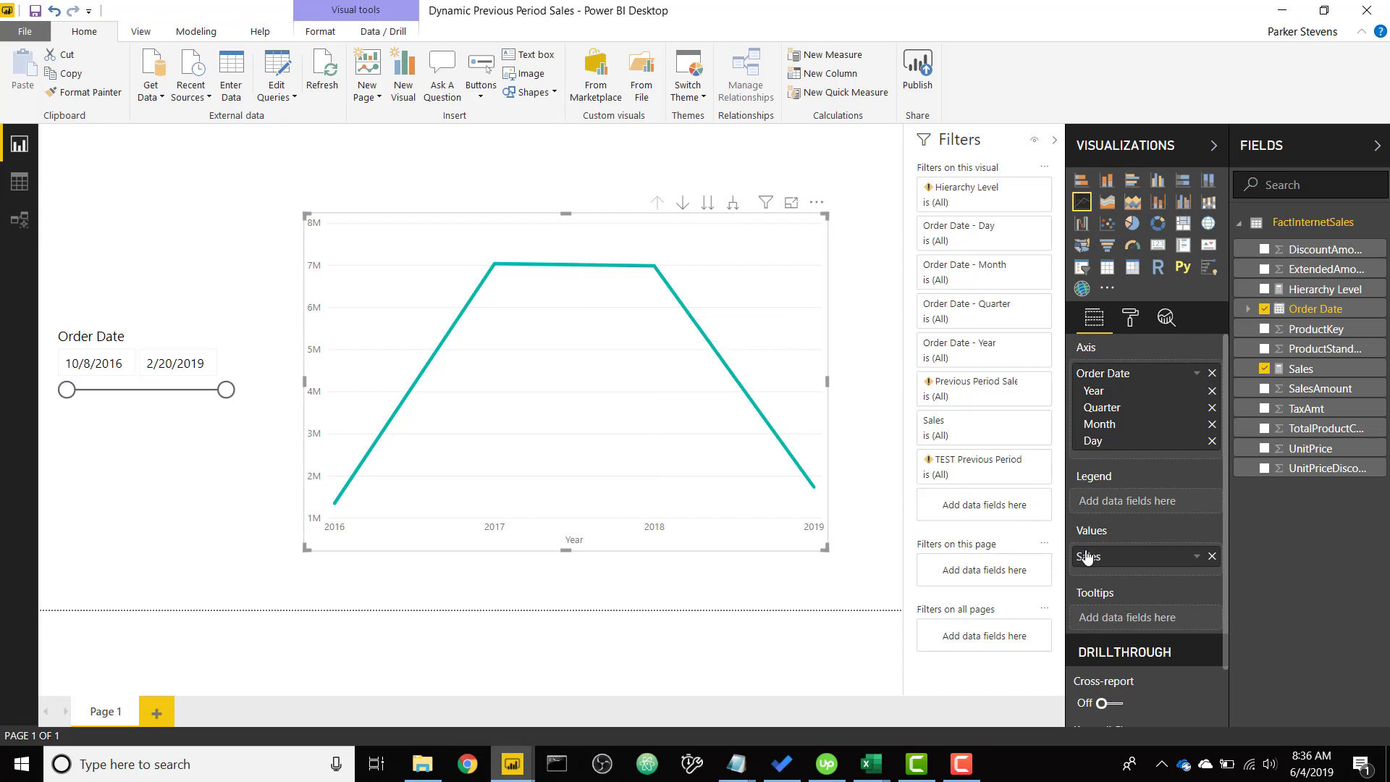
Step: Remove Previous Period Sales from Values and begin a new measure named Hierarchy Level
click(1300, 368)
text(Hierarchy Level)
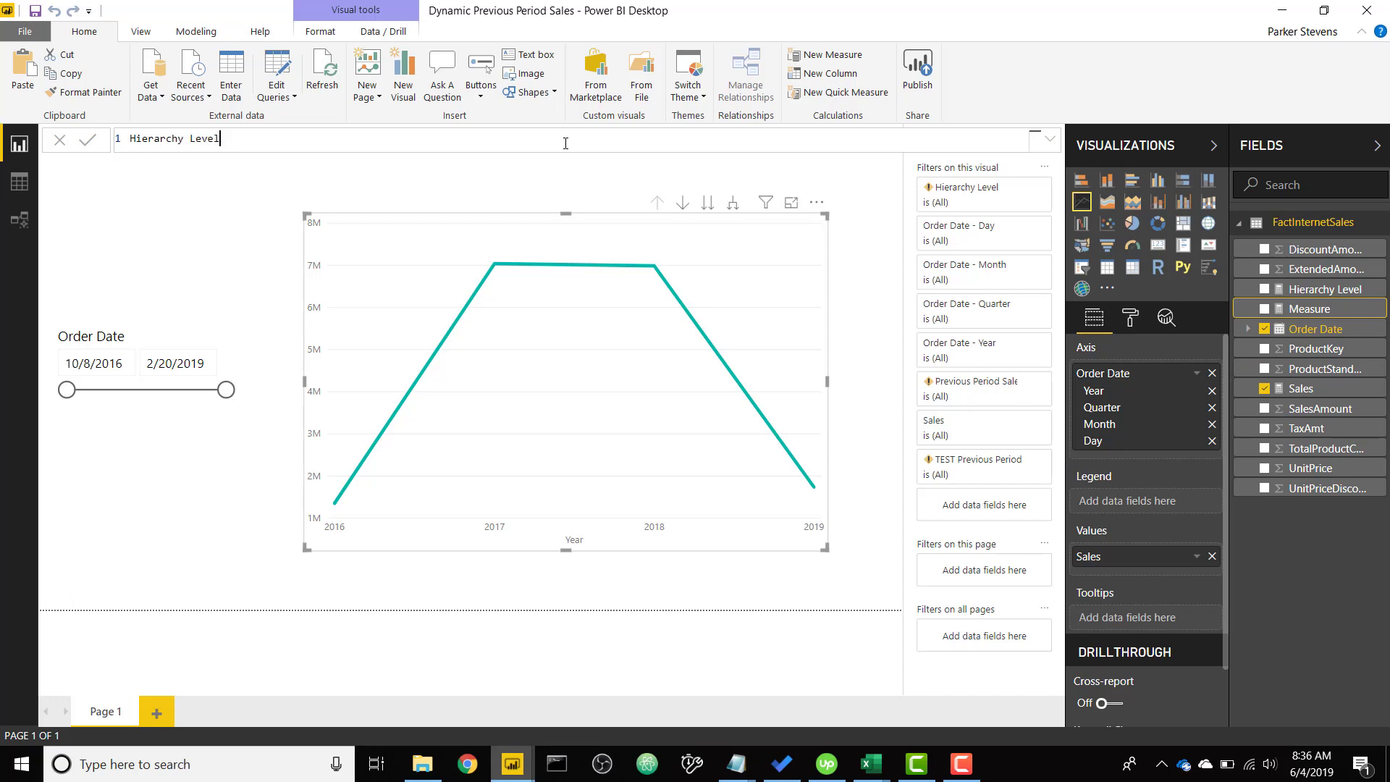
Step: Enter = SWITCH(TRUE(), ISINSCOPE(FactInternetSales[Order Date].[Day]), "Day", in the formula bar
text(=)
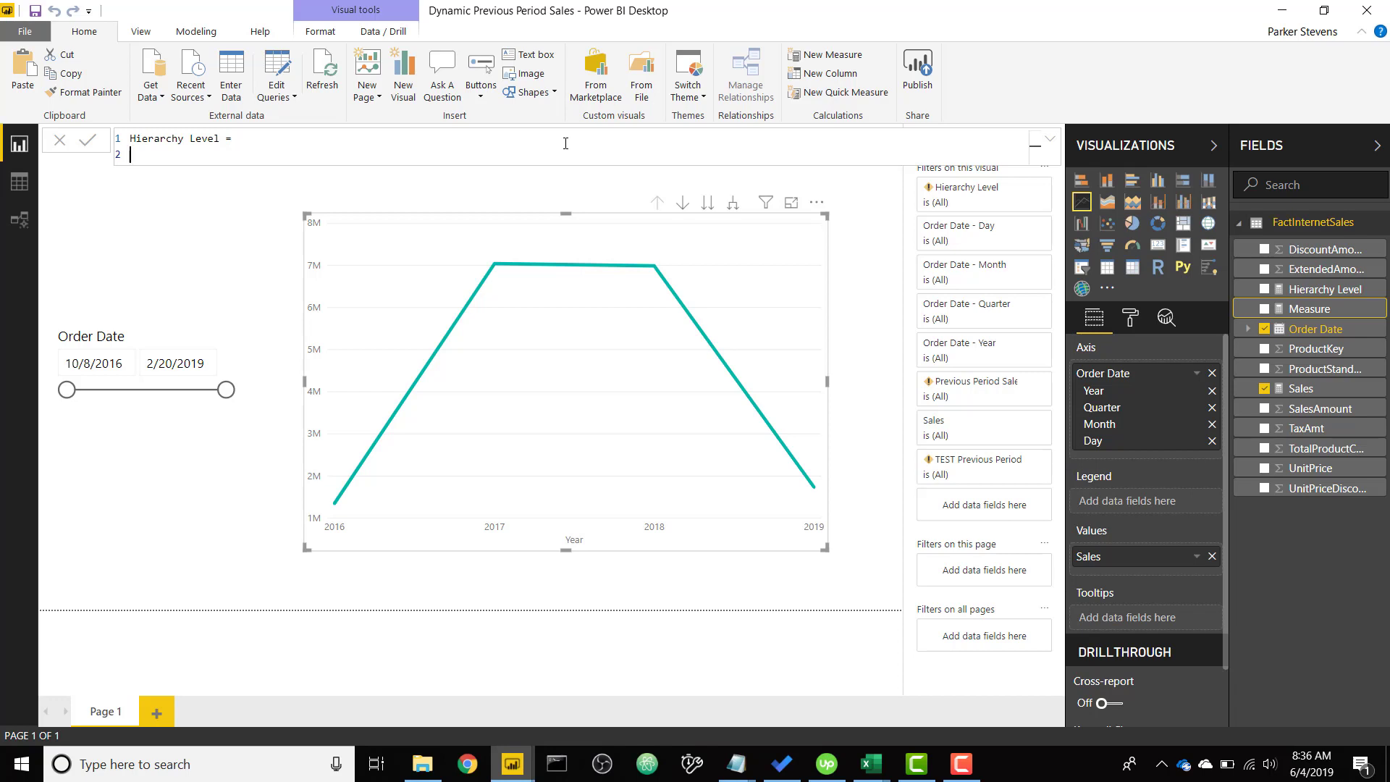
text(SWITCH()
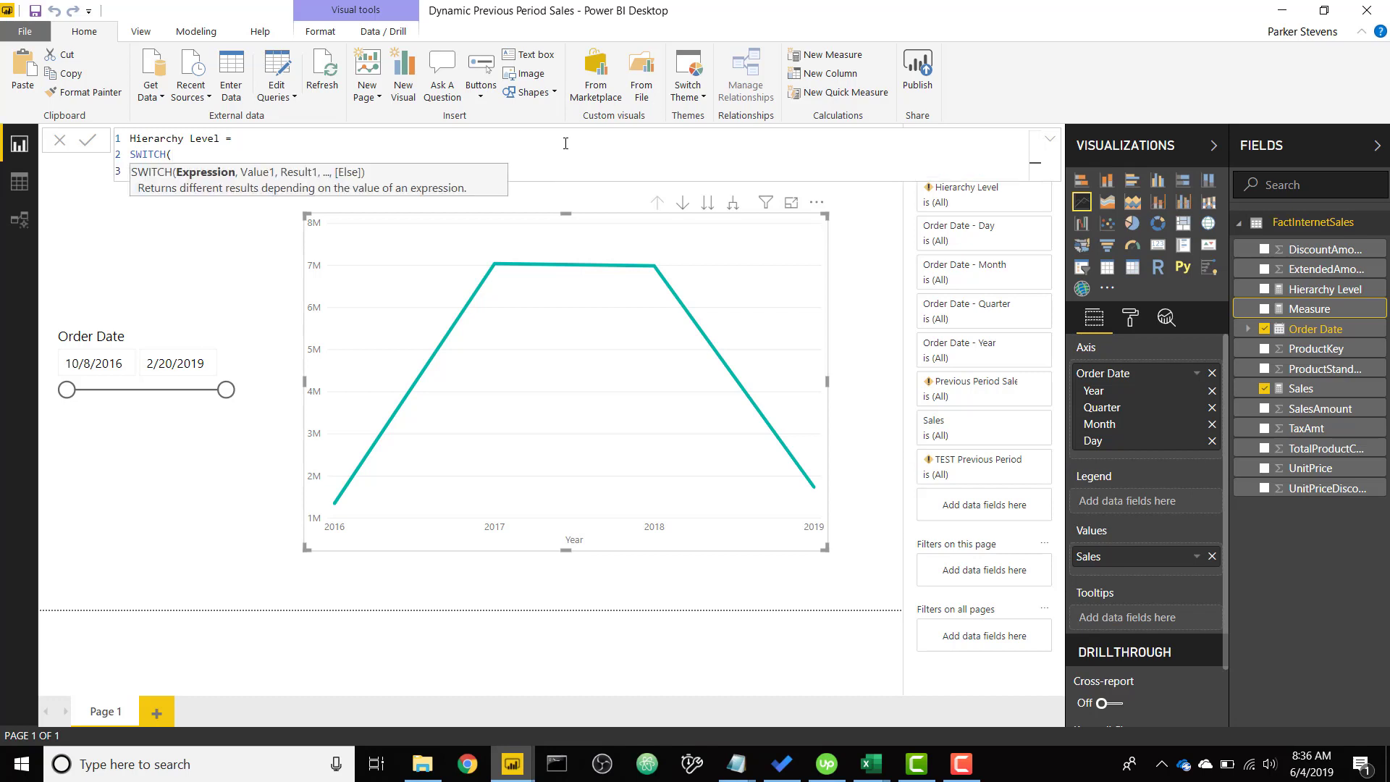
text(TRUE(),)
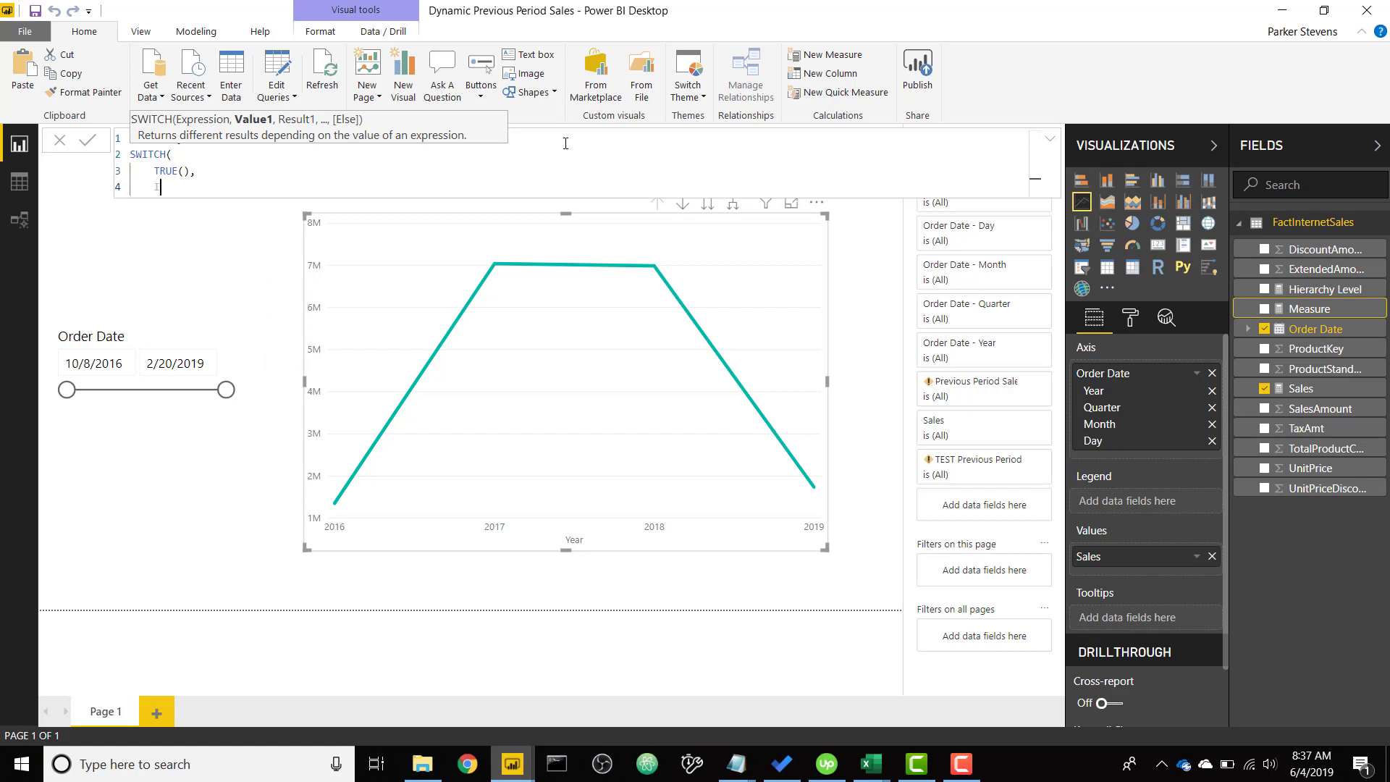
text(ISIN)
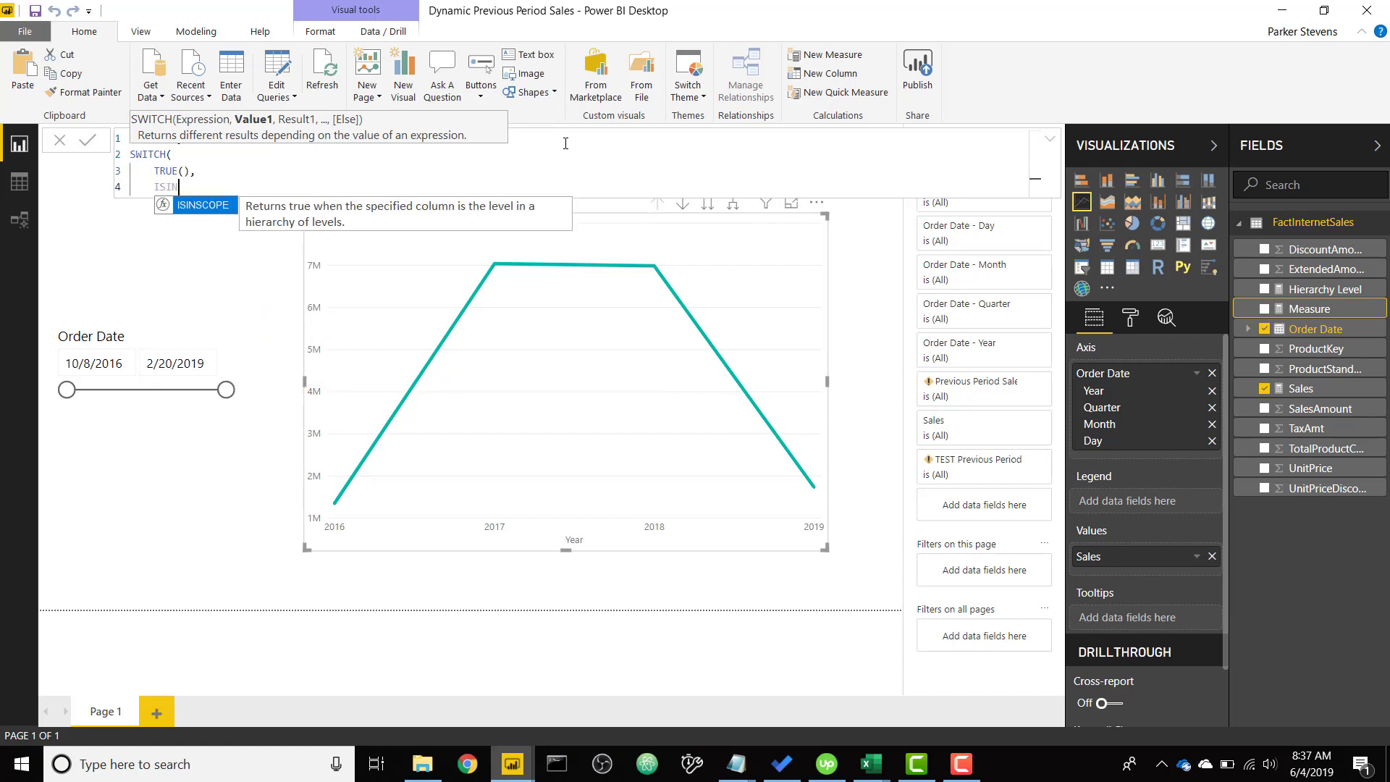
text((FactInternetSales[Order Date)
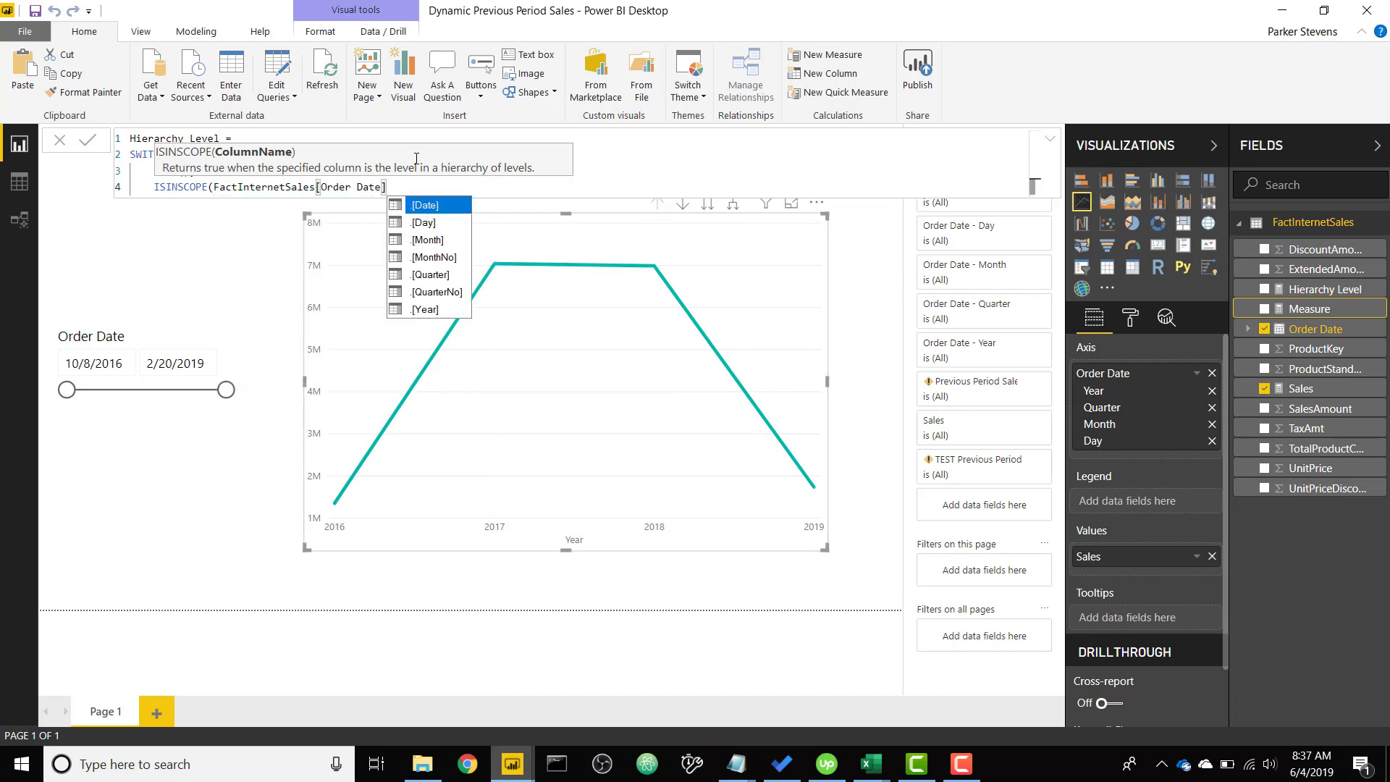
text(switch()
text(.[Day)
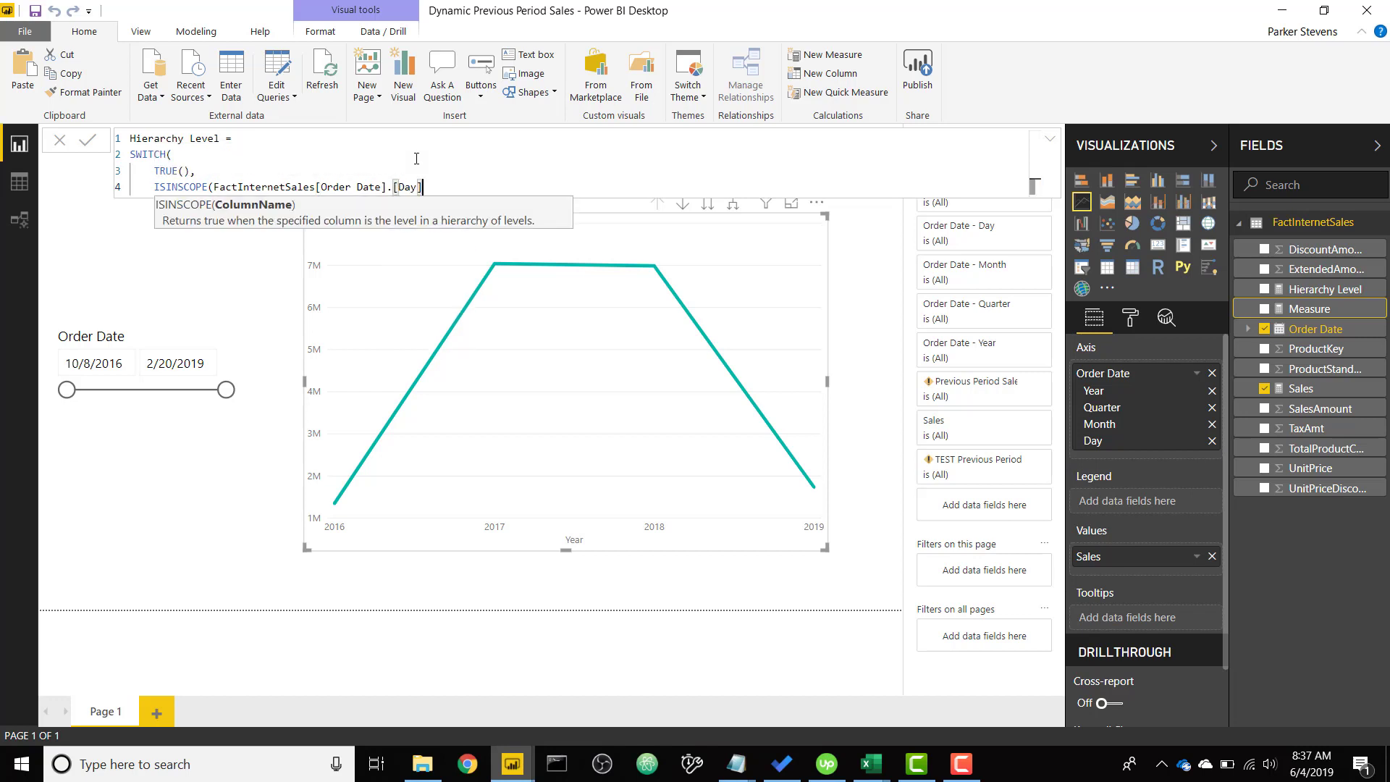
text(,)
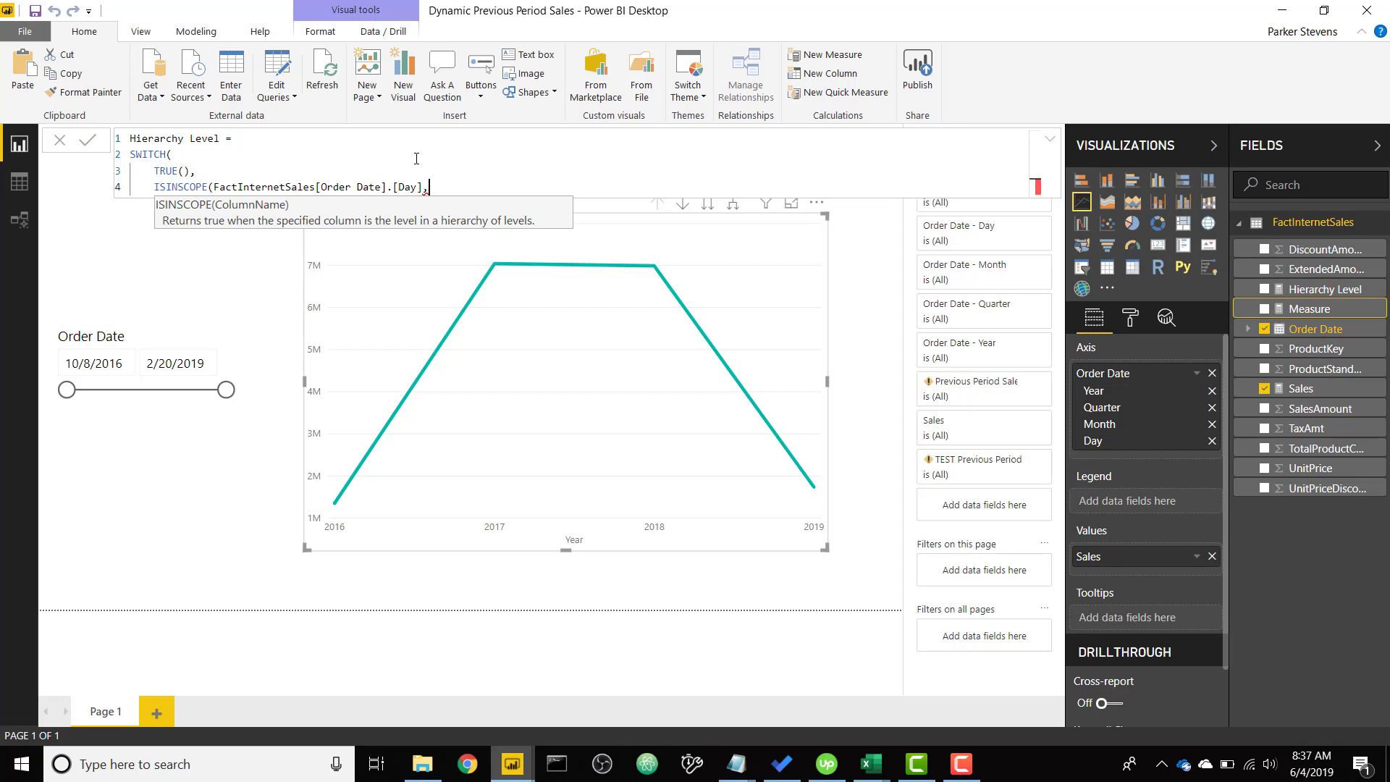
text())
text(")
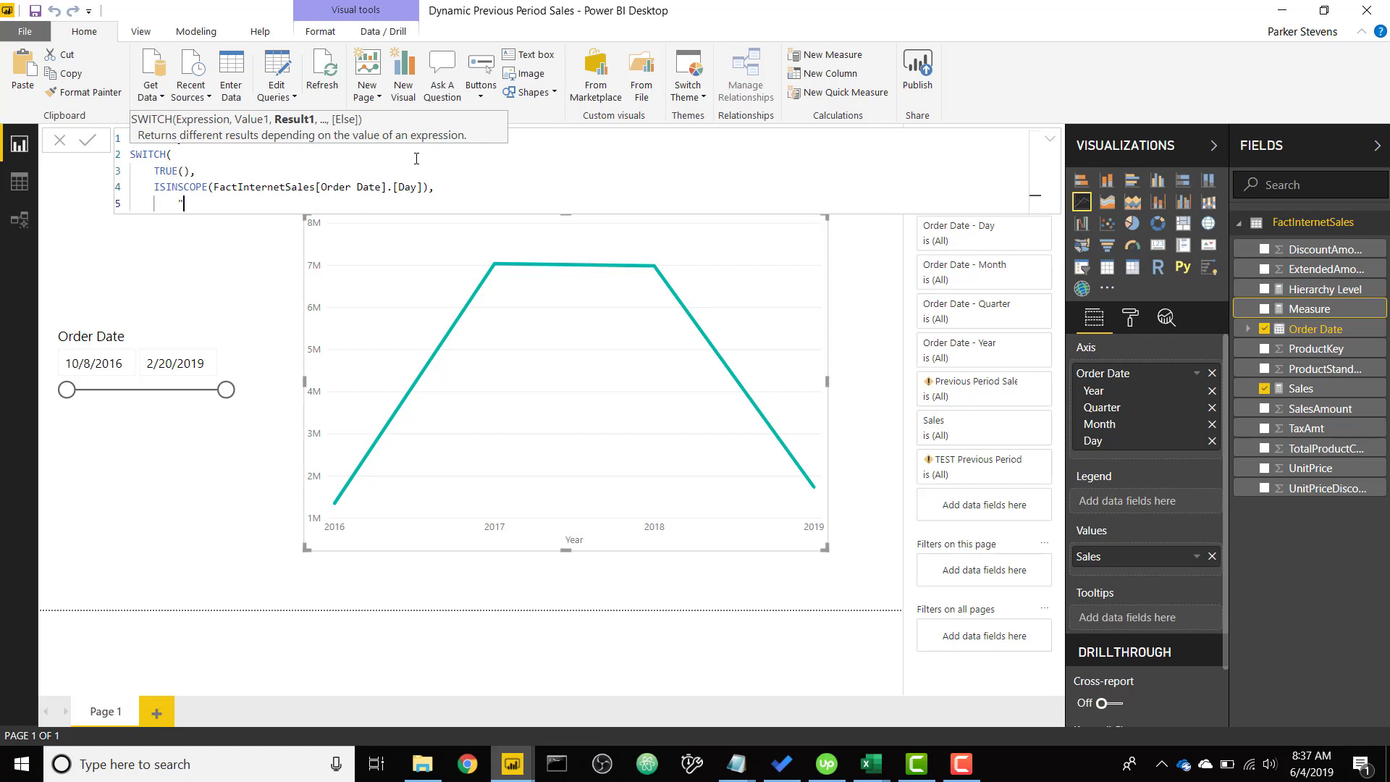
text(Day",)
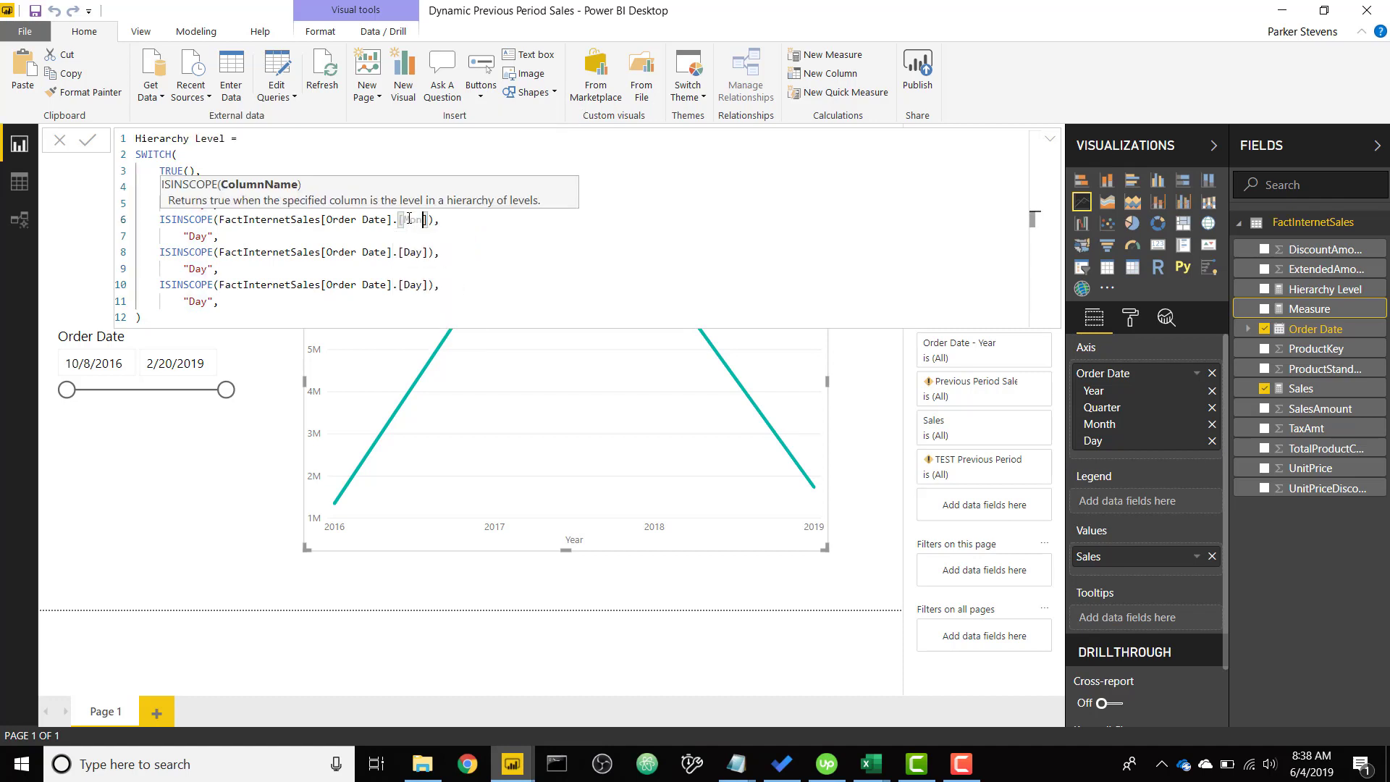
Step: Add ISINSCOPE branches returning "Month", "Quarter" and "Year", then commit the formula
text(Month)
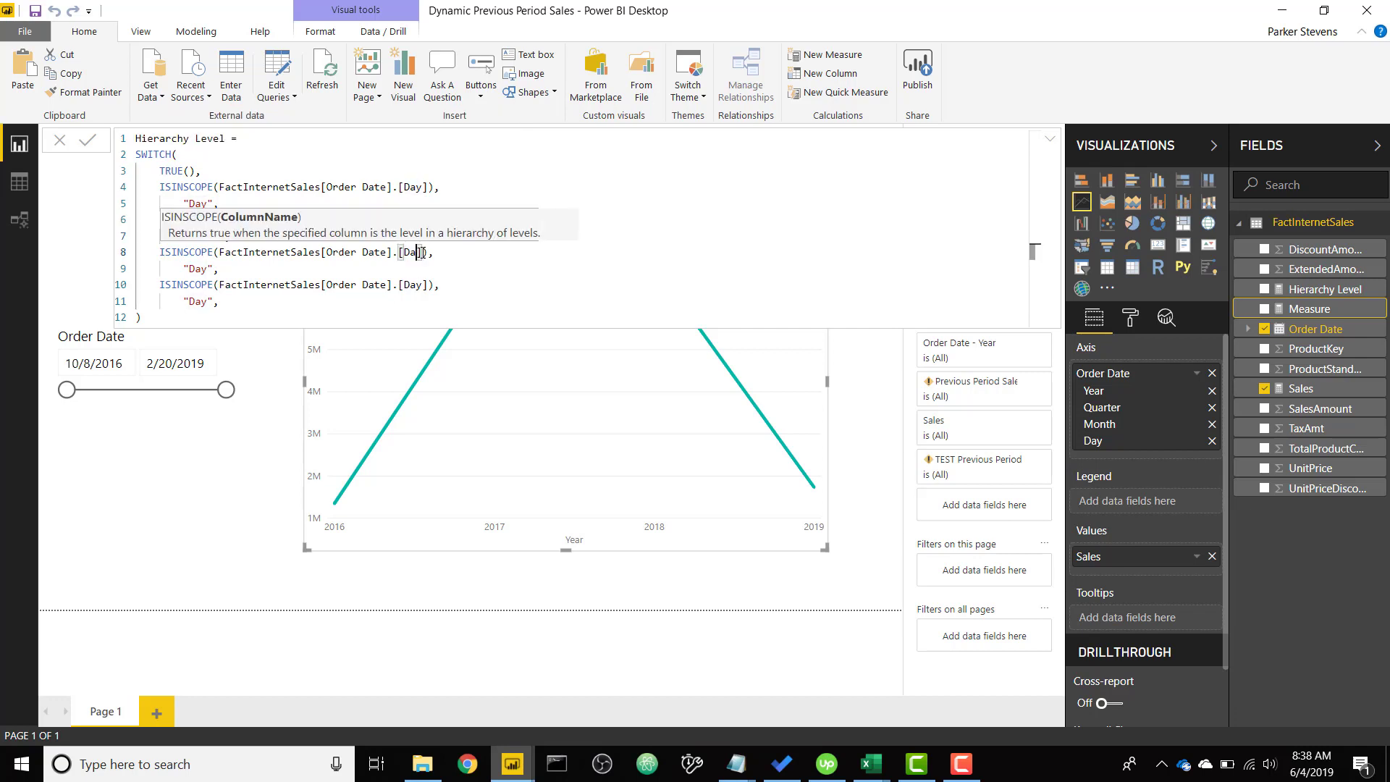
text(Quarter)
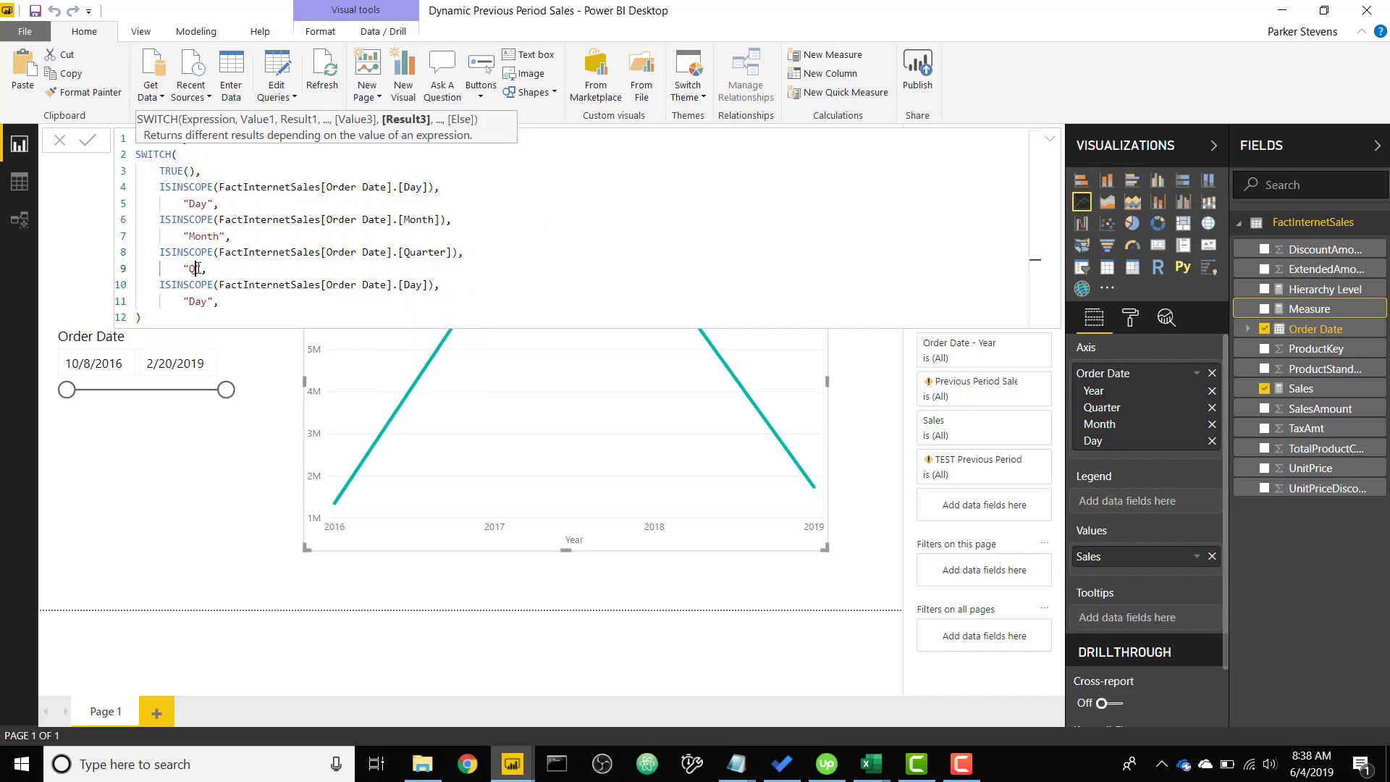
text(Quarter)
text(Year)
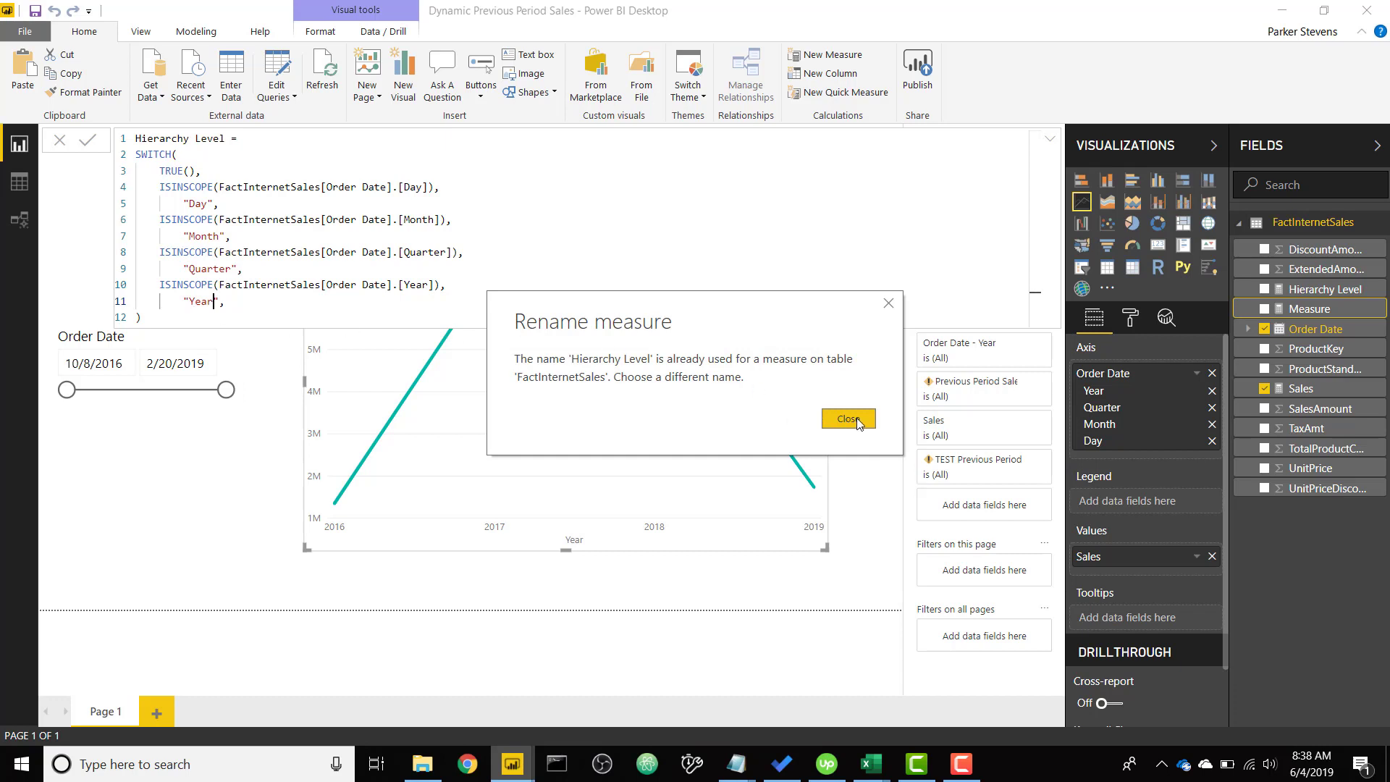
Step: Close the duplicate-name warning and rename the measure to 'Hierarchy Level - Demo'
click(846, 418)
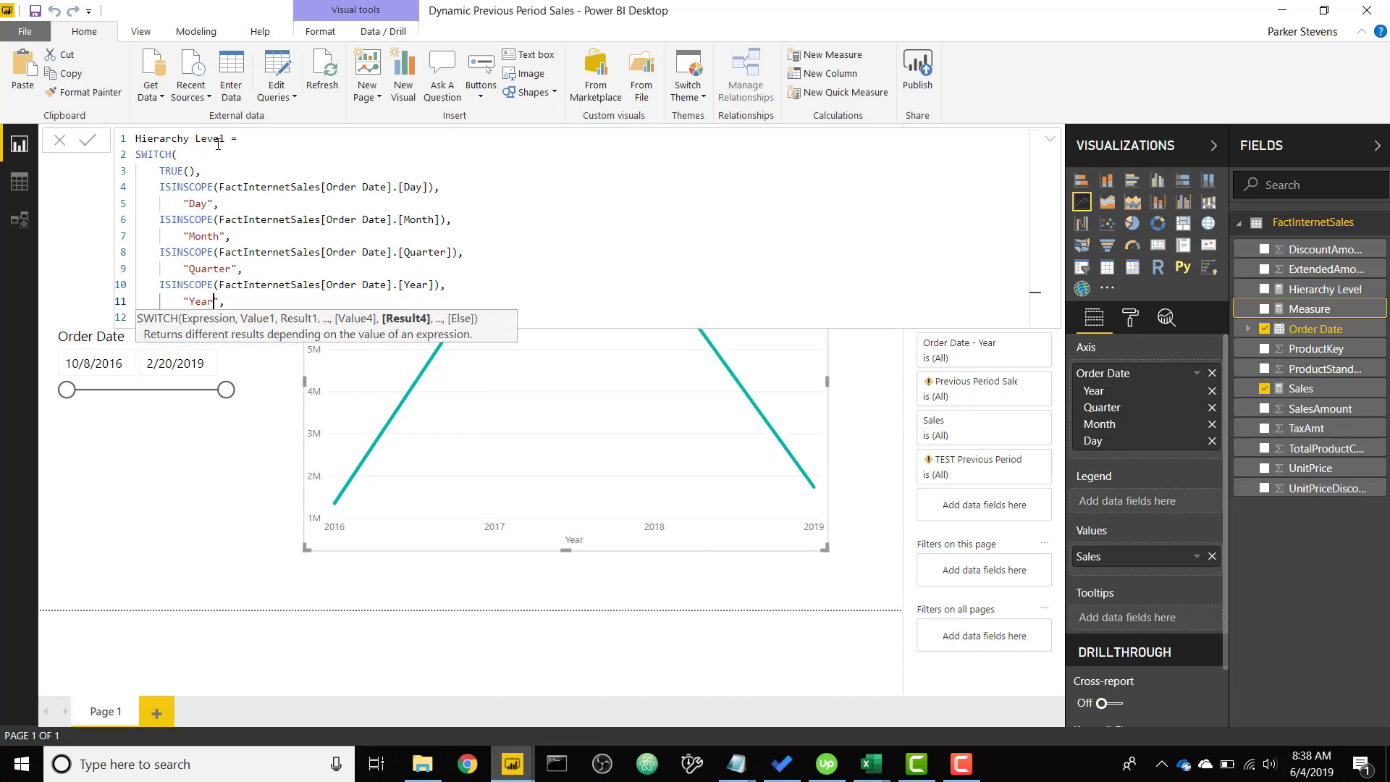
text(- Demo)
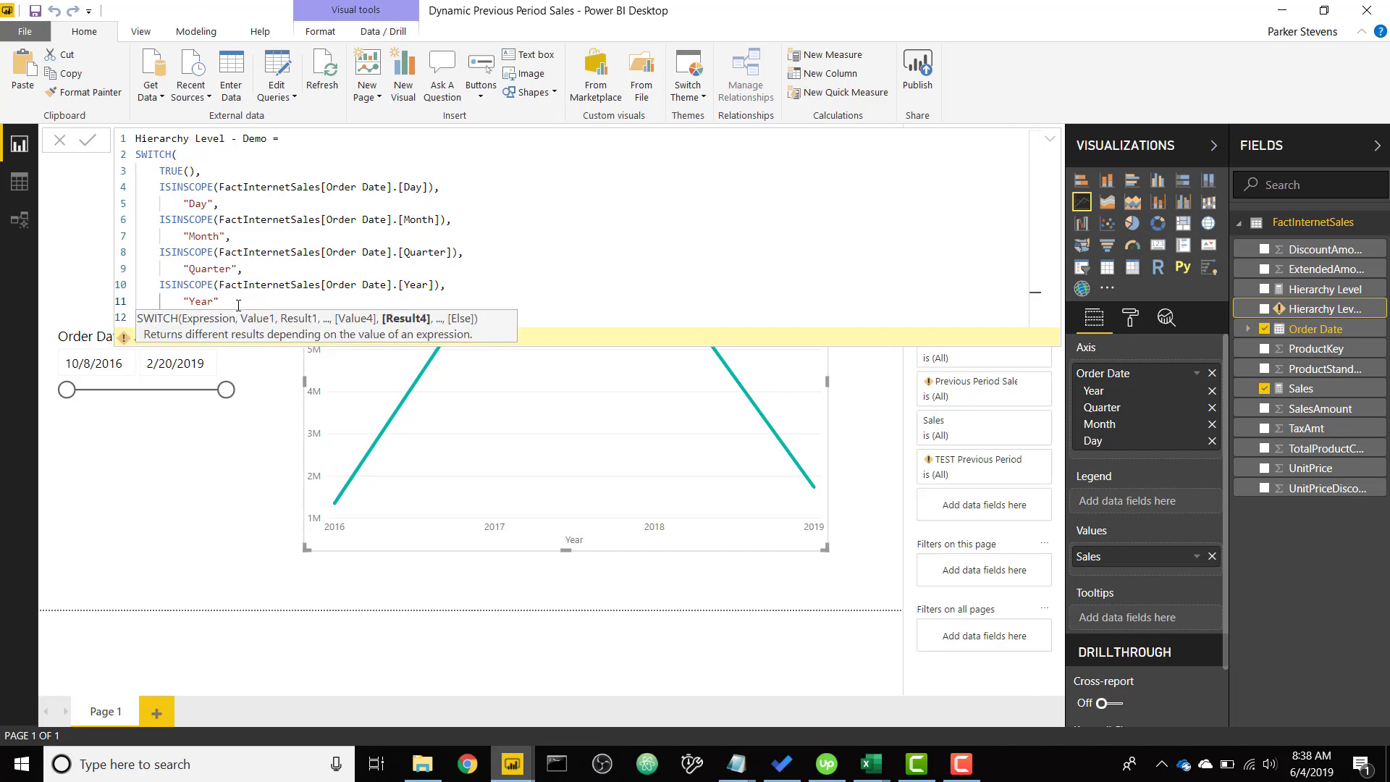
text())
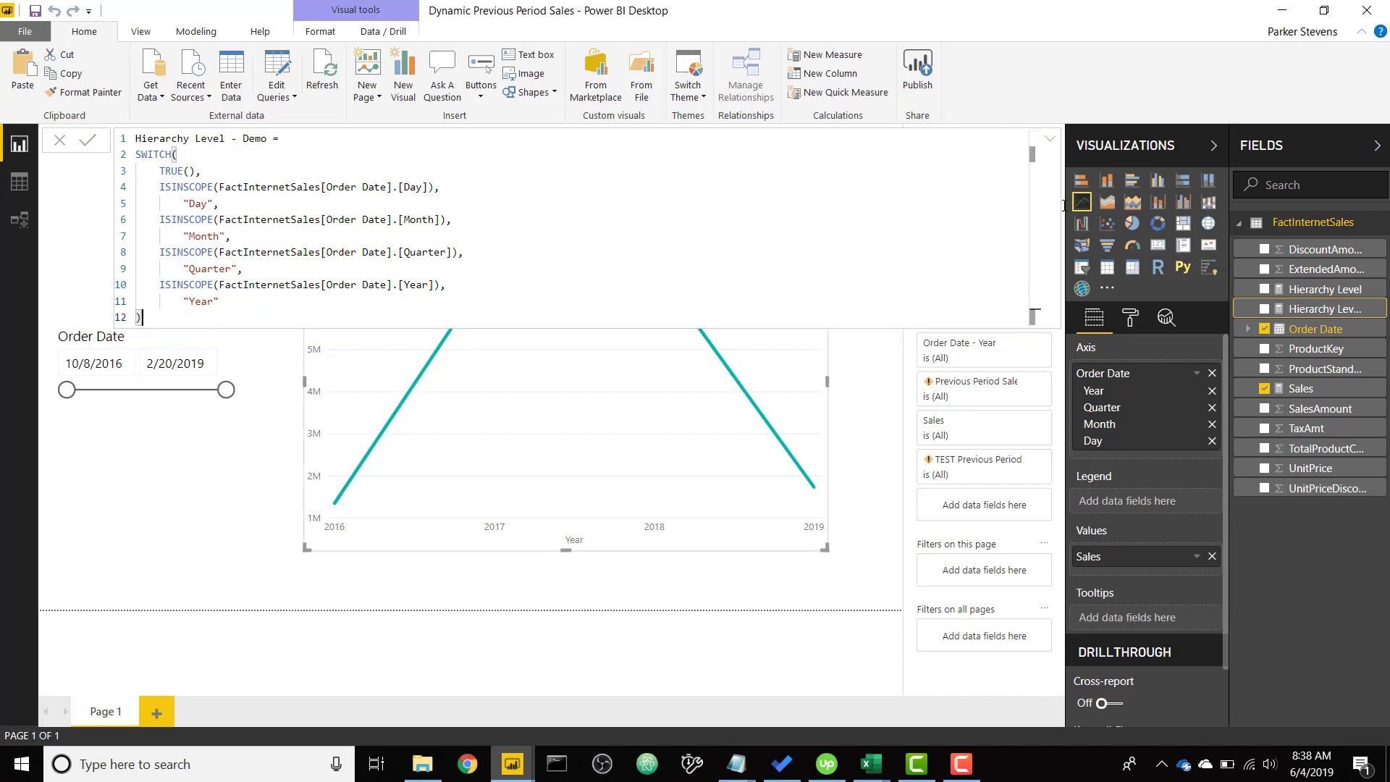
mouse_move(1327, 309)
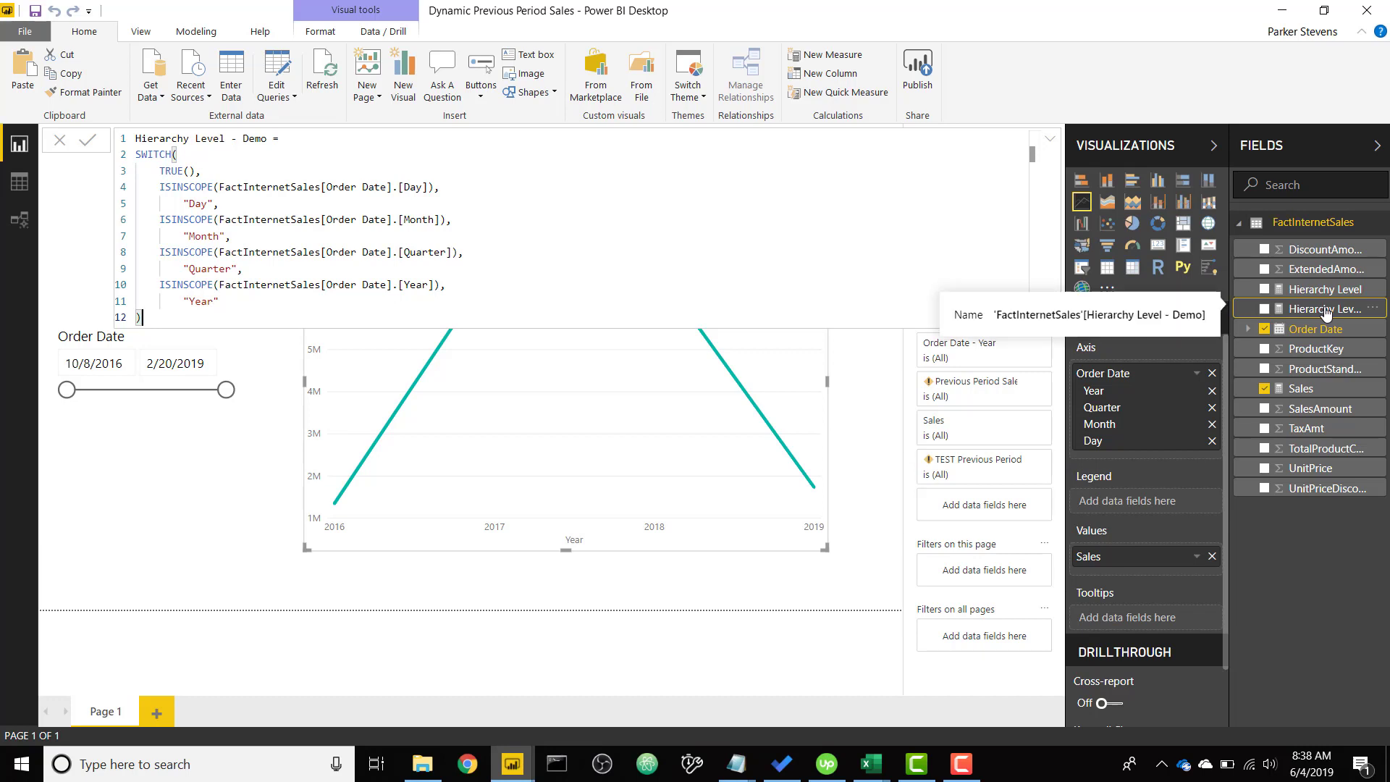
Step: Put Hierarchy Level - Demo in Tooltips, confirm Year then Day when drilling, and expand the formula bar
drag(1320, 308, 1144, 611)
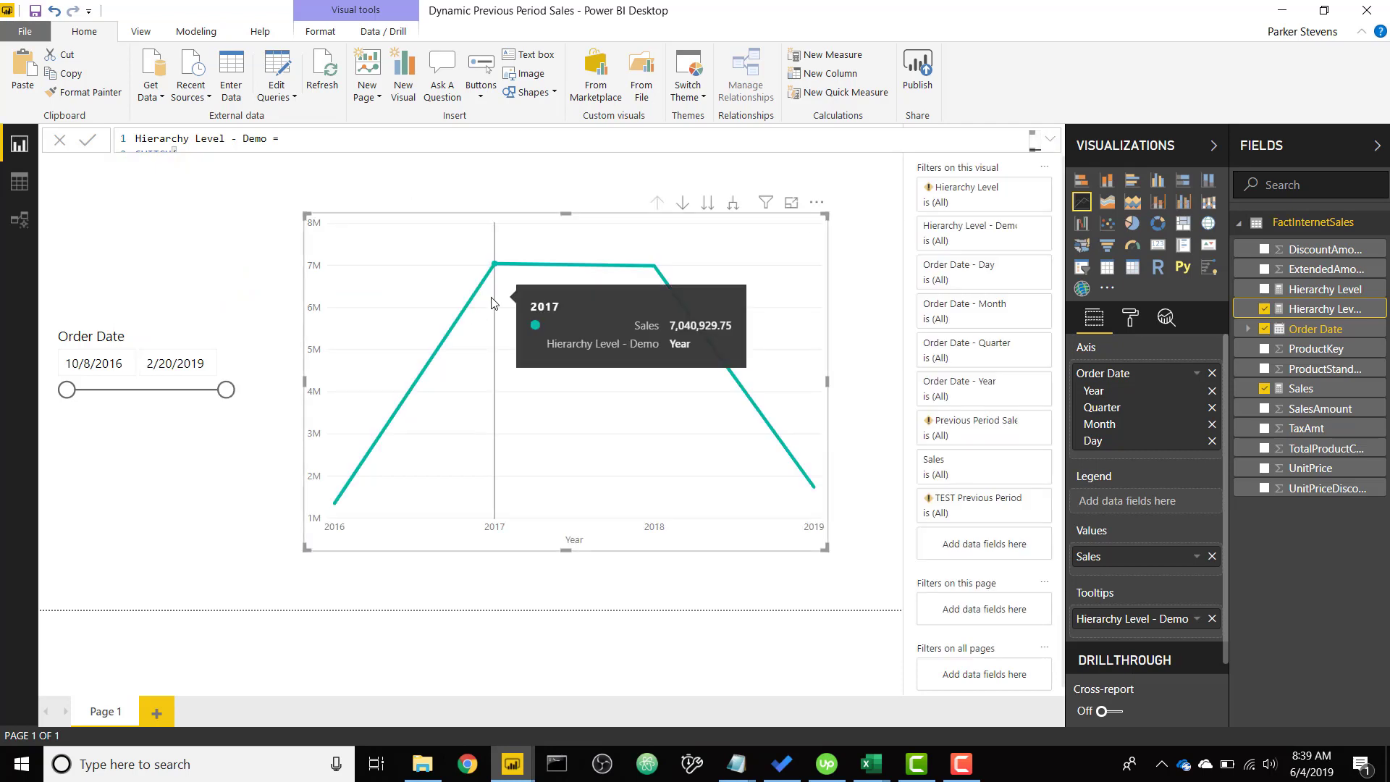
mouse_move(735, 209)
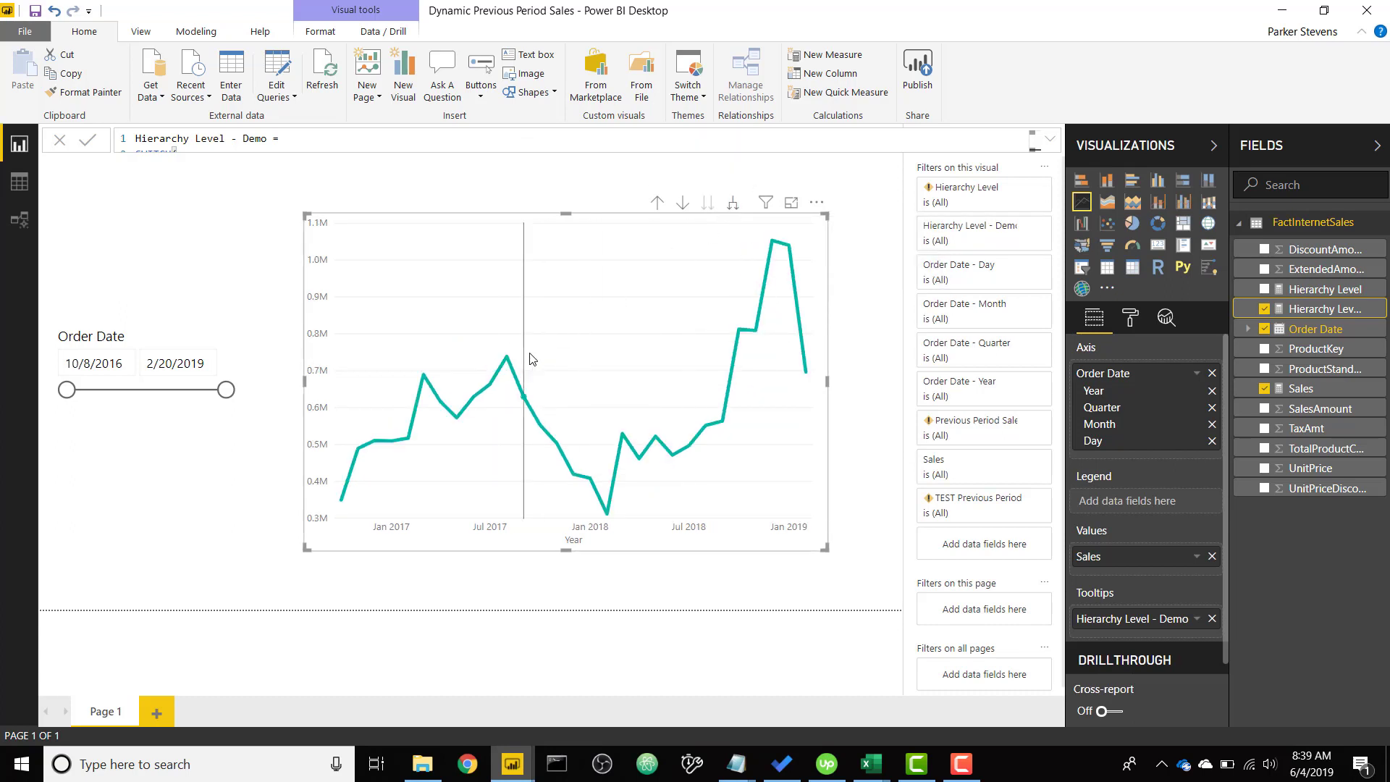
mouse_move(549, 364)
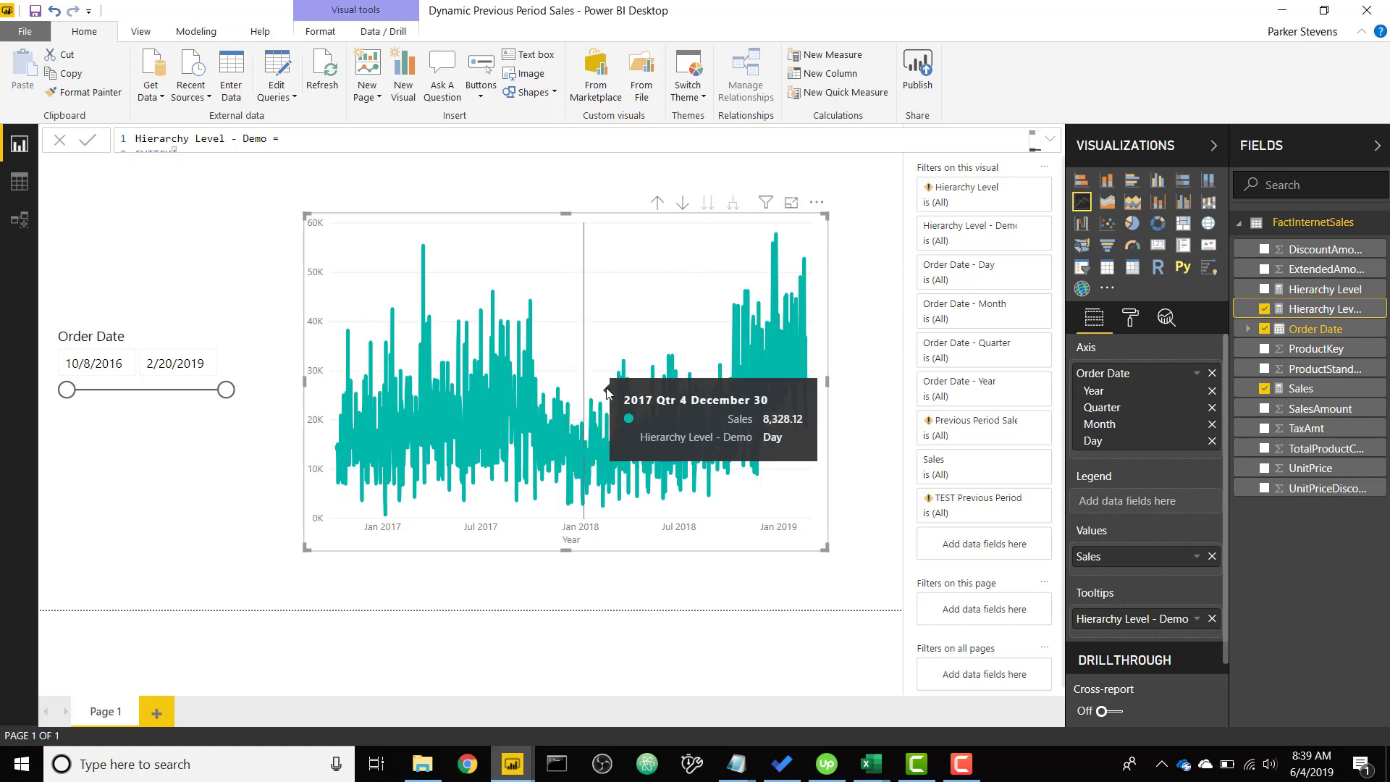
mouse_move(738, 296)
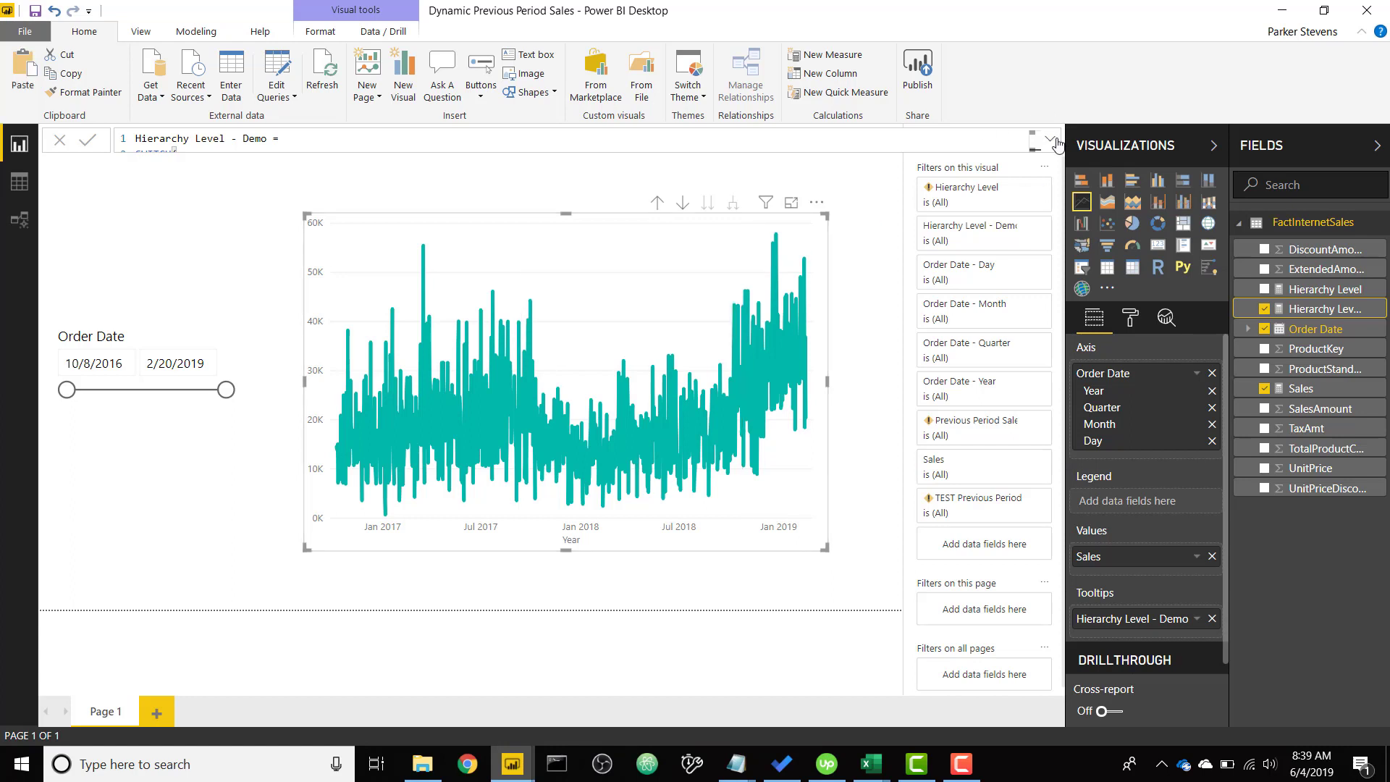
click(1055, 142)
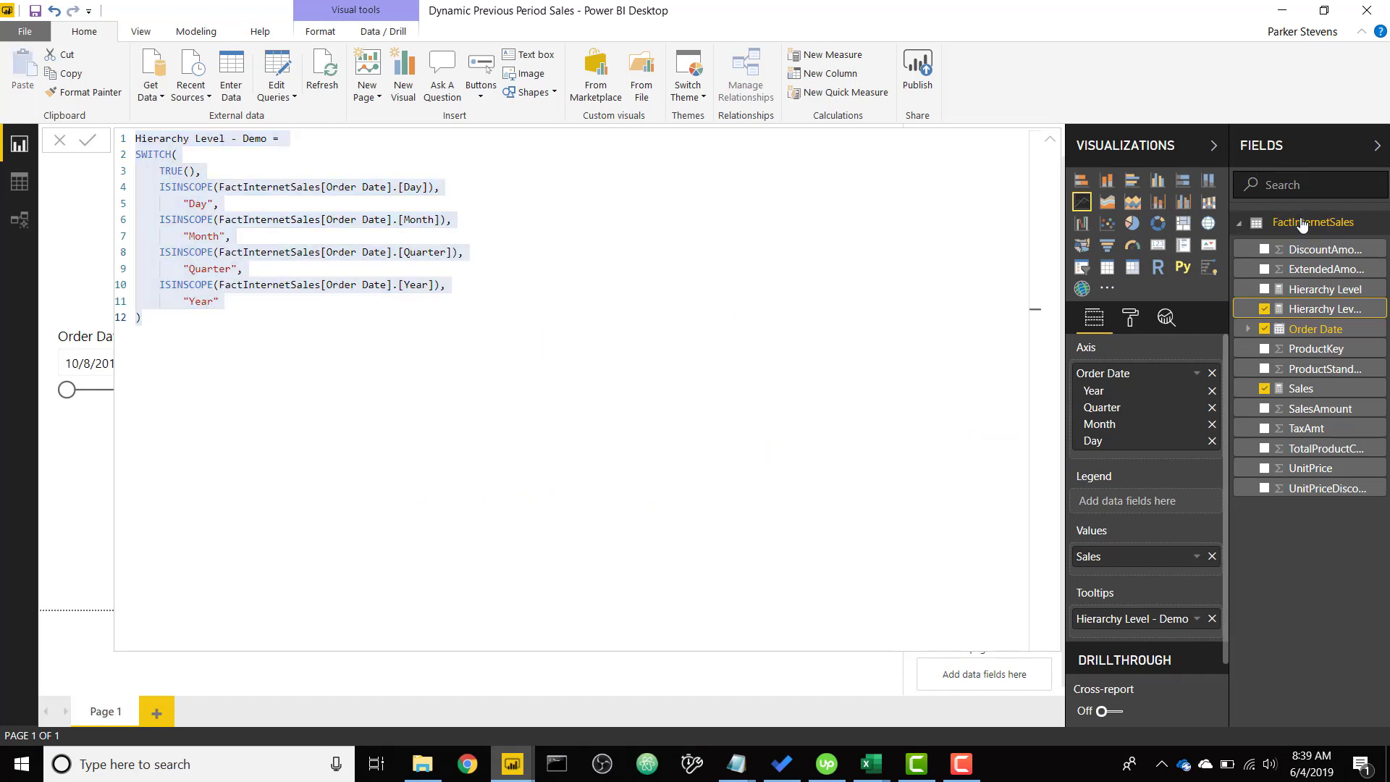
Step: Add a FactInternetSales measure with the pasted SWITCH formula, renamed, and select its "Day" result
right_click(1312, 221)
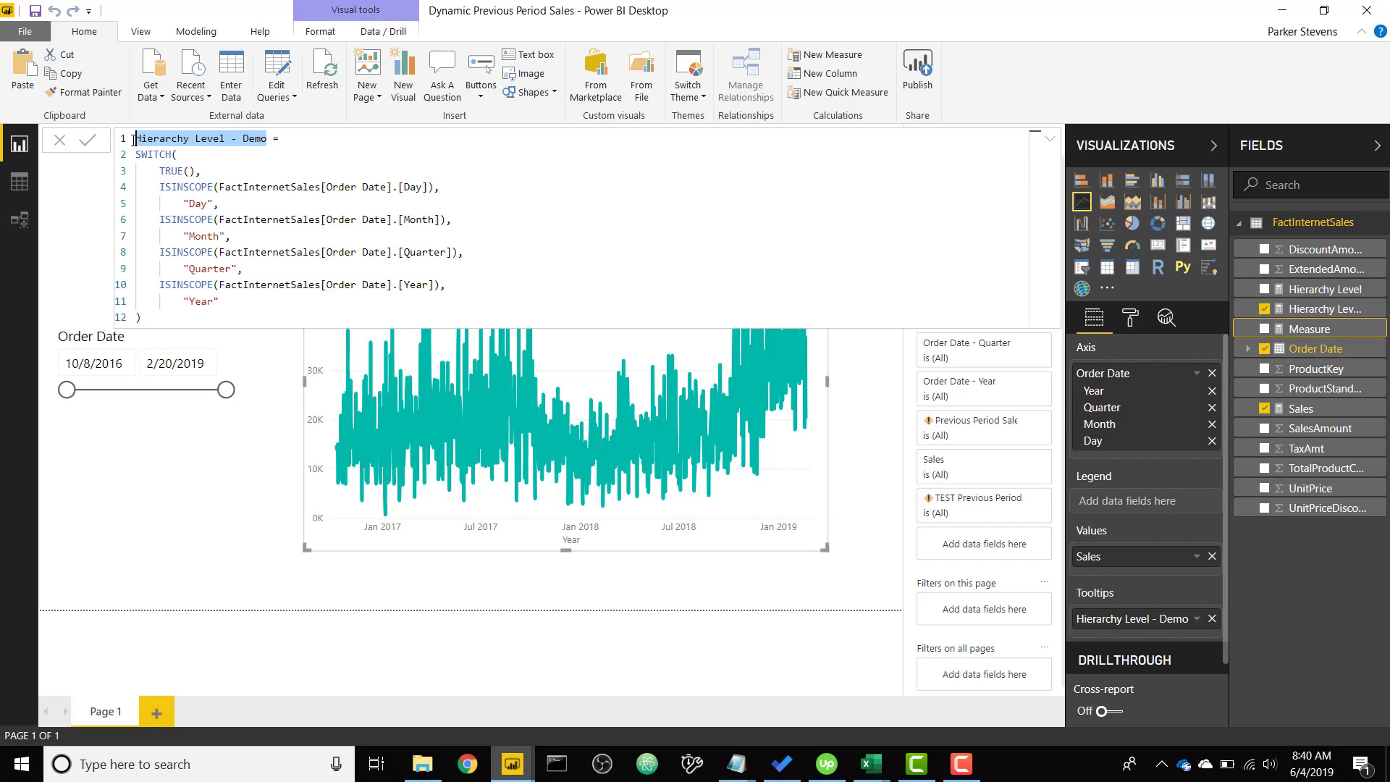
text(Dynamic Prev)
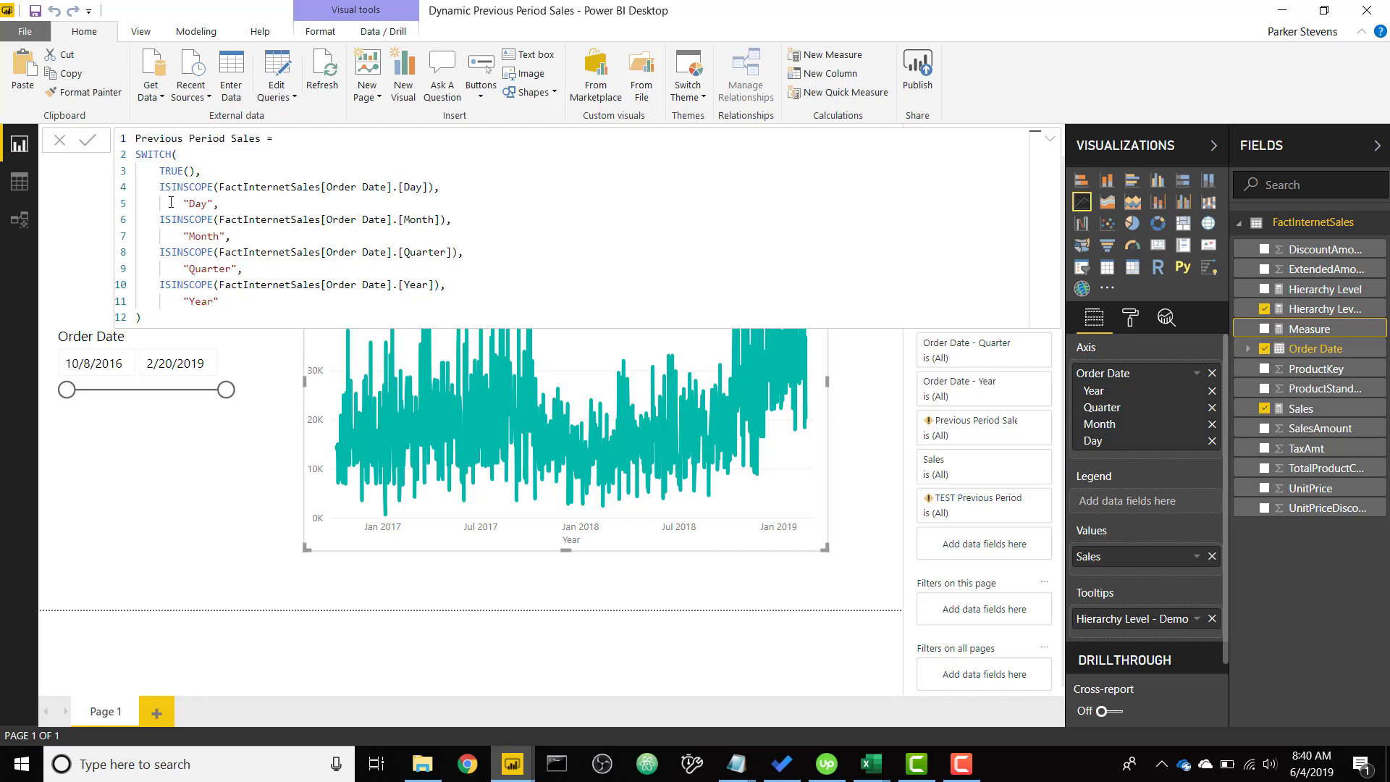
mouse_move(161, 186)
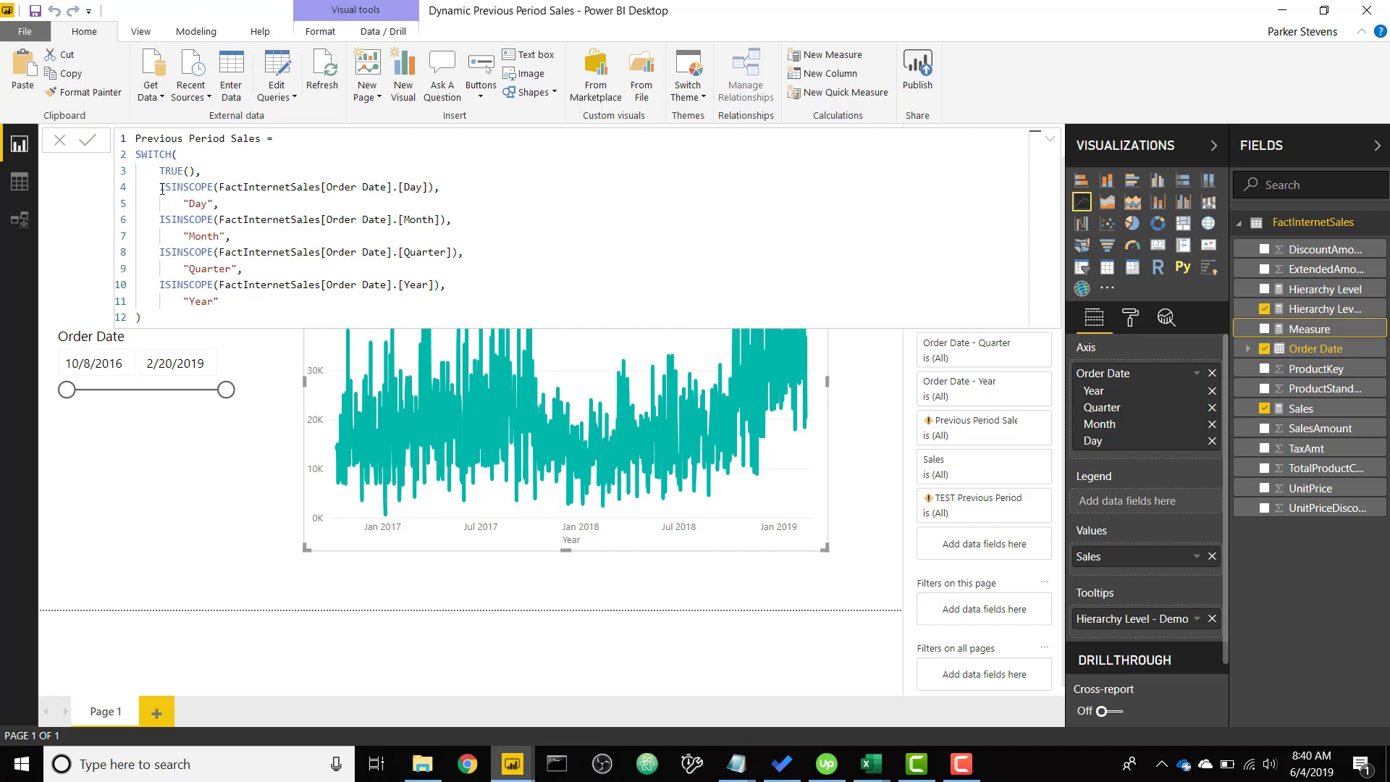
mouse_move(419, 191)
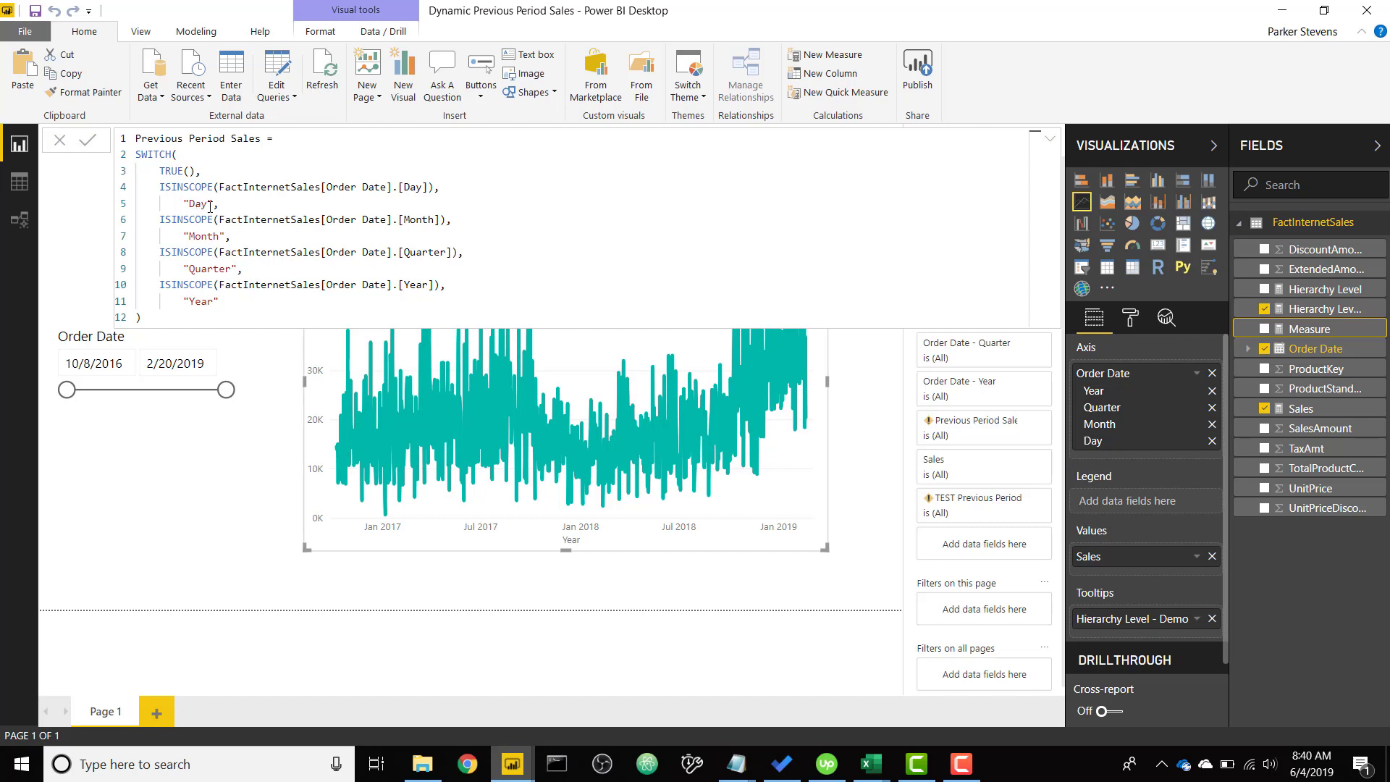
double_click(198, 203)
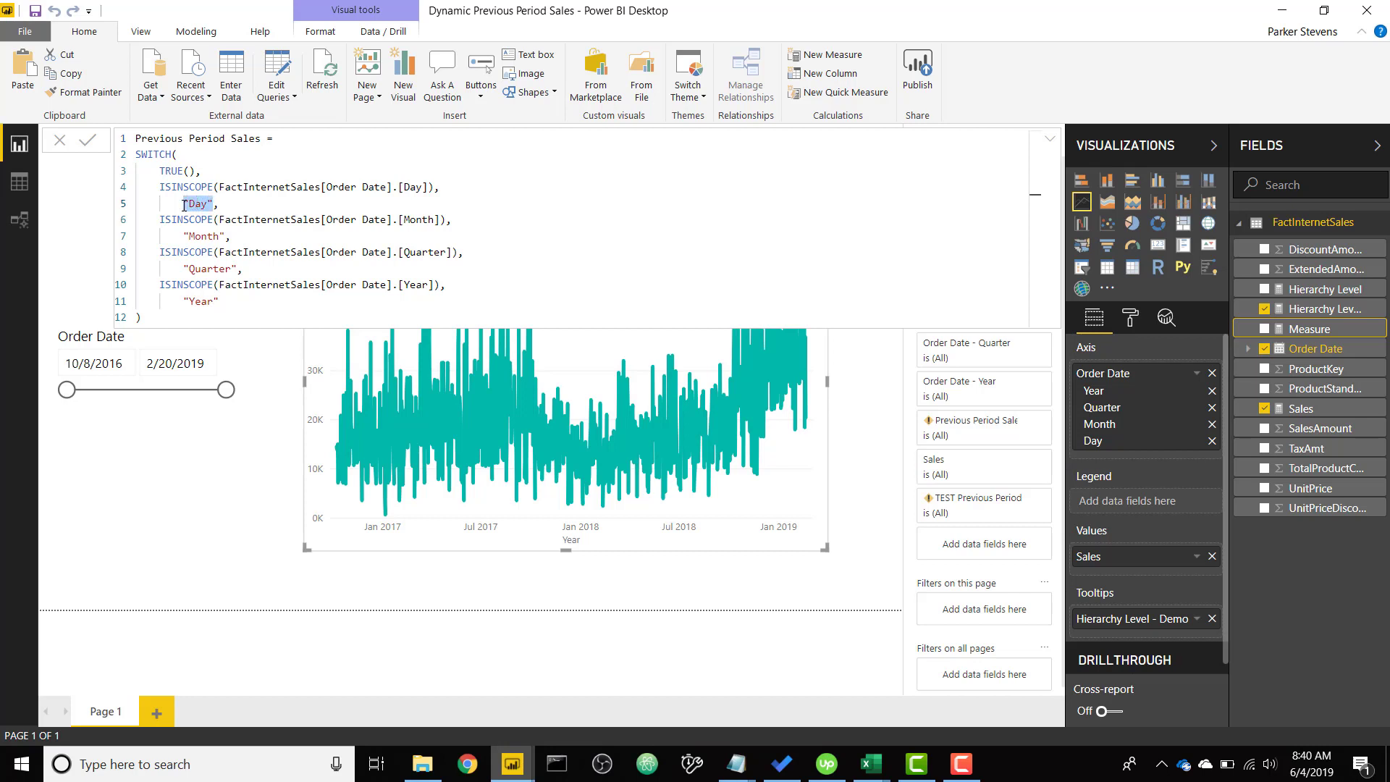
Step: Replace "Day" with CALCULATE([Sales], DATEADD(FactInternetSales[Order Date].[Date], -1, DAY))
text(CALCULATE(,)
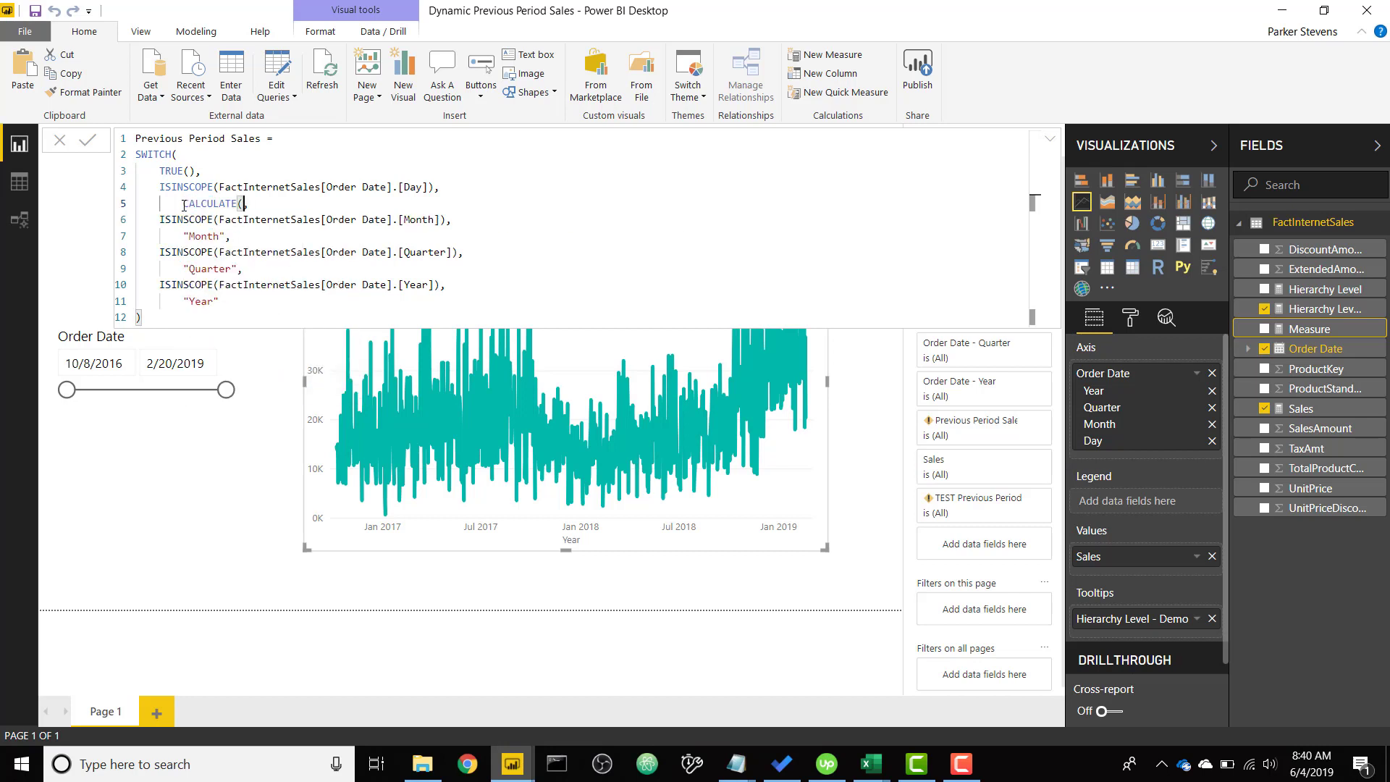
text(Sa)
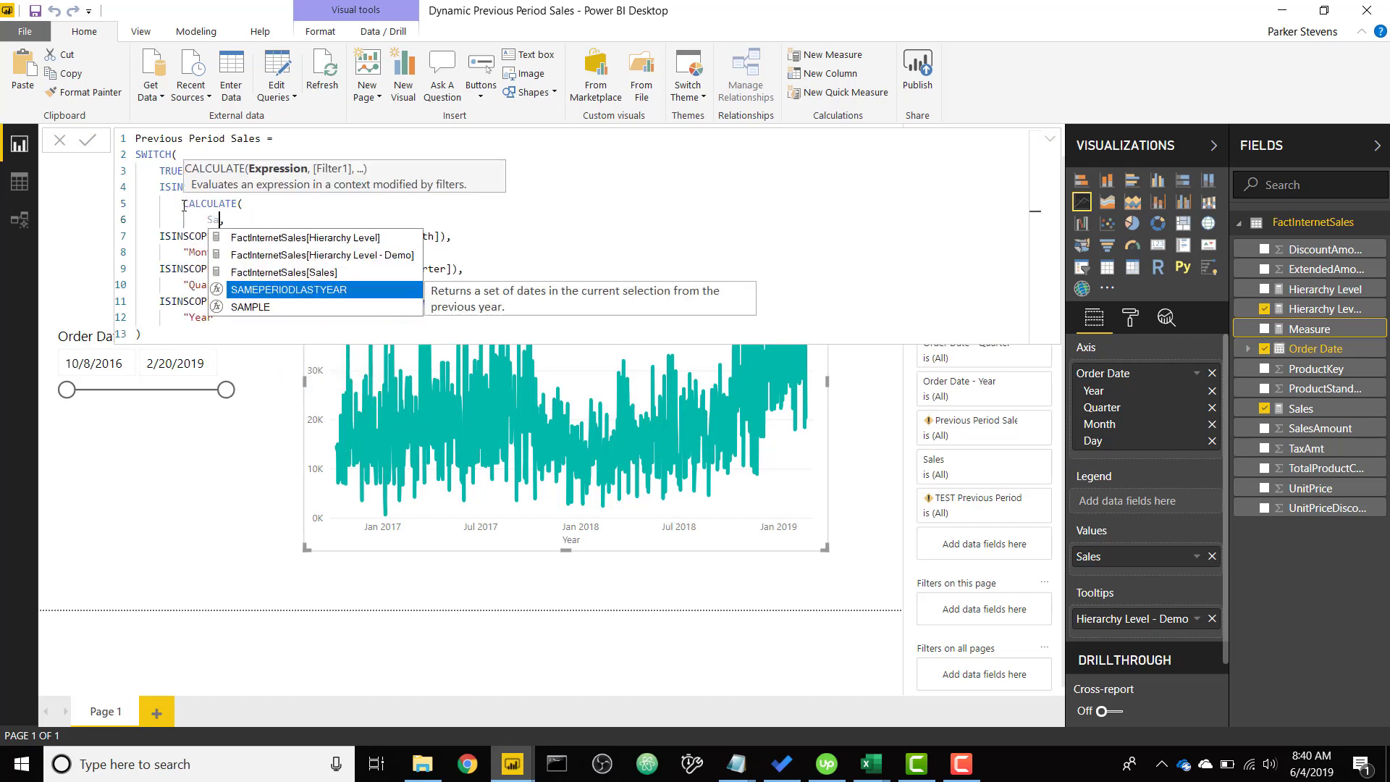
text(S)
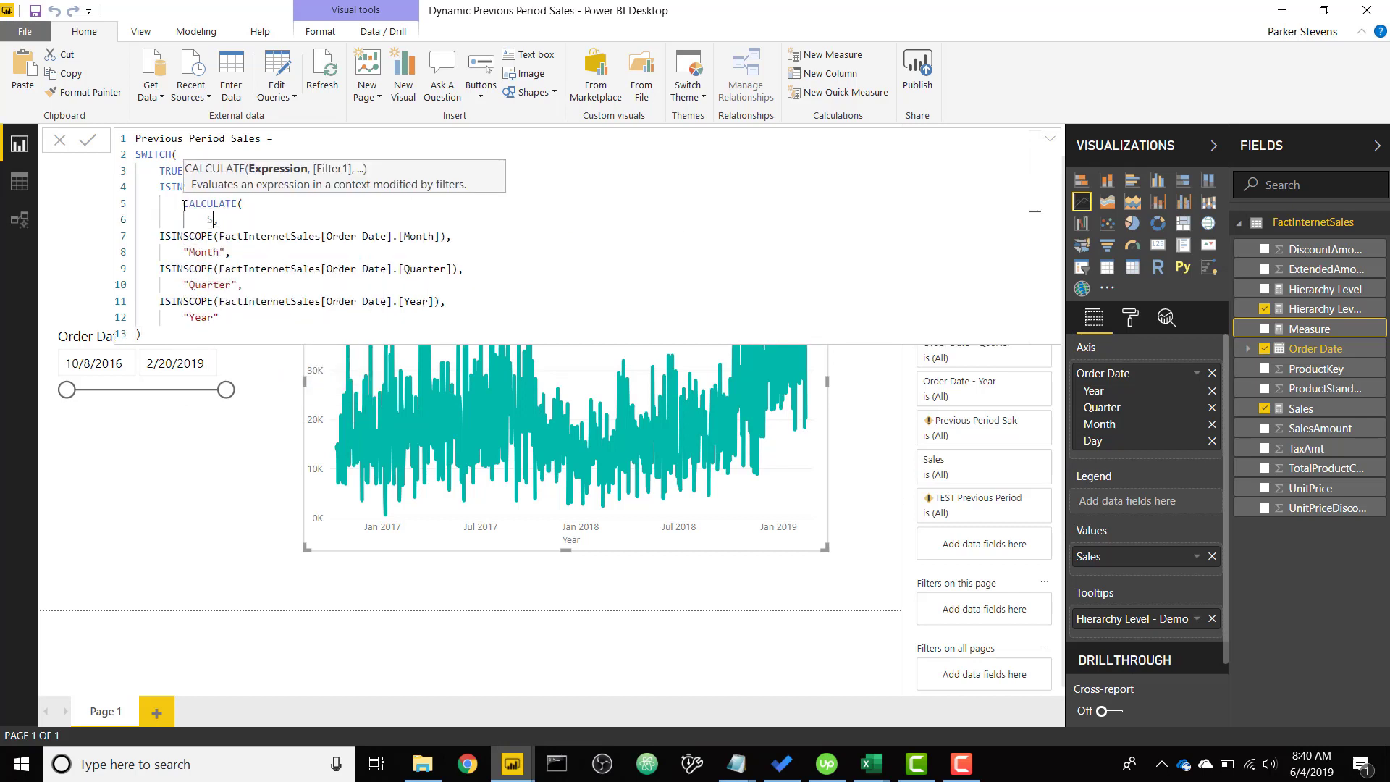
text([Sales],)
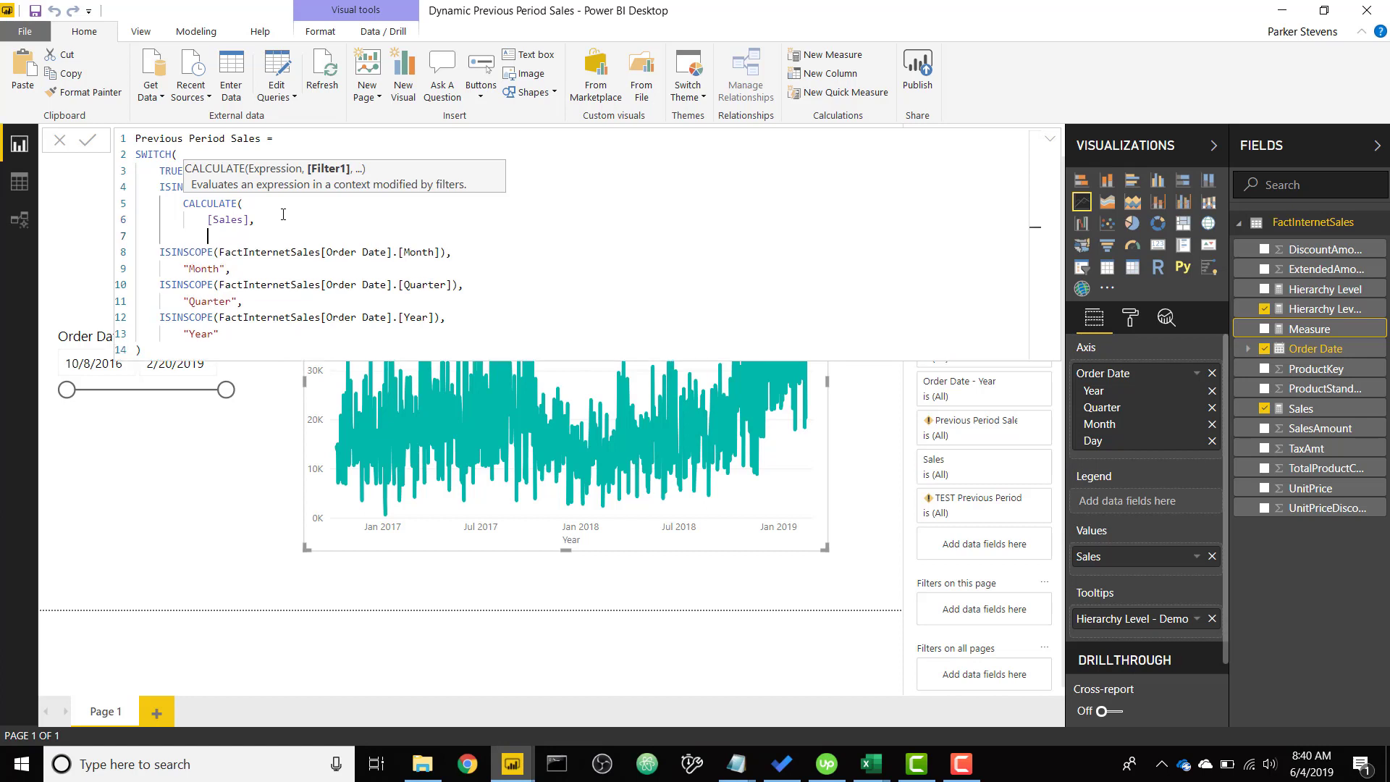
text(DATEADD()
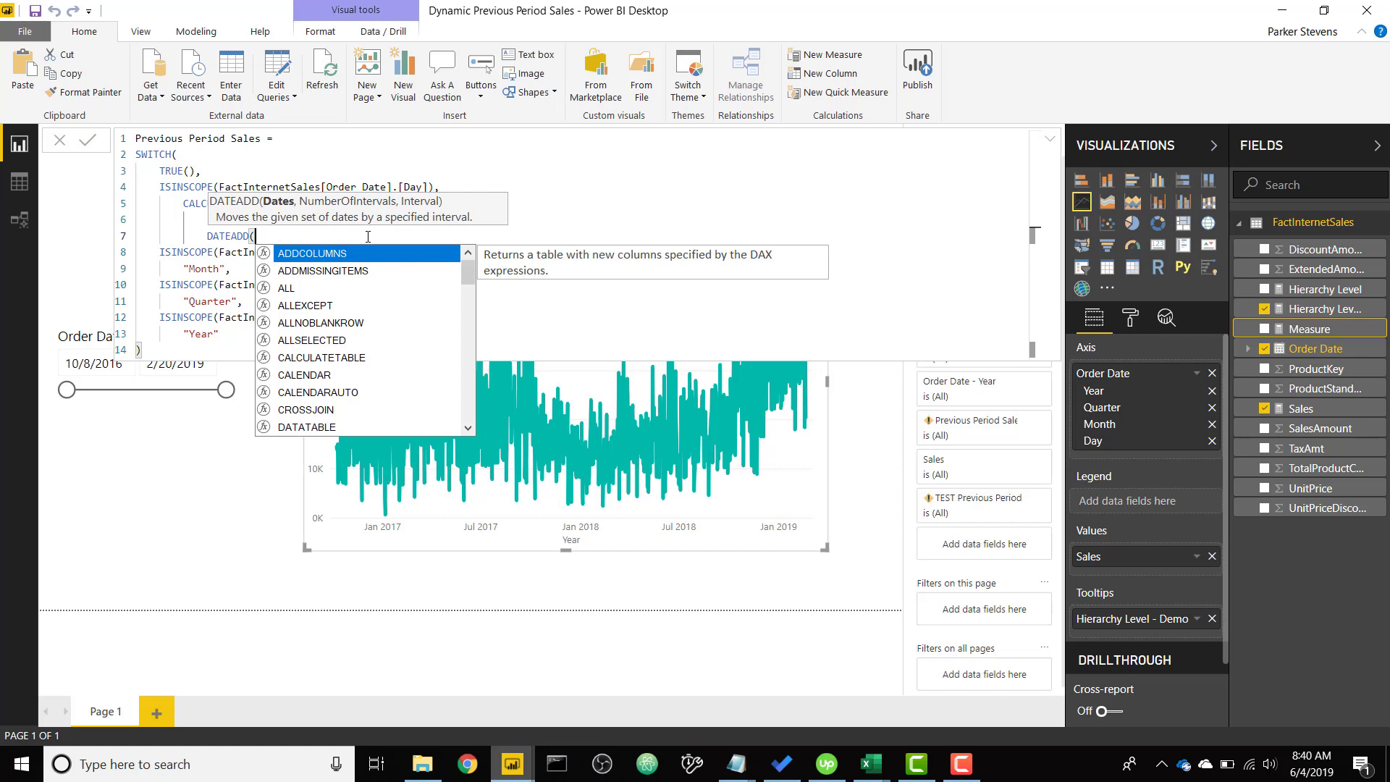
text(FactInternetSales[Order Date])
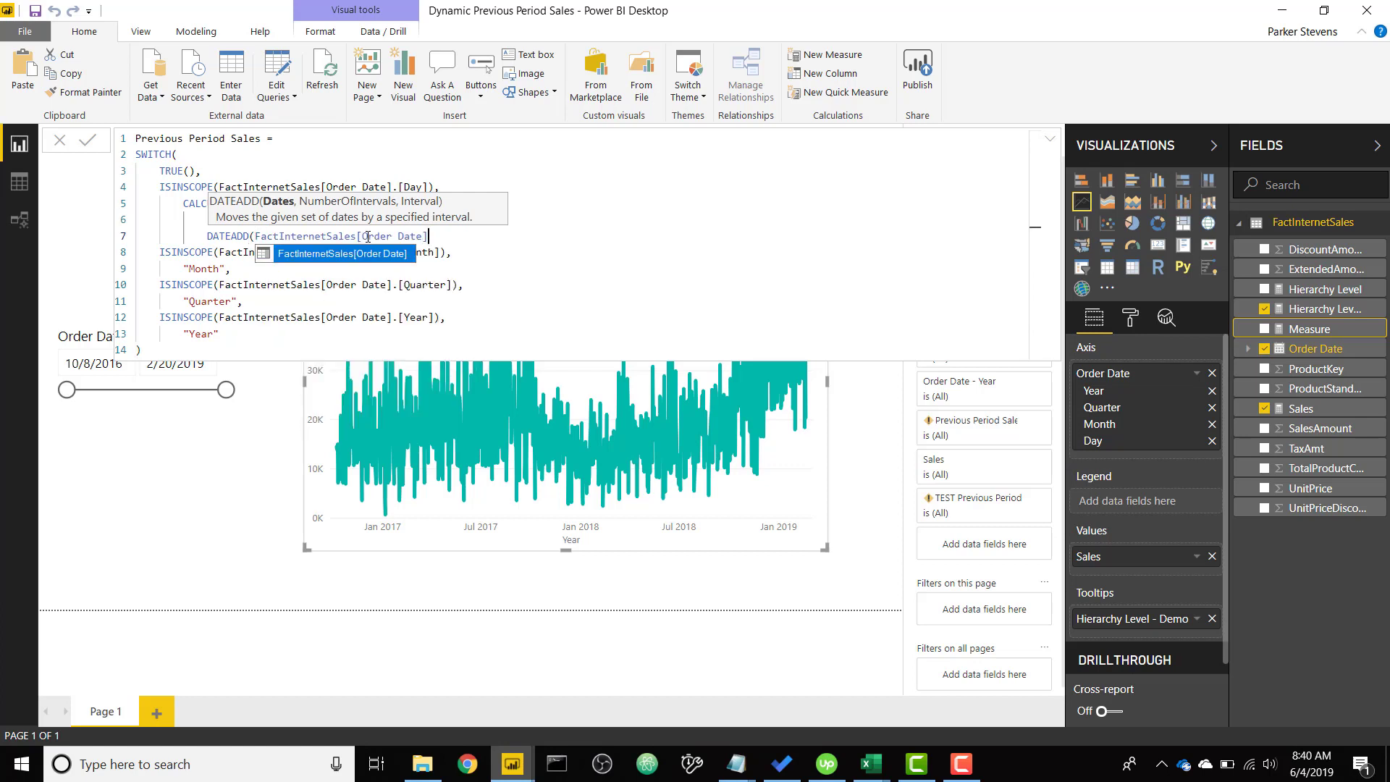
text(.[Date])
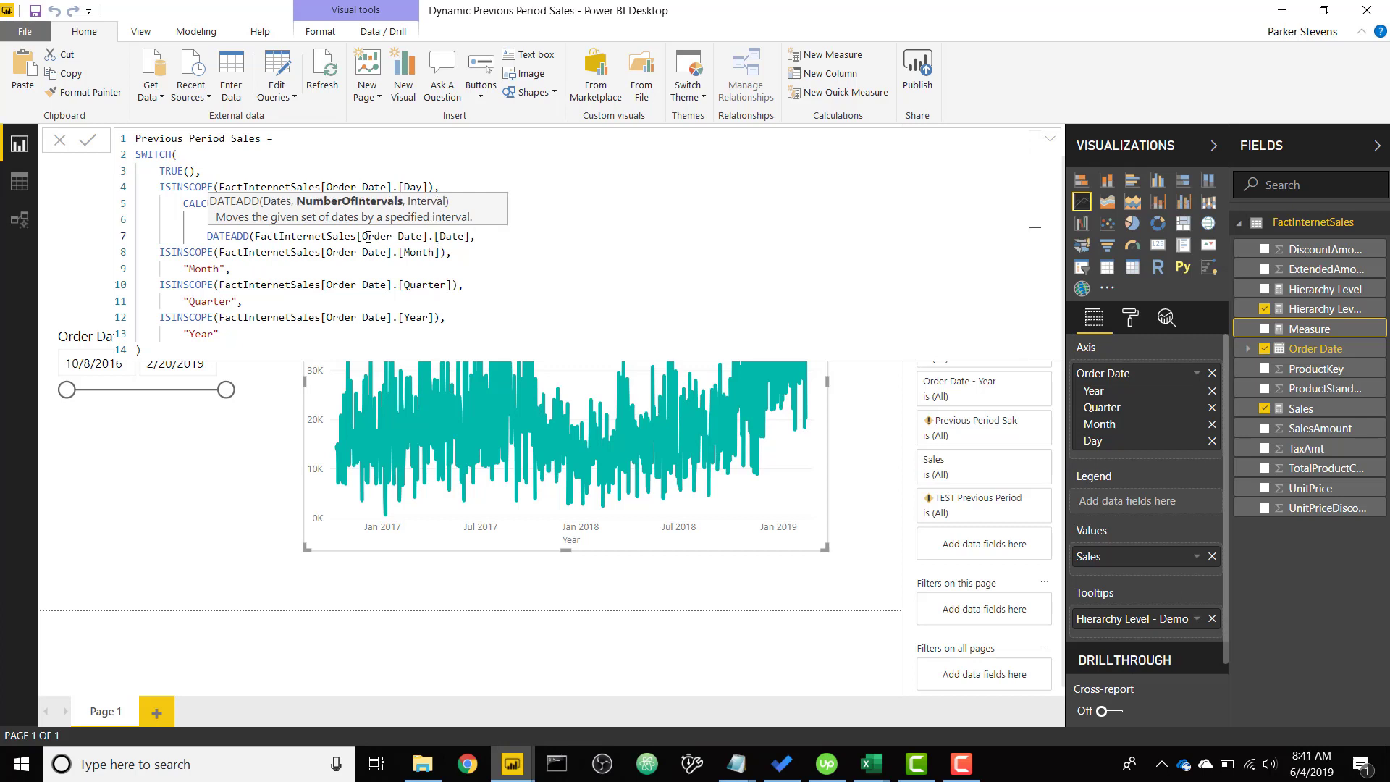
text(,-1)
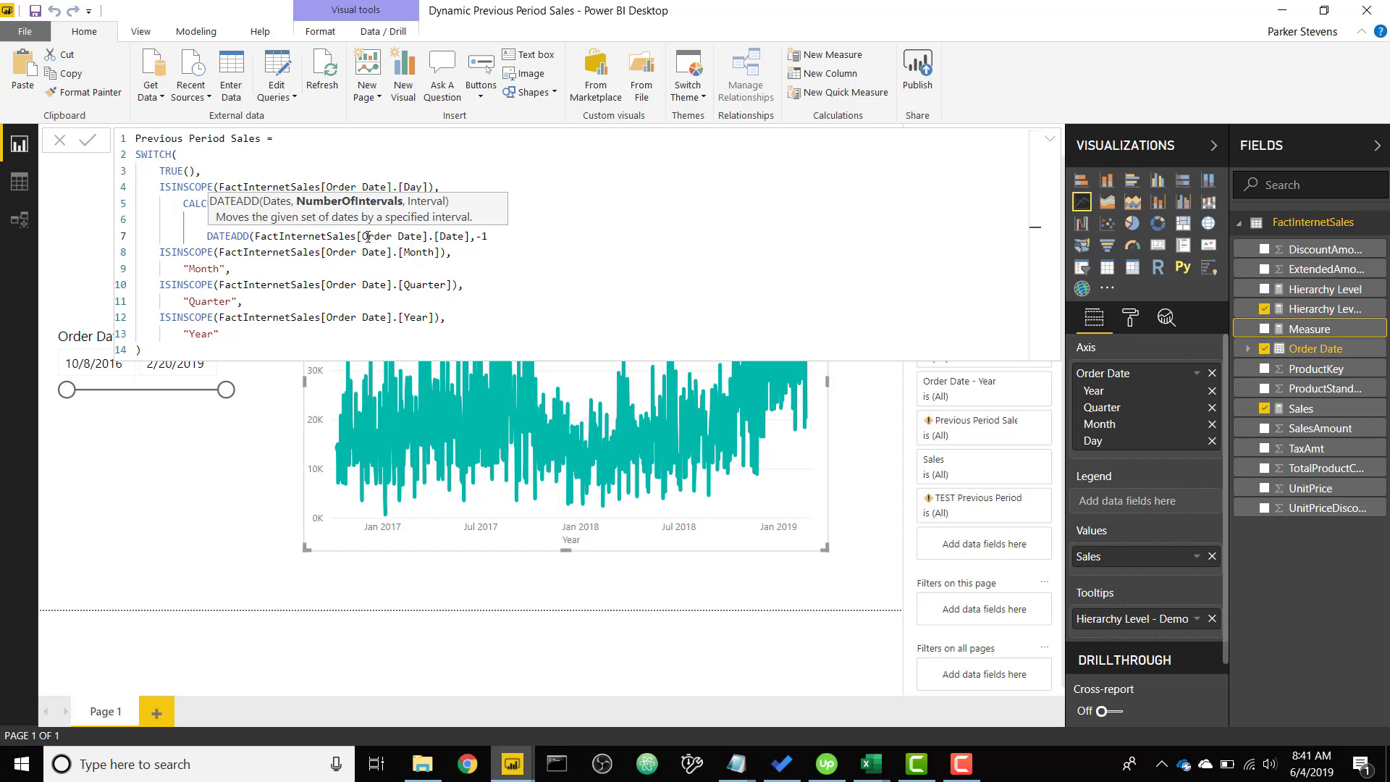
text(,)
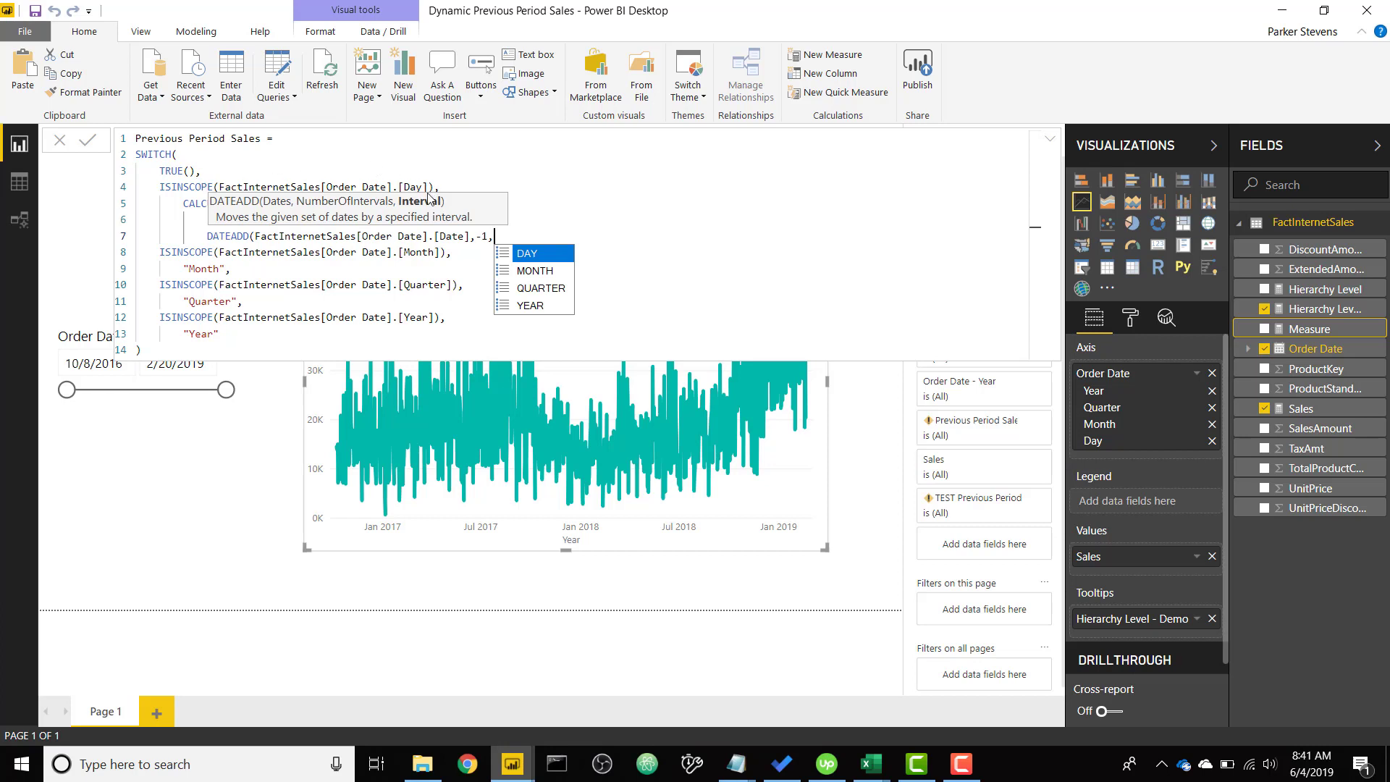
mouse_move(568, 234)
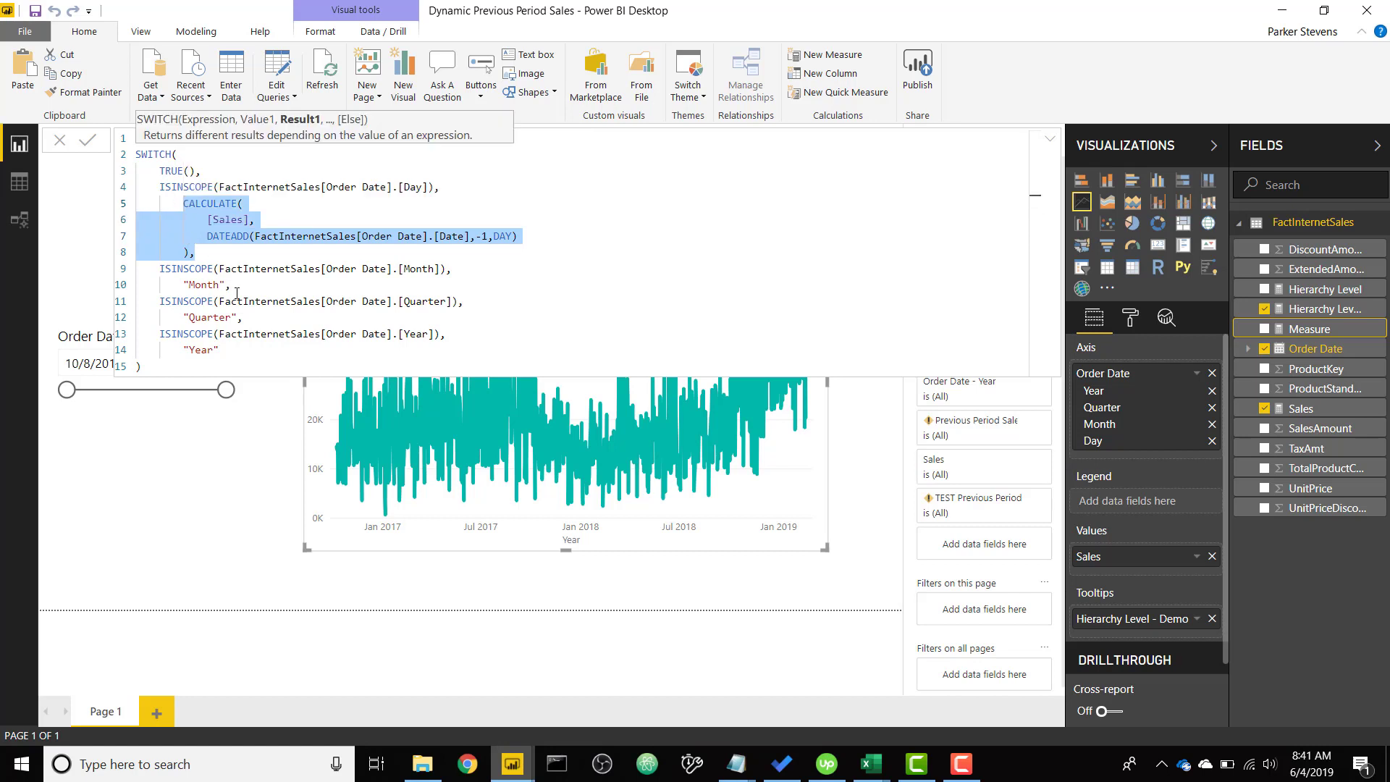
Step: Fill the Month, Quarter and Year branches with DATEADD shifts, then commit and chart the measure
click(204, 284)
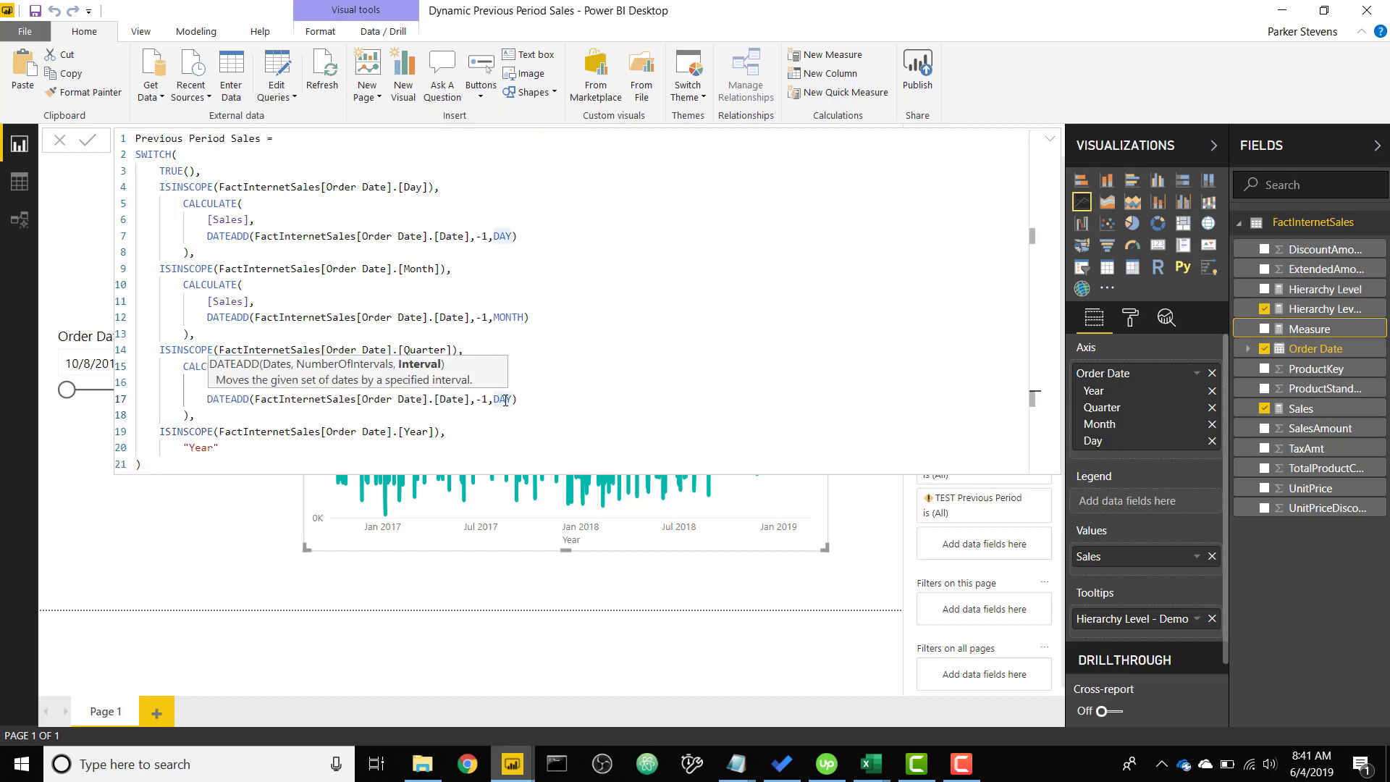
text(QUARTER)
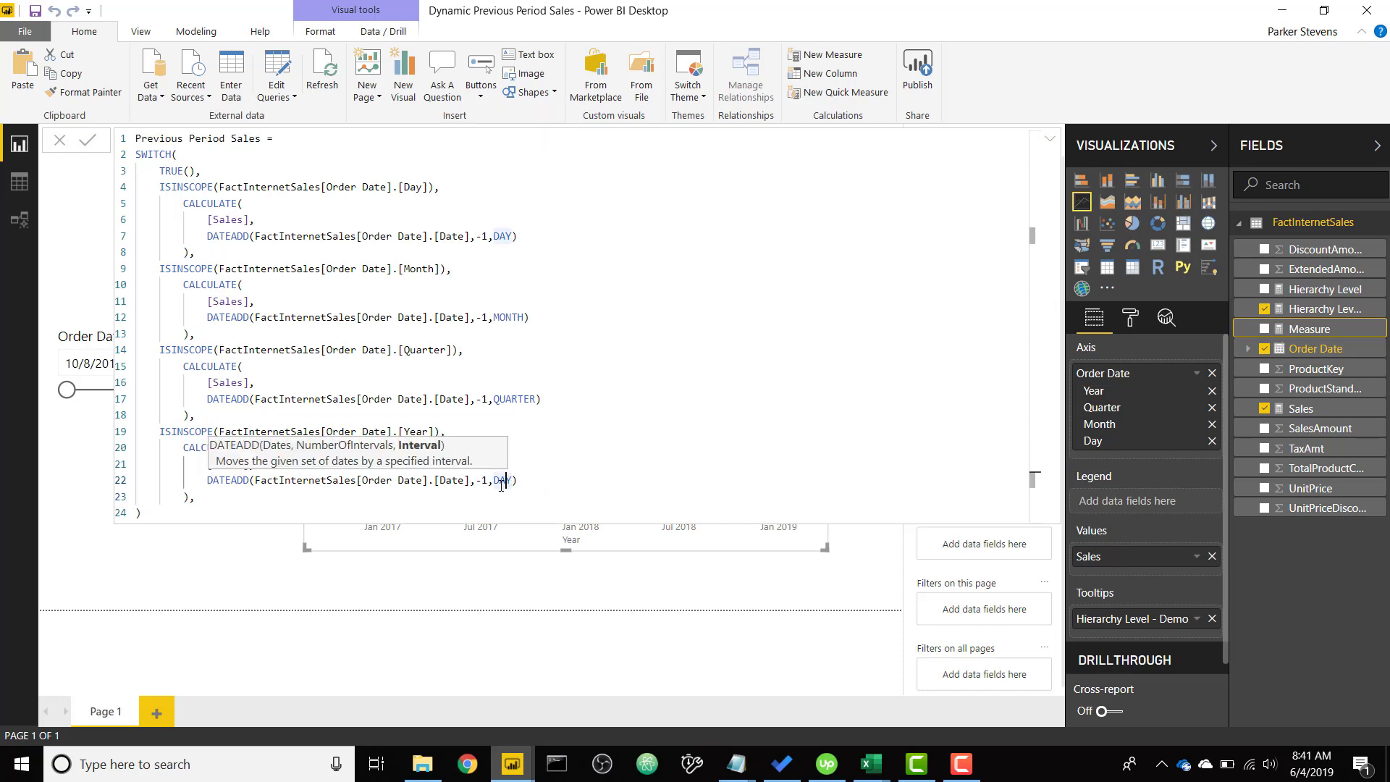
text(YEAR)
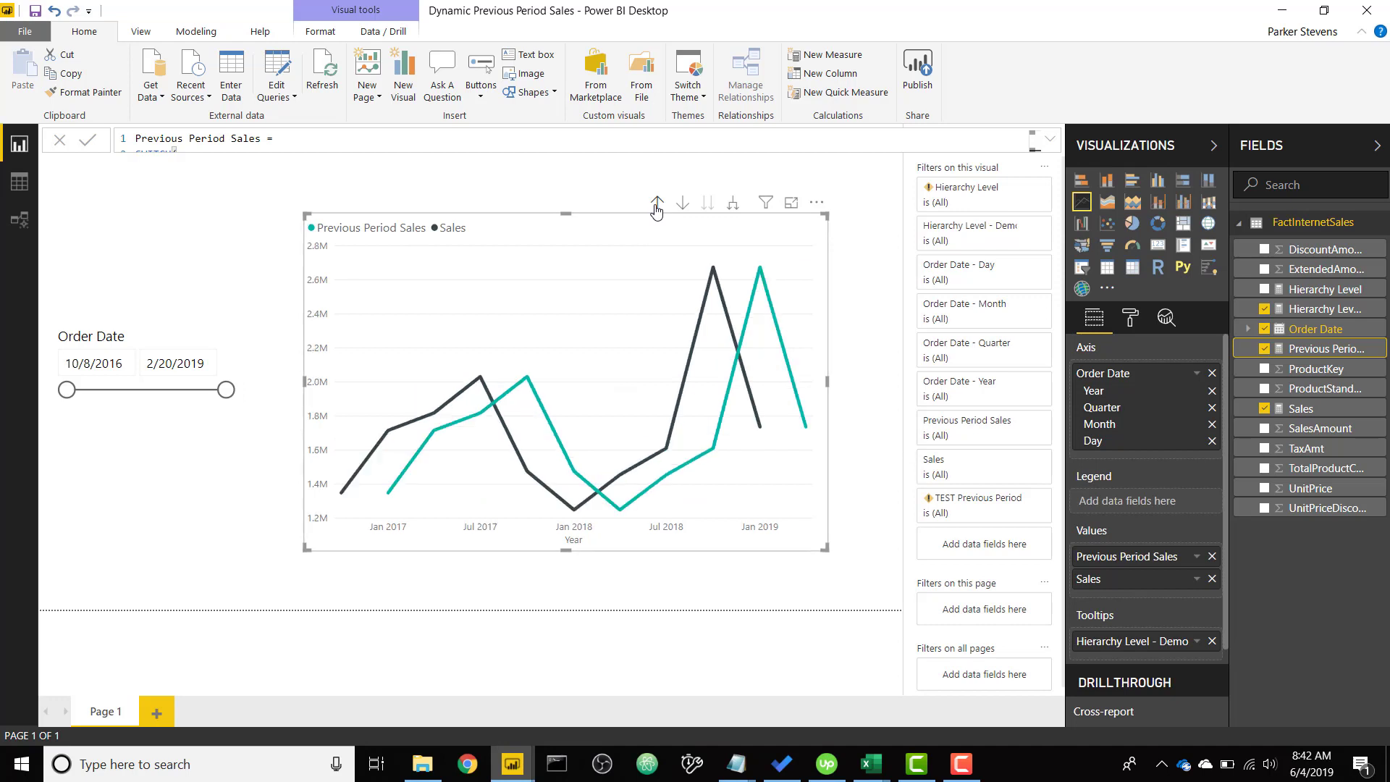
Step: Check the Qtr 4 2018 point's values and drill the chart down to Day level
click(657, 202)
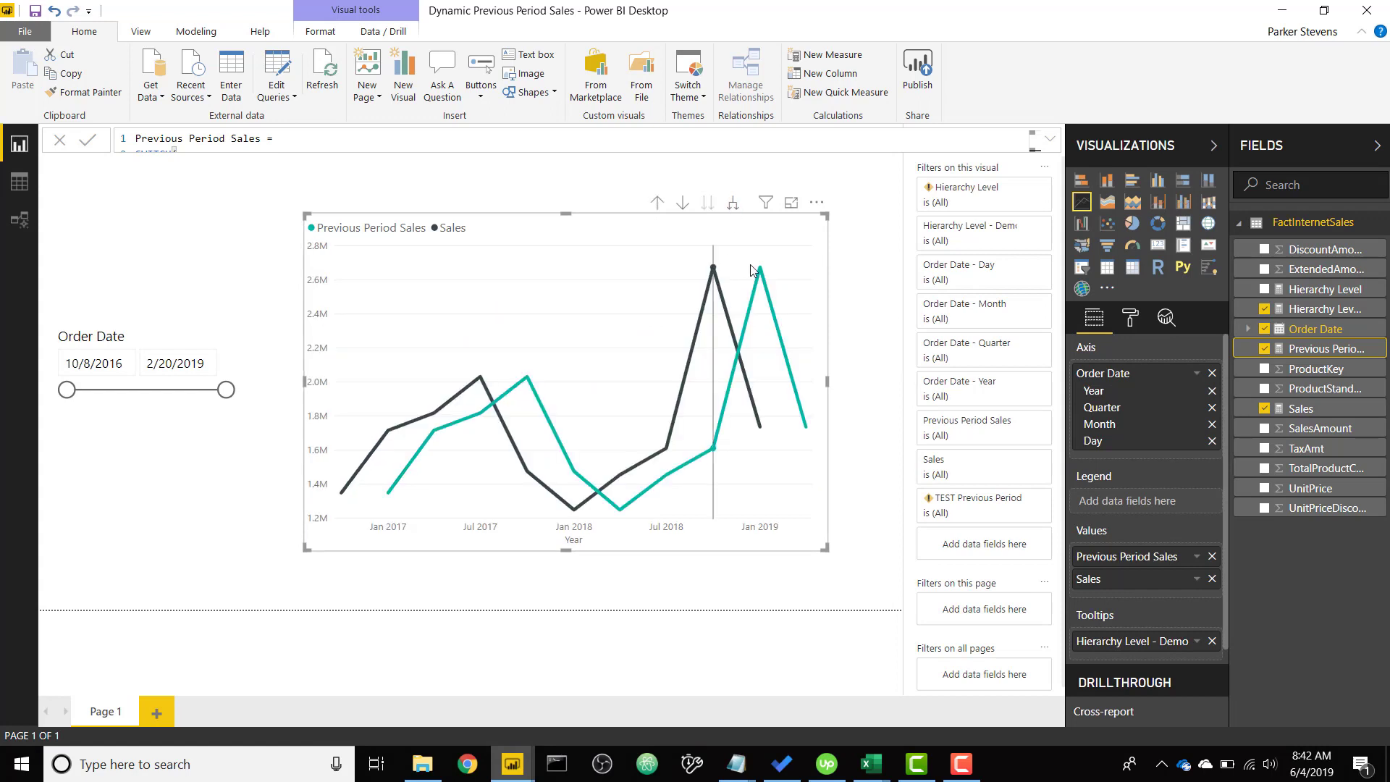
mouse_move(714, 273)
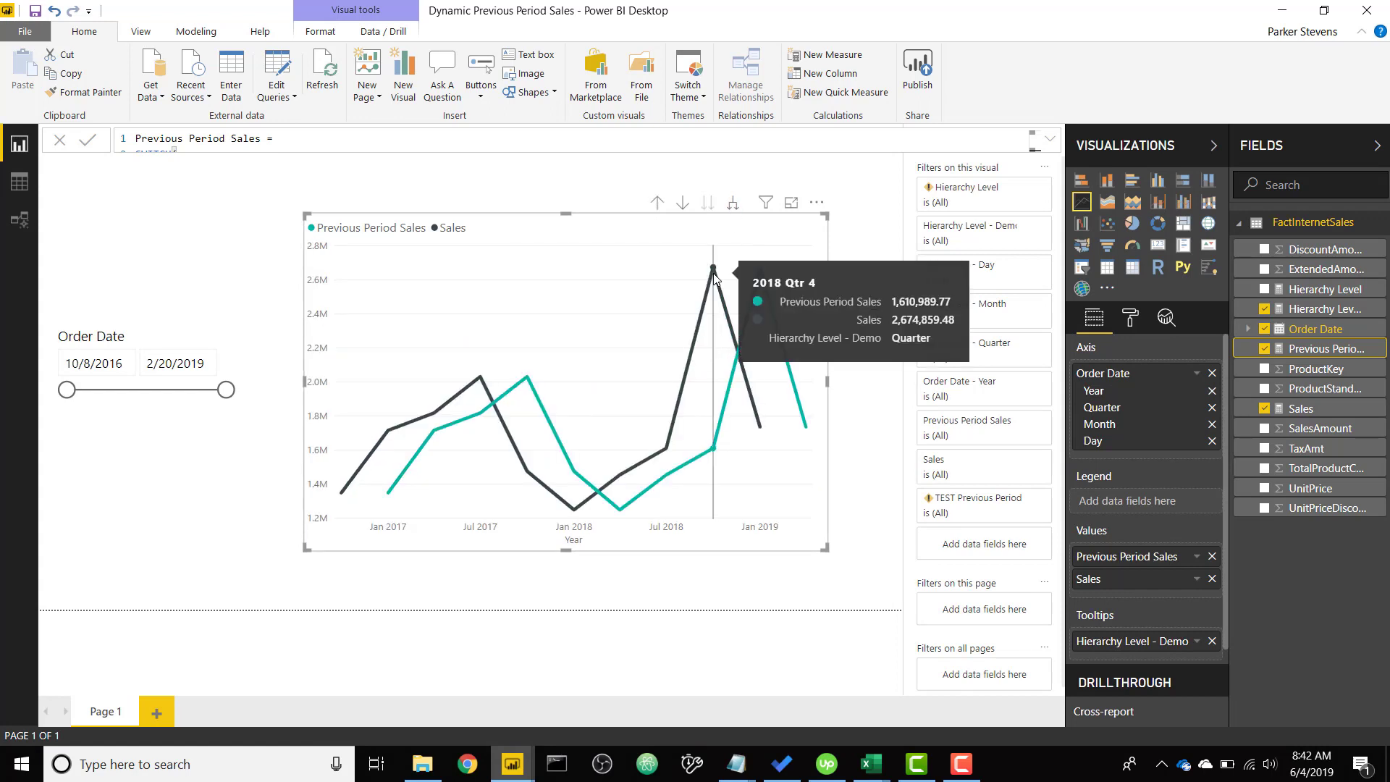
mouse_move(759, 265)
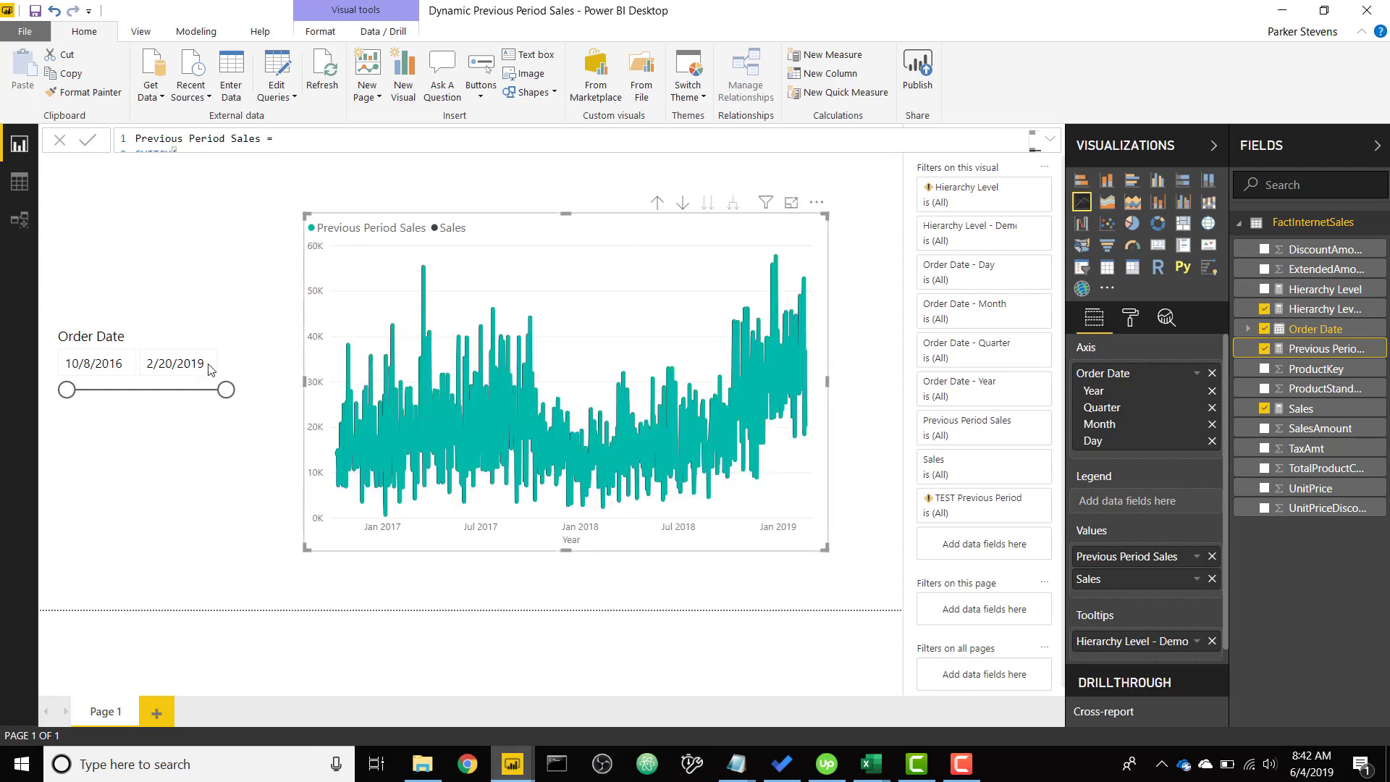
Step: Drag the Order Date slicer start from mid-2018 through September to November 3, 2018
drag(67, 390, 186, 389)
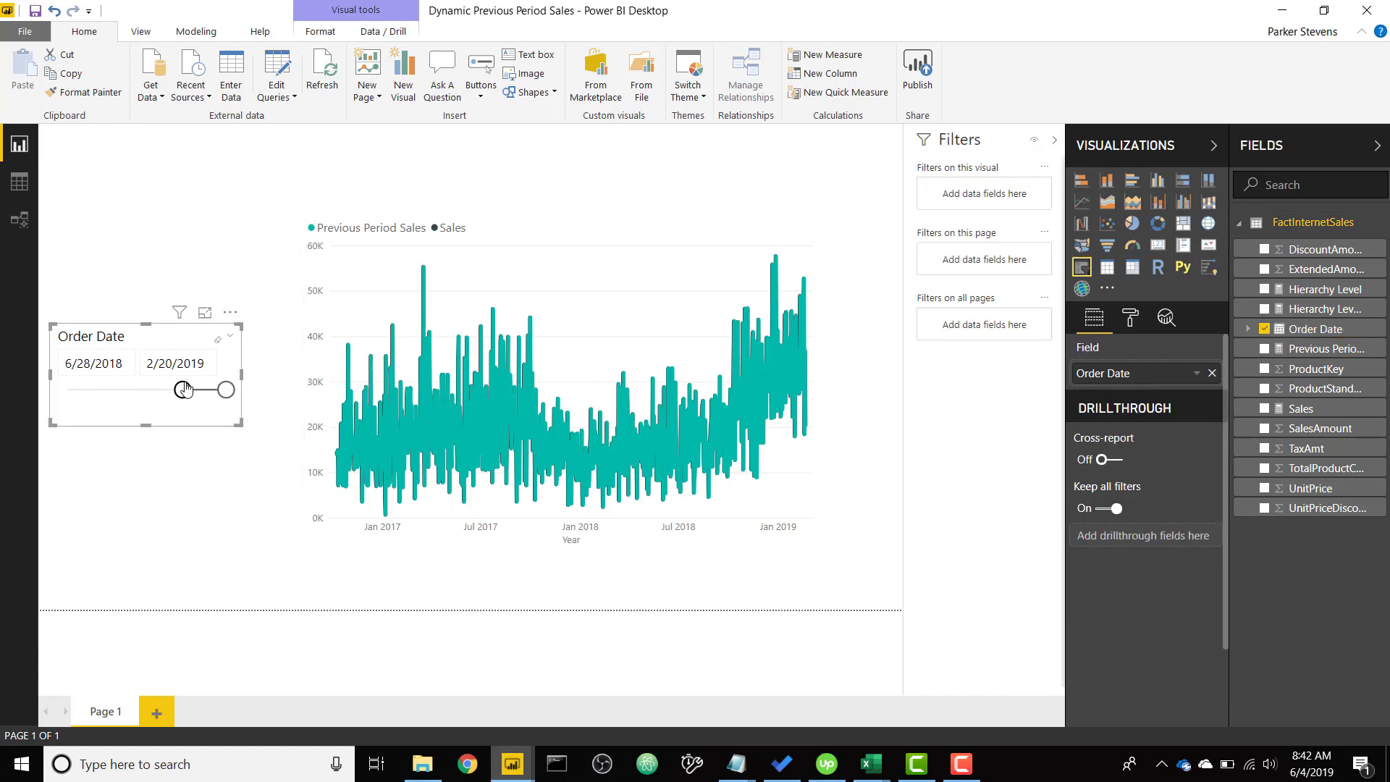
drag(186, 390, 202, 389)
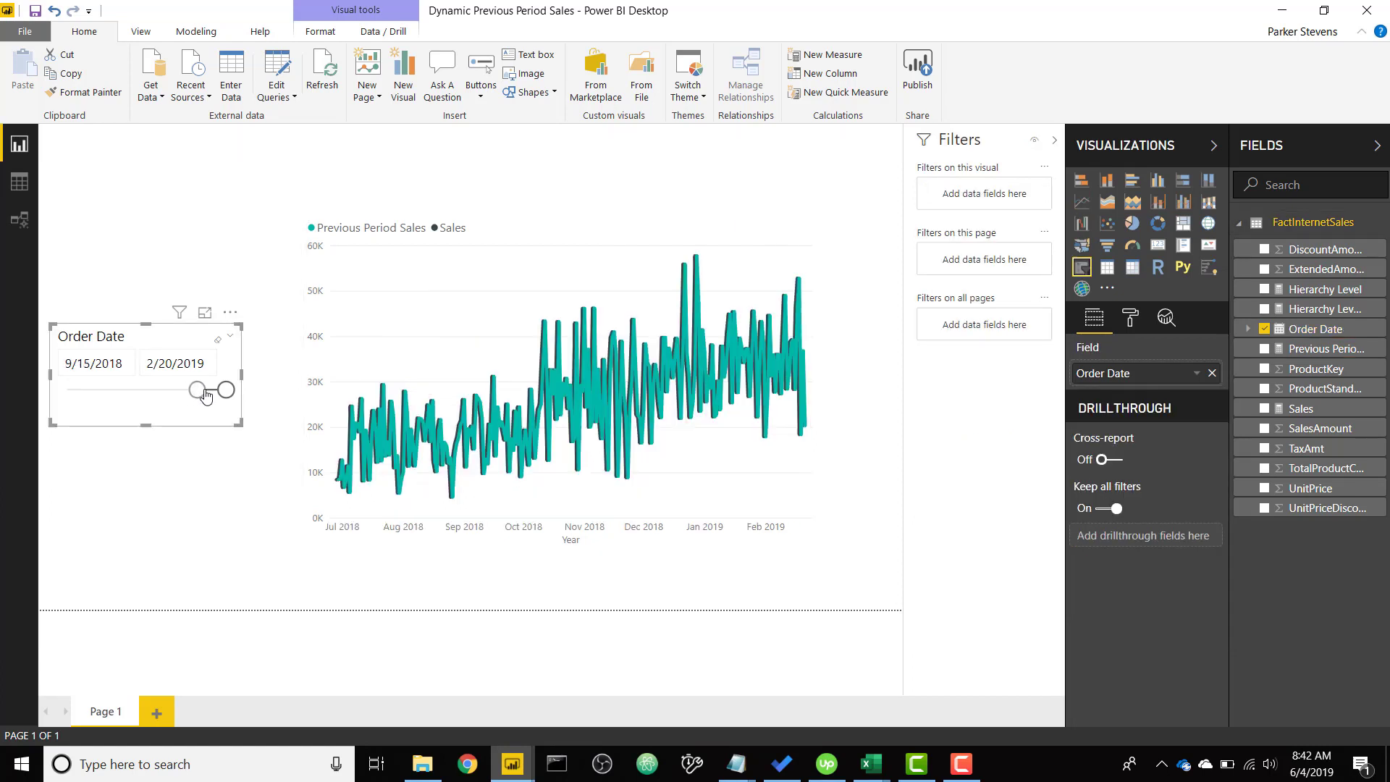
drag(198, 391, 217, 390)
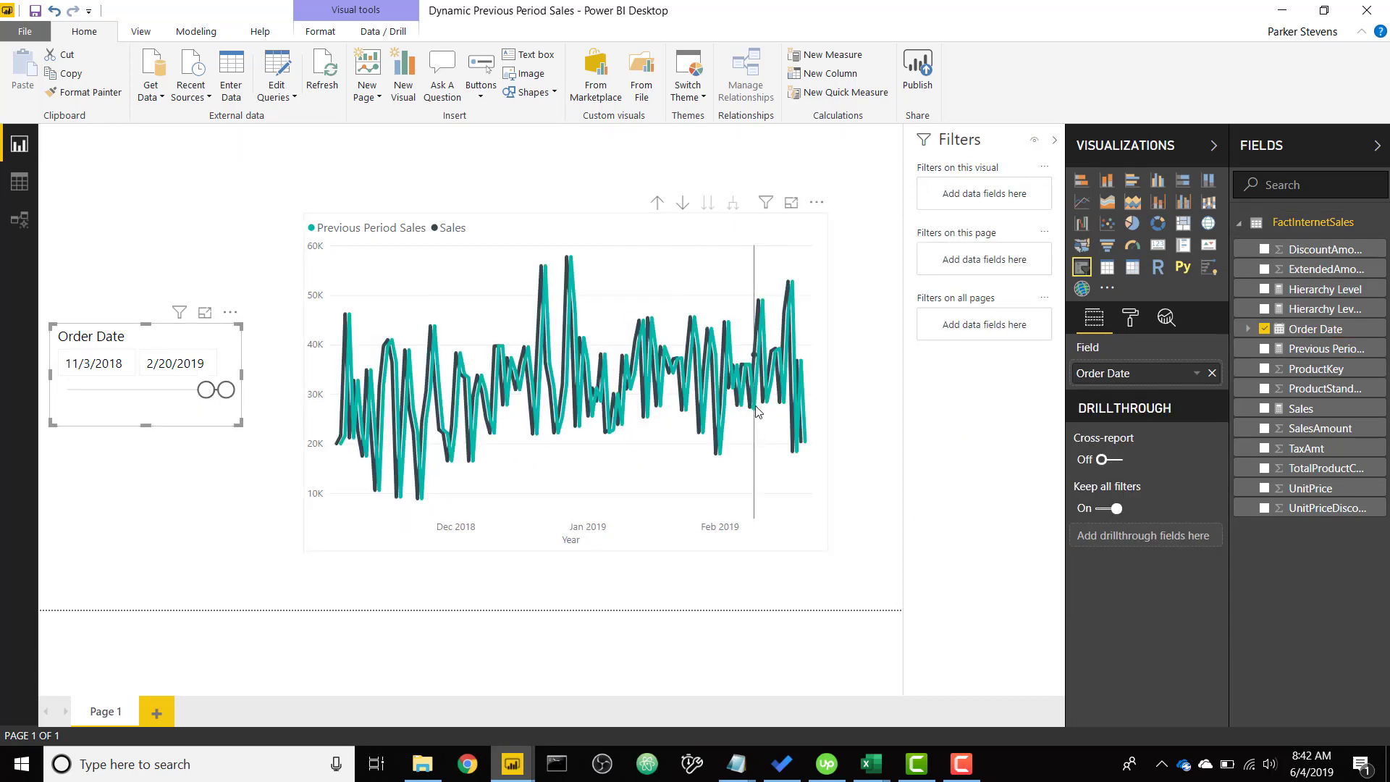
mouse_move(755, 412)
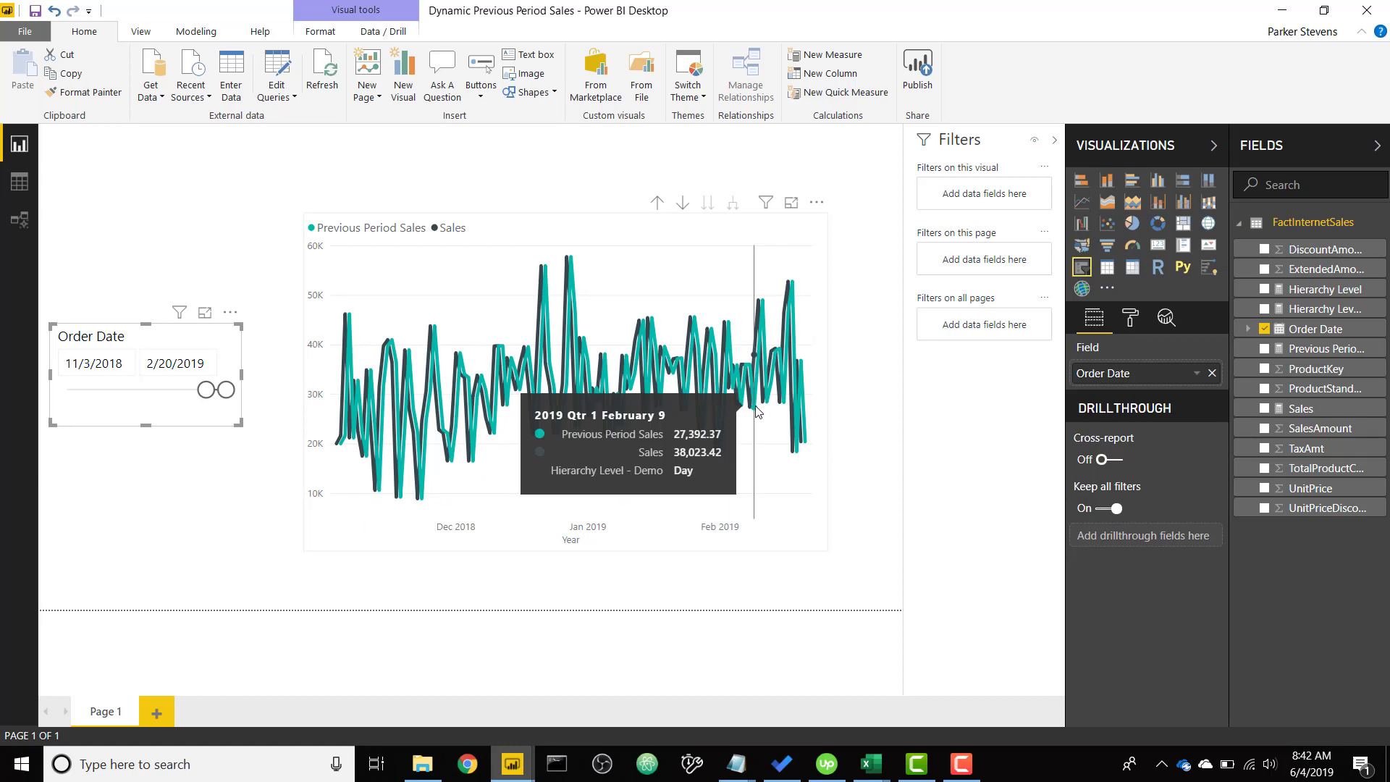
mouse_move(761, 270)
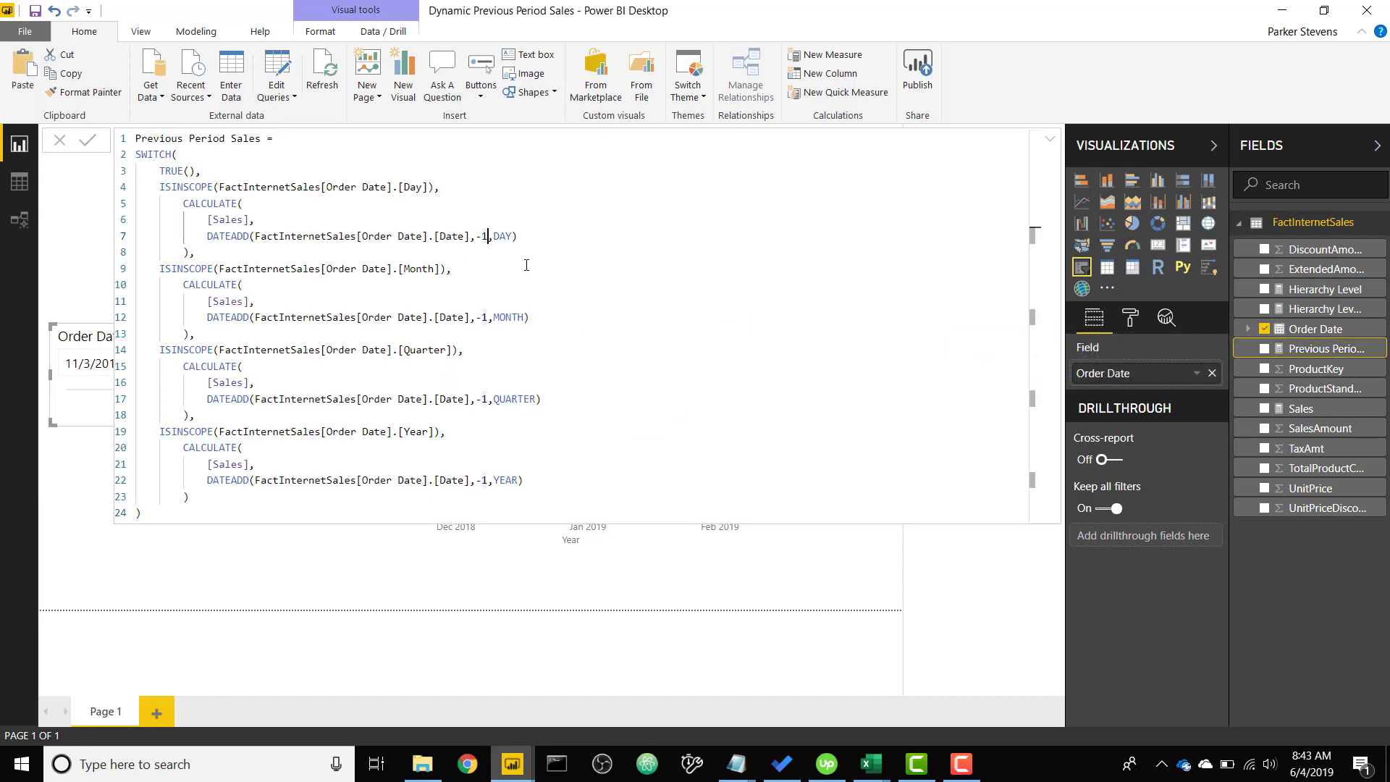
Step: Change the Day branch's DATEADD offset to -7 in Previous Period Sales
text(7)
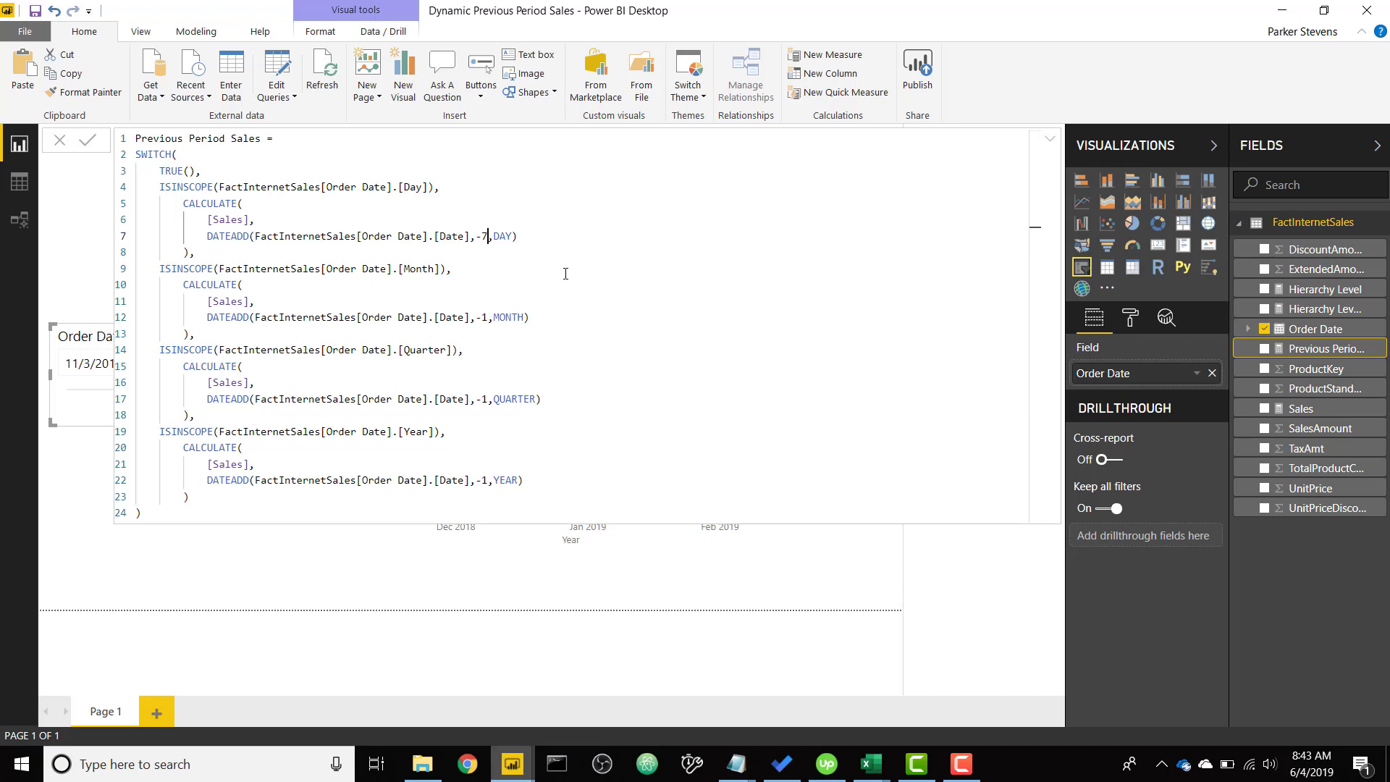
mouse_move(479, 493)
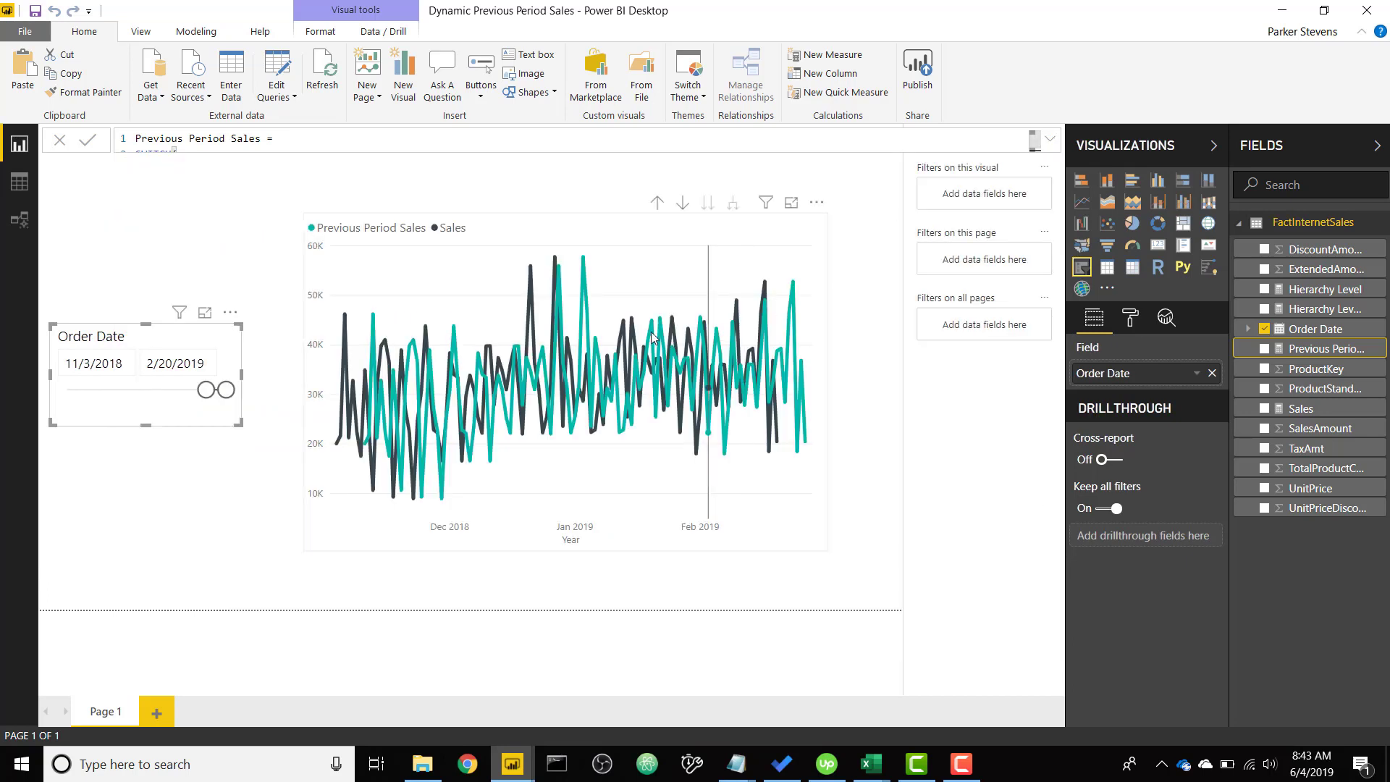
mouse_move(683, 364)
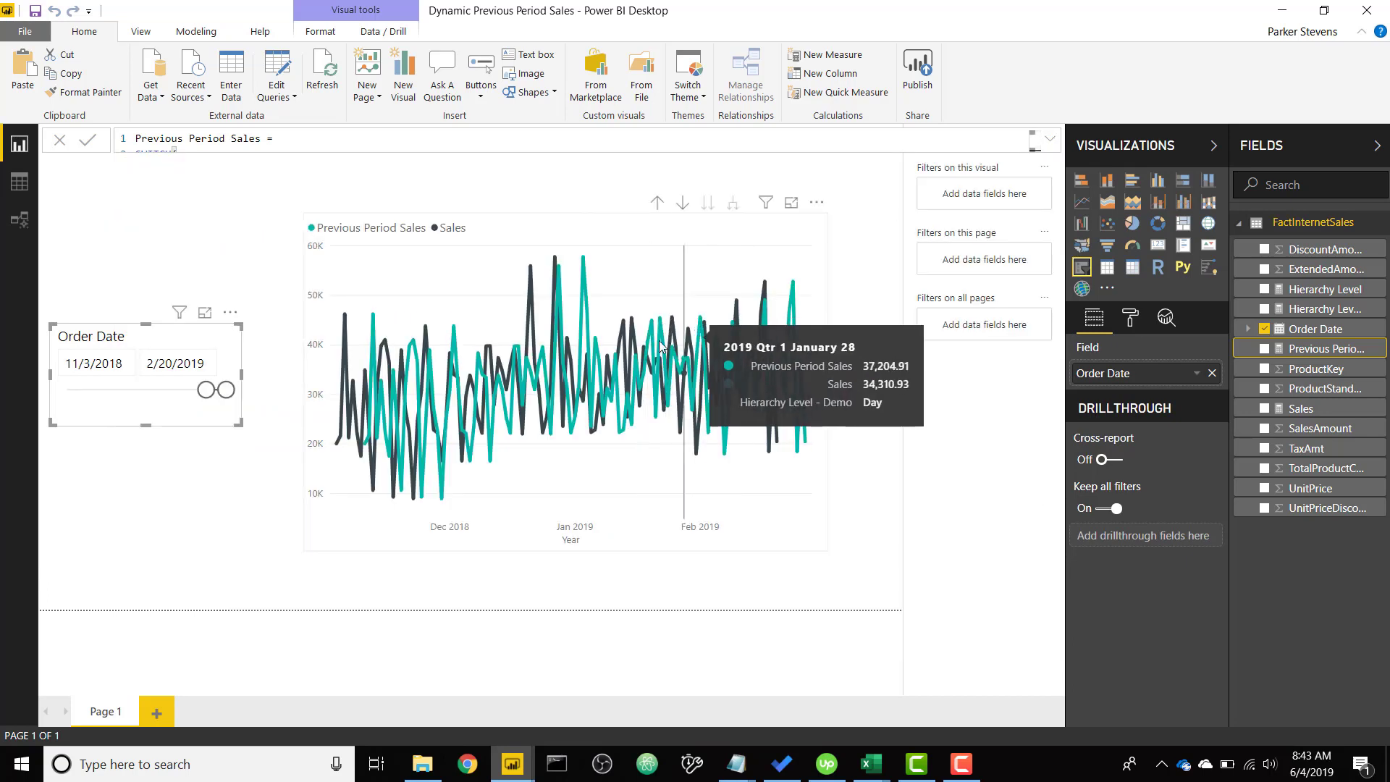
mouse_move(667, 333)
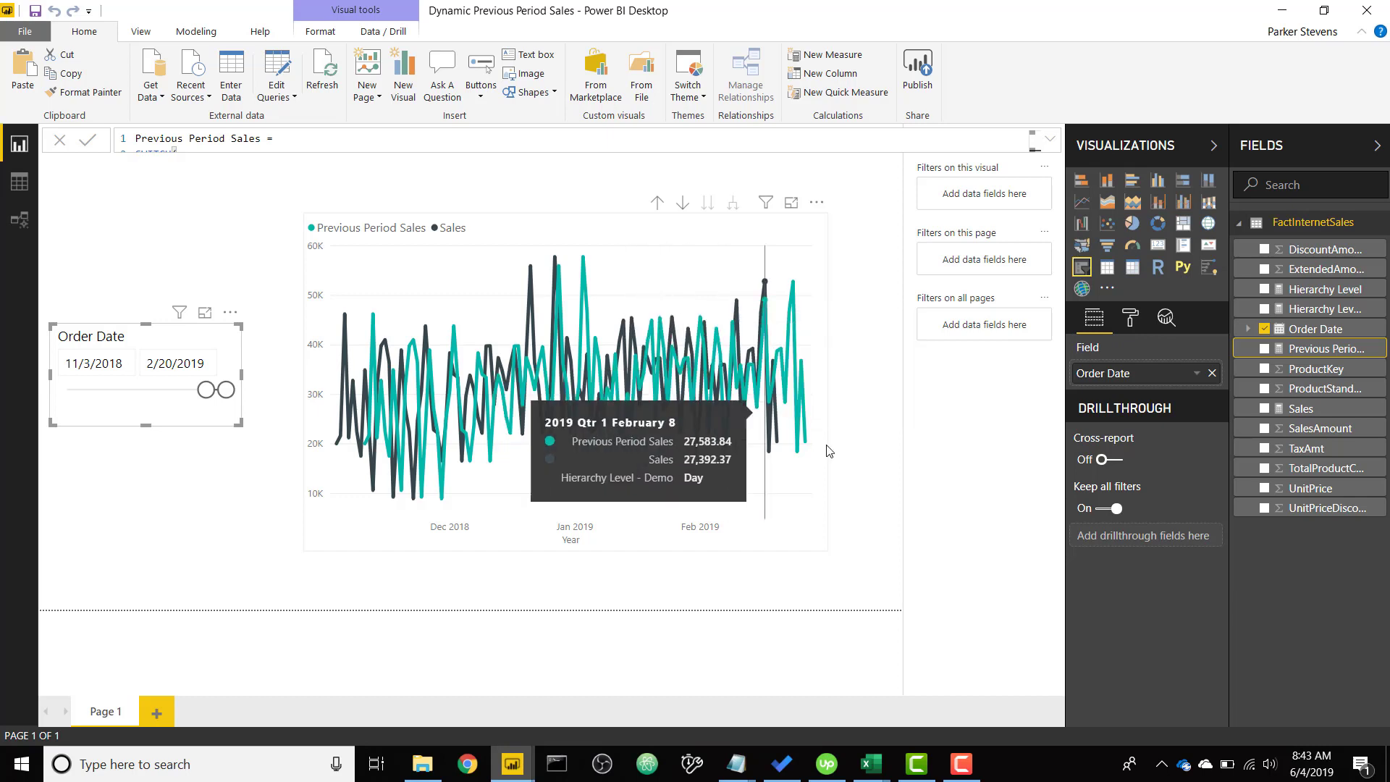
mouse_move(532, 421)
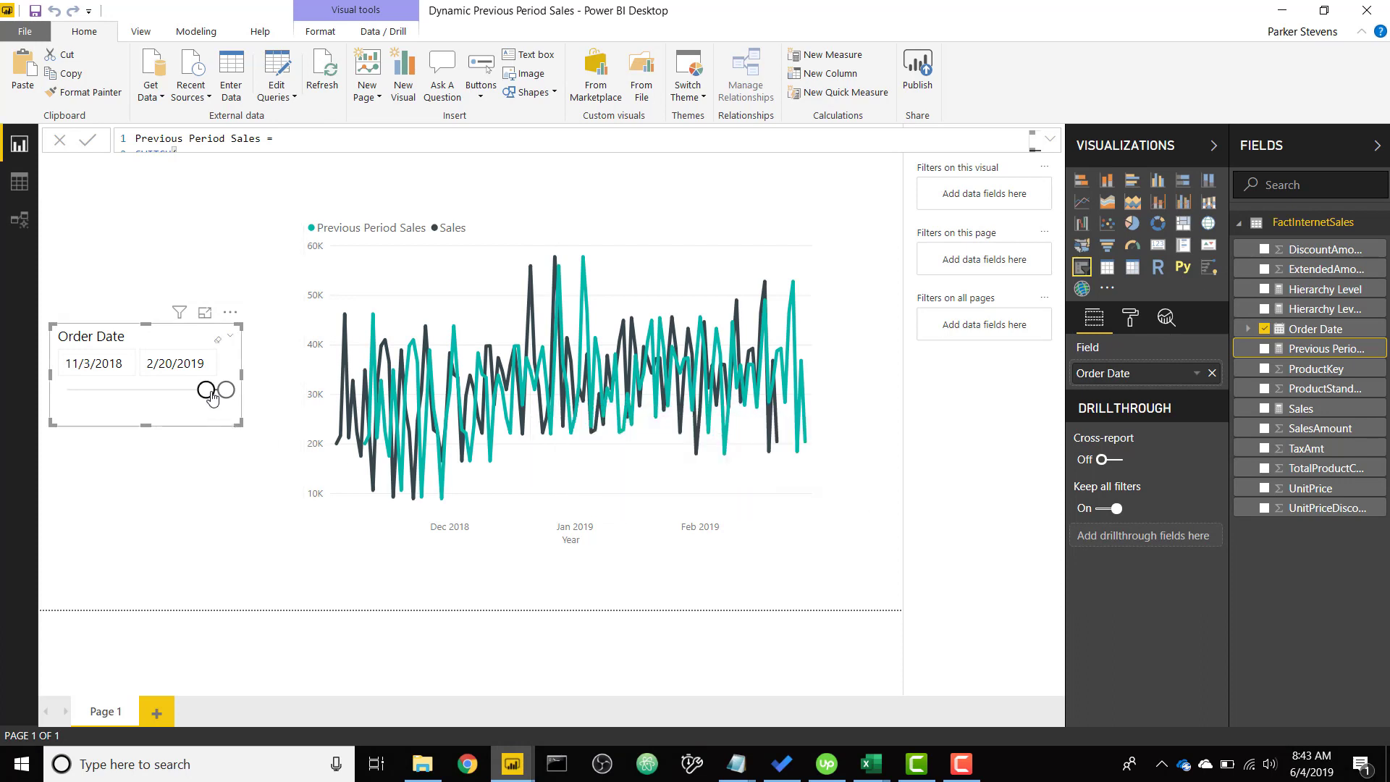
Step: Drag the Order Date slicer's start back to 10/8/2016
drag(209, 390, 63, 390)
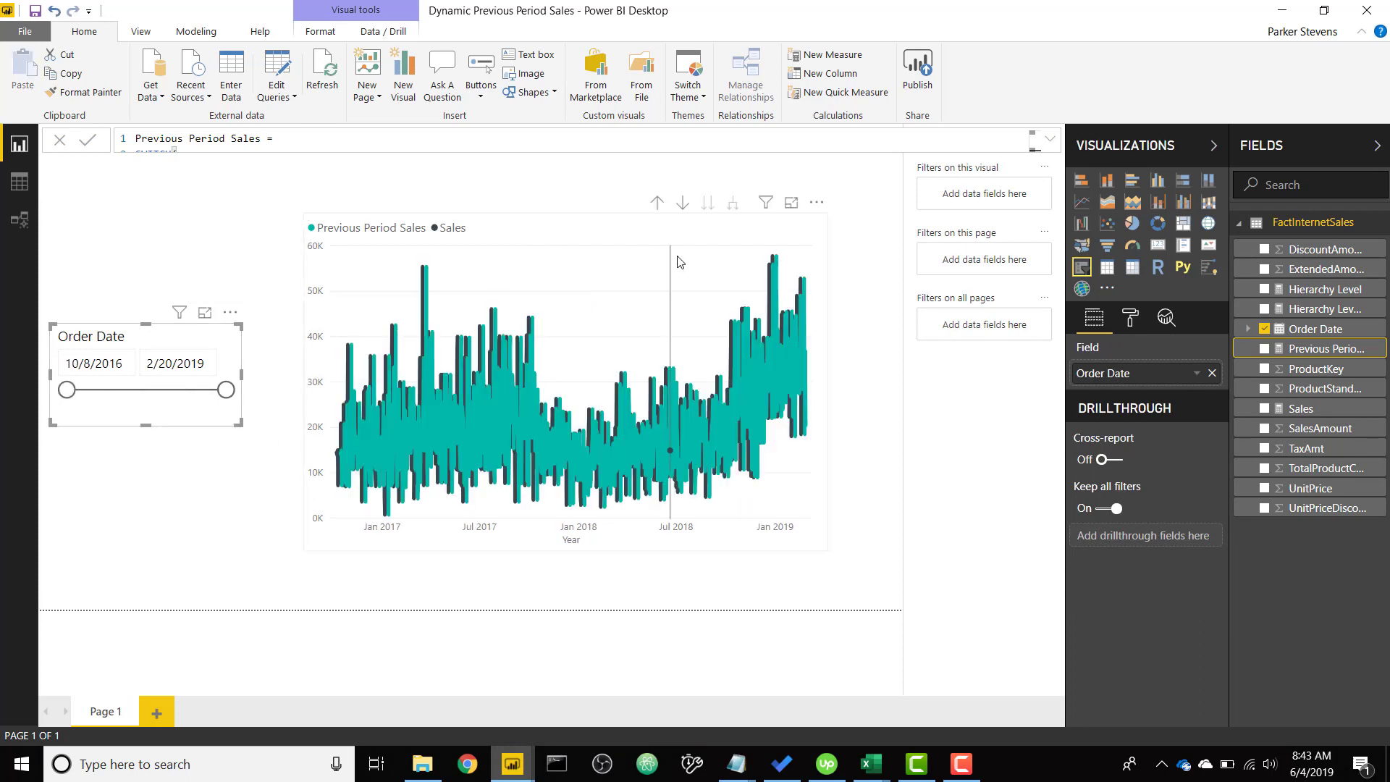